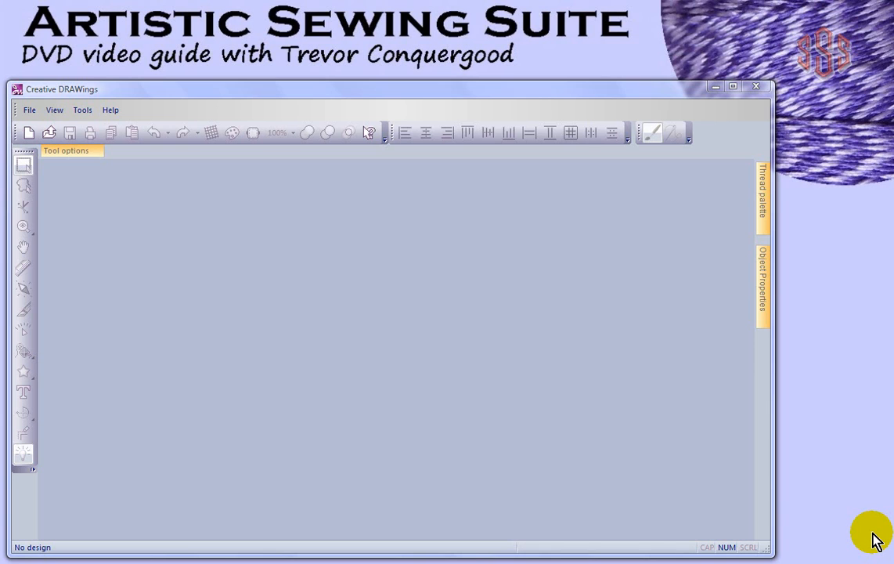
{"action": "mouse_move", "coordinate": [858, 524]}
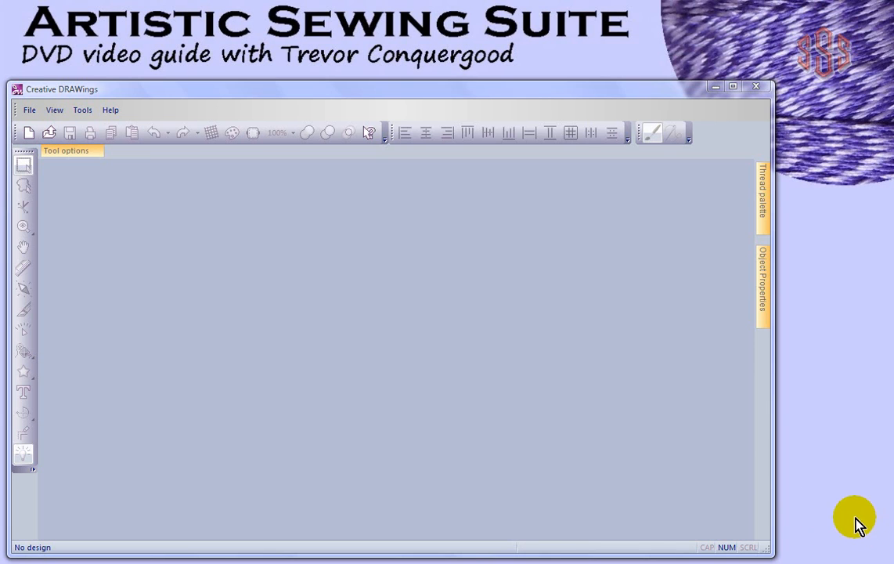
{"action": "mouse_move", "coordinate": [227, 94]}
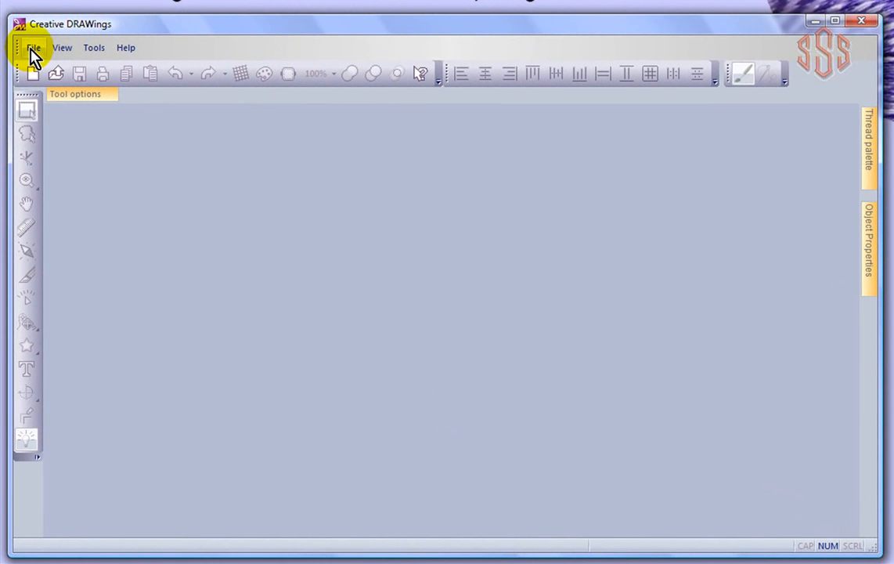
- Create a new blank graphic design on fabric with the 200 × 200 square hoop
{"action": "left_click", "coordinate": [32, 47]}
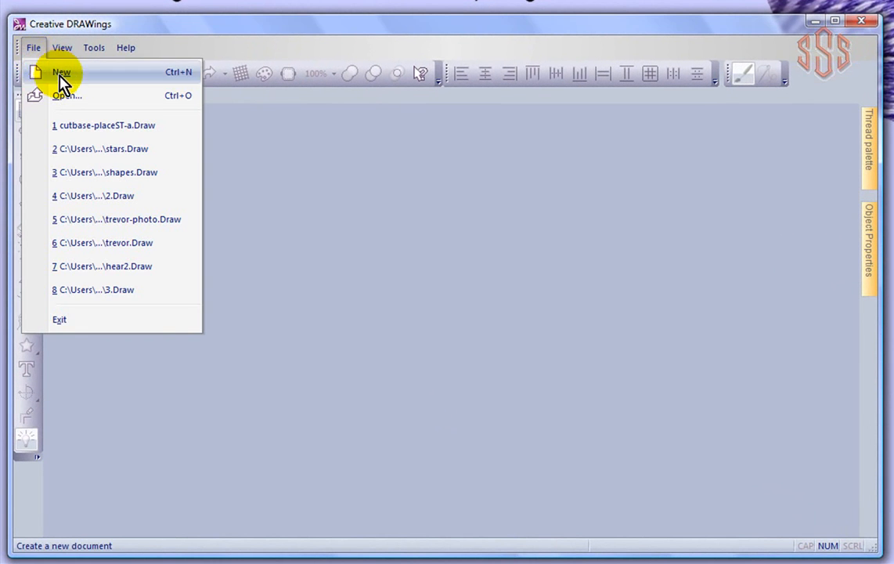
{"action": "left_click", "coordinate": [61, 72]}
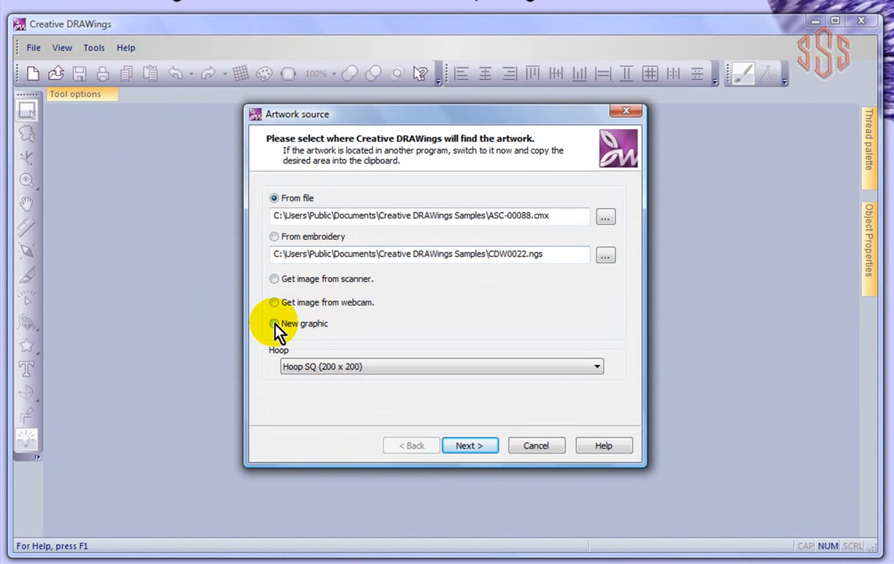
{"action": "left_click", "coordinate": [274, 322]}
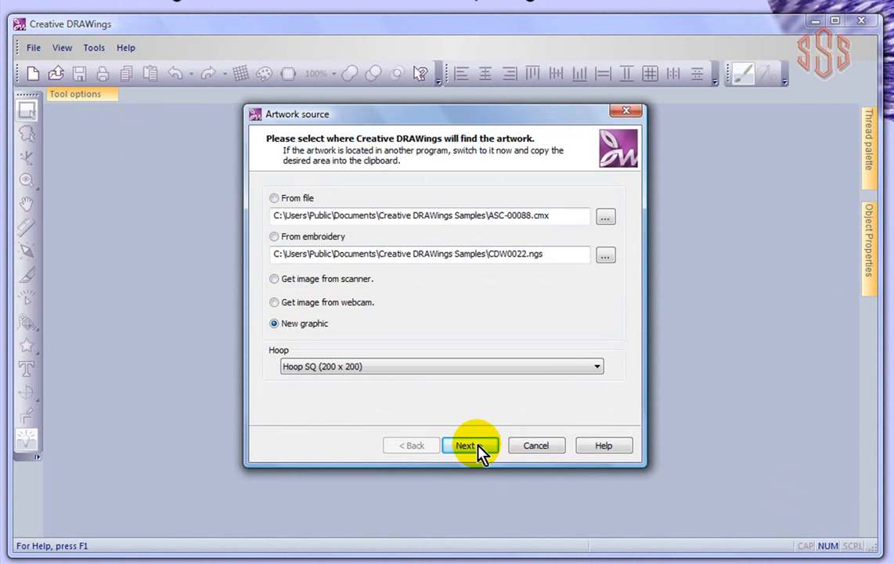
{"action": "left_click", "coordinate": [470, 445]}
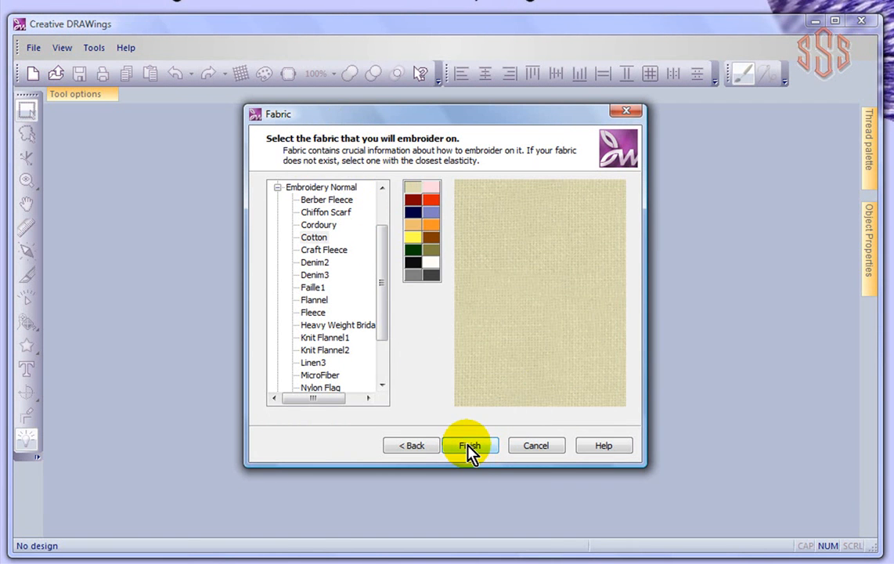
{"action": "left_click", "coordinate": [470, 445]}
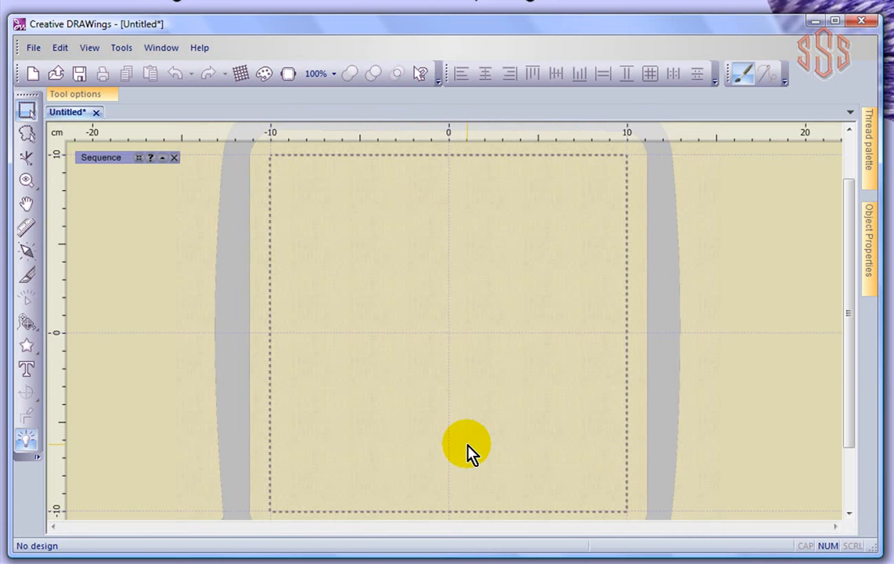
{"action": "mouse_move", "coordinate": [426, 384]}
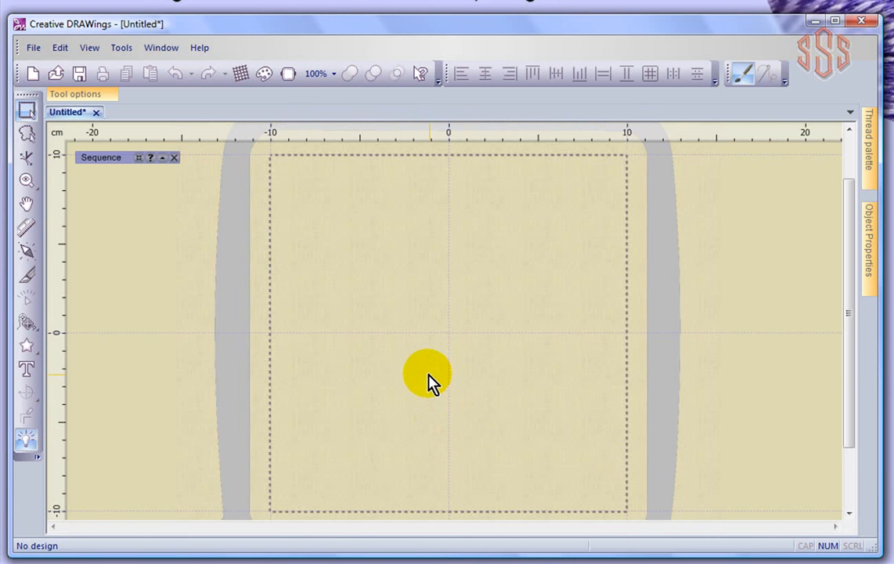
{"action": "mouse_move", "coordinate": [419, 369]}
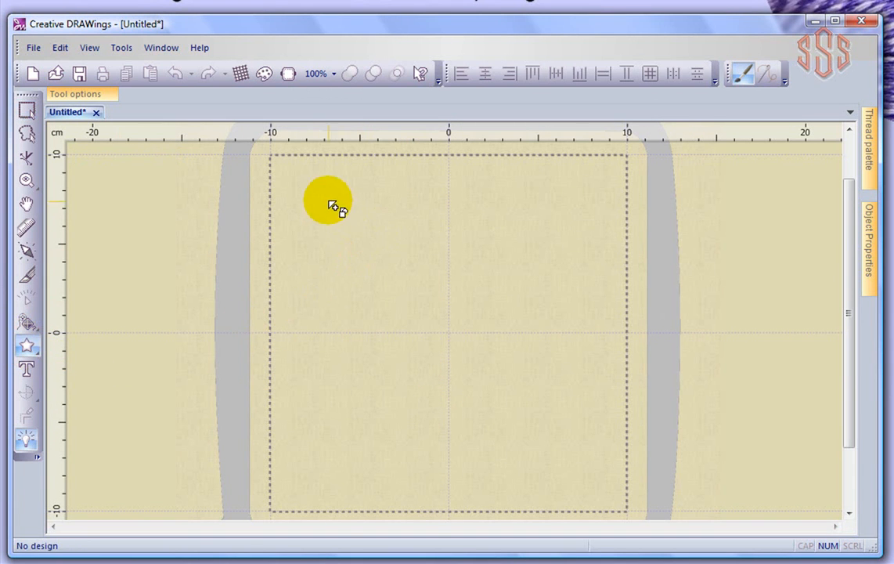
- Draw a six-pointed star of about 9.6 × 10.2 cm in the upper hoop and inspect its stitches
{"action": "left_click_drag", "start_coordinate": [329, 203], "coordinate": [485, 341]}
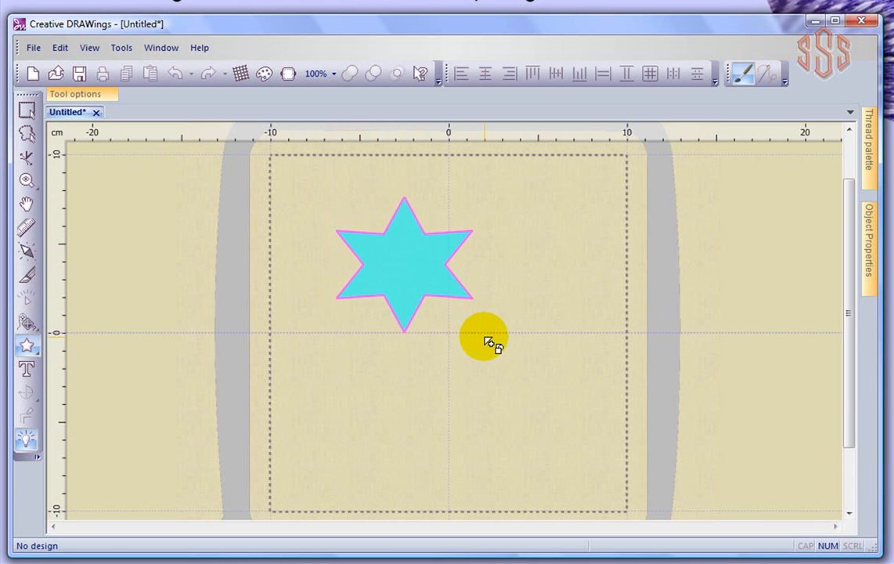
{"action": "left_click", "coordinate": [404, 263]}
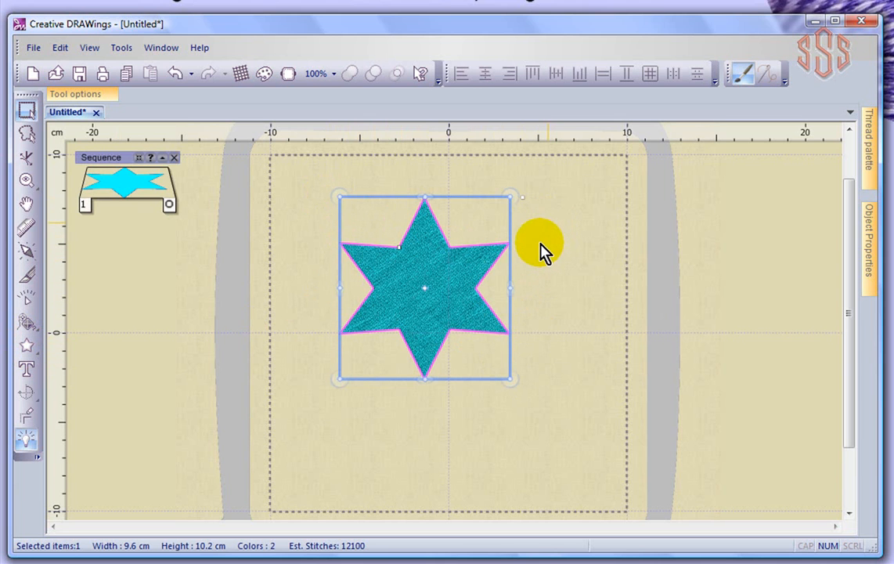
{"action": "left_click_drag", "start_coordinate": [539, 242], "coordinate": [415, 259]}
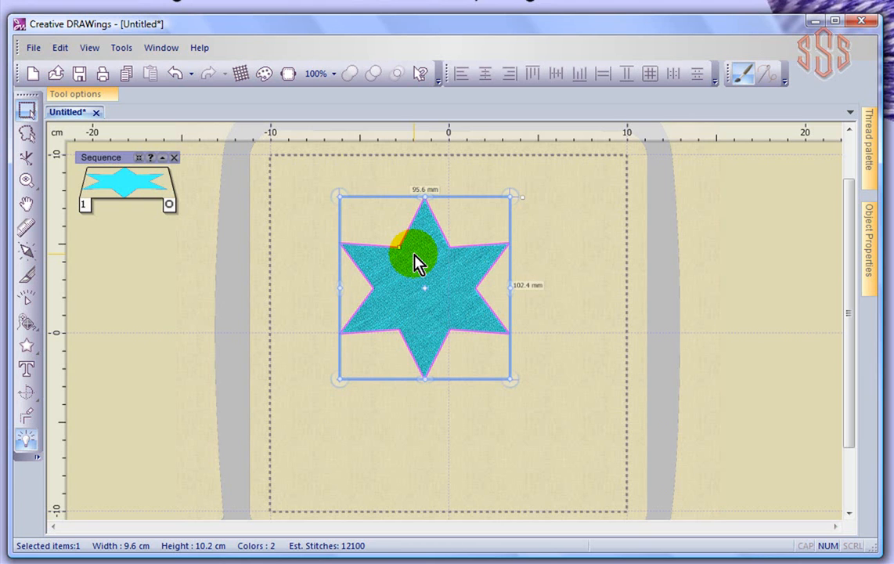
{"action": "left_click_drag", "start_coordinate": [415, 263], "coordinate": [436, 329]}
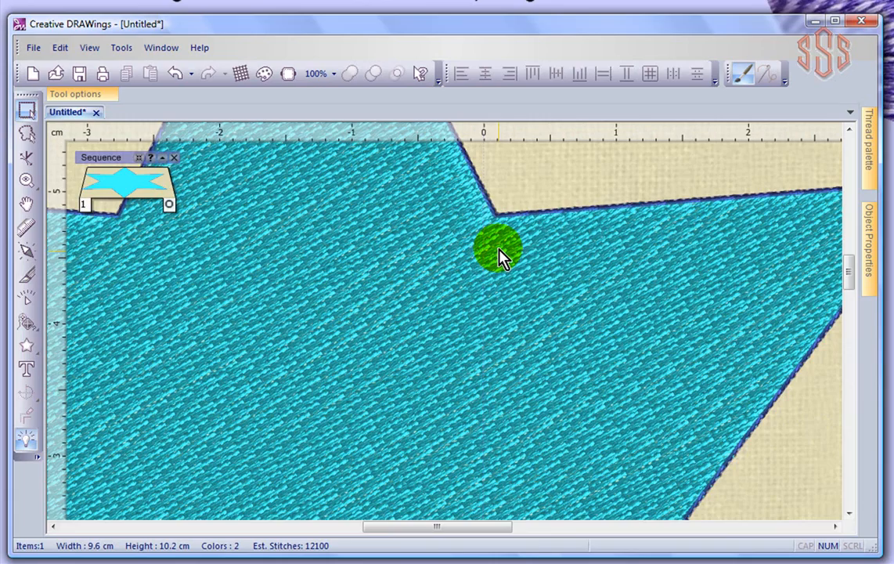
{"action": "mouse_move", "coordinate": [614, 207]}
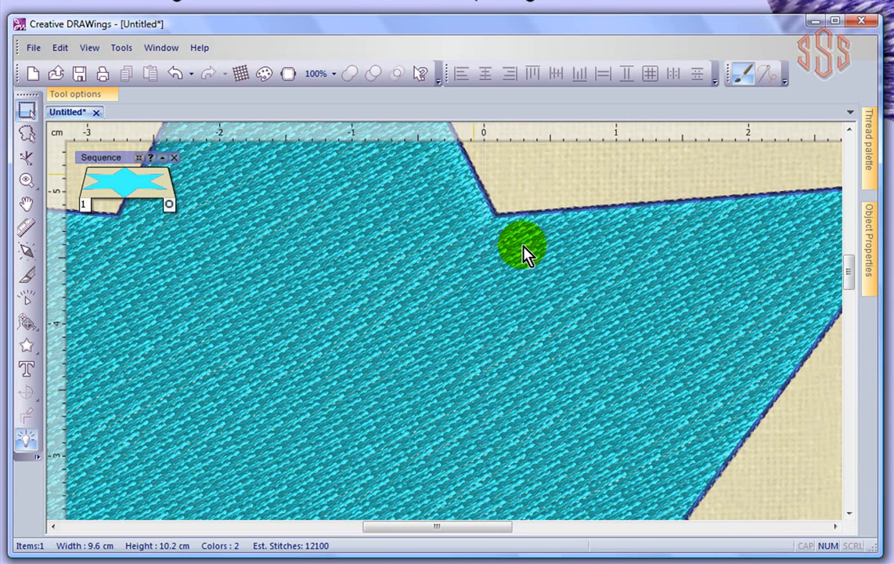
{"action": "mouse_move", "coordinate": [509, 263]}
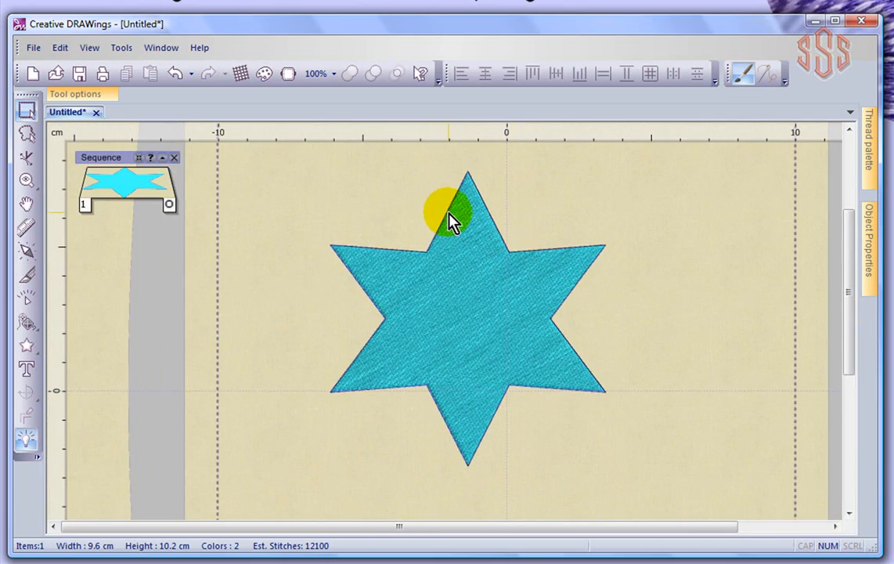
{"action": "mouse_move", "coordinate": [451, 407]}
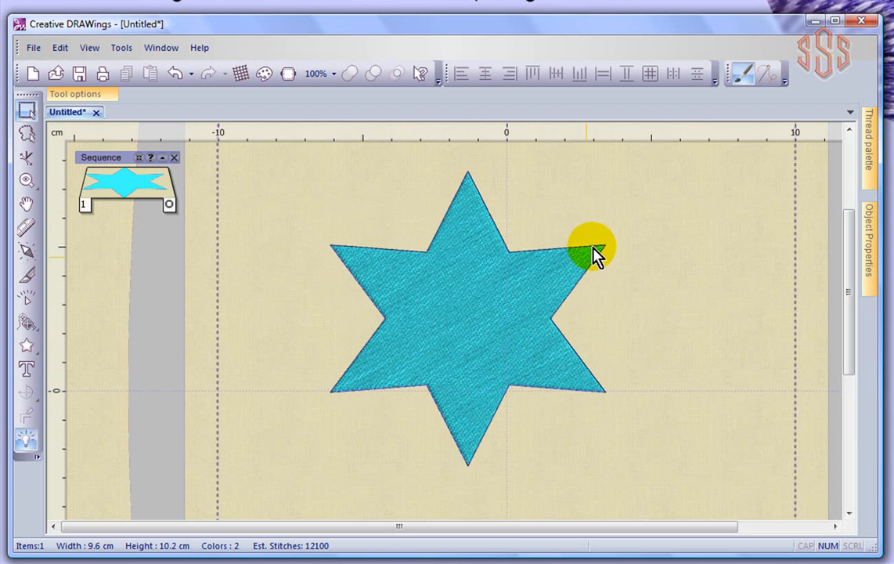
{"action": "mouse_move", "coordinate": [614, 394]}
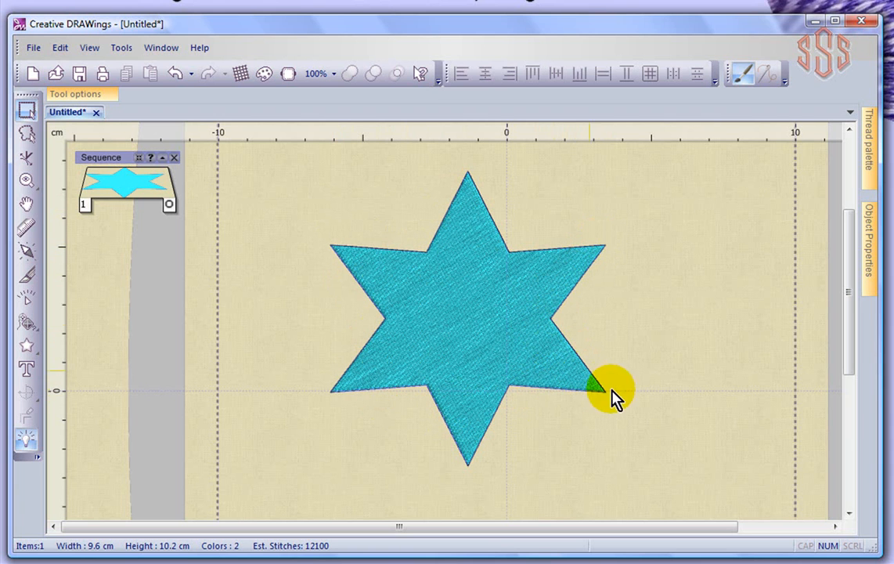
{"action": "mouse_move", "coordinate": [431, 392]}
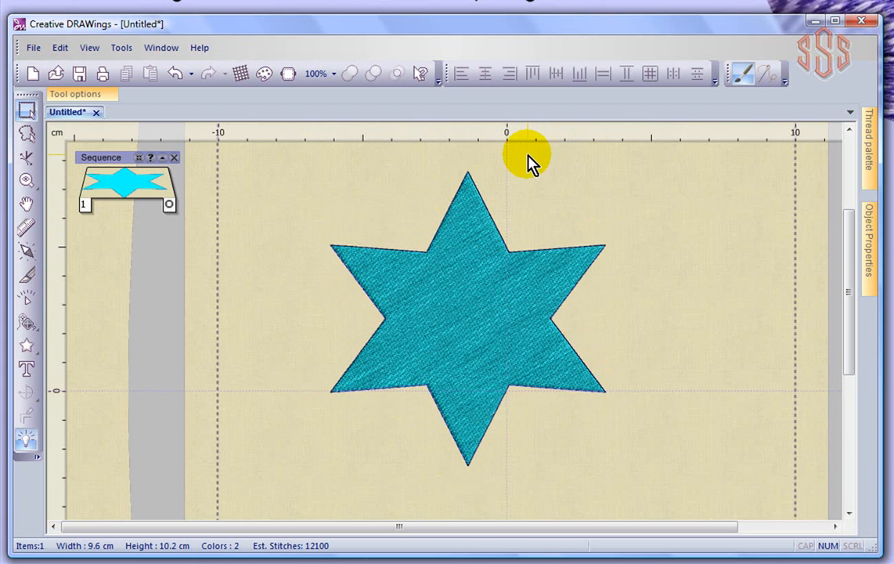
{"action": "mouse_move", "coordinate": [527, 154]}
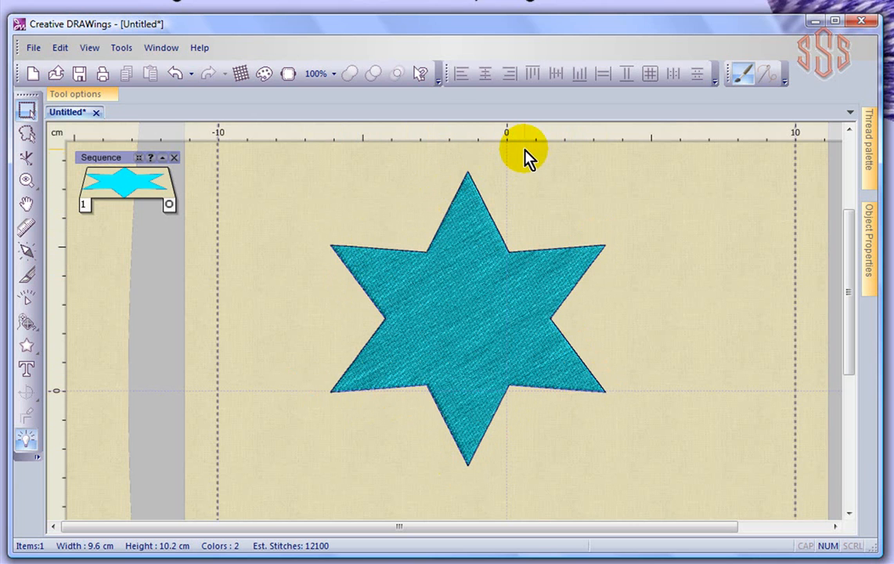
{"action": "mouse_move", "coordinate": [16, 98]}
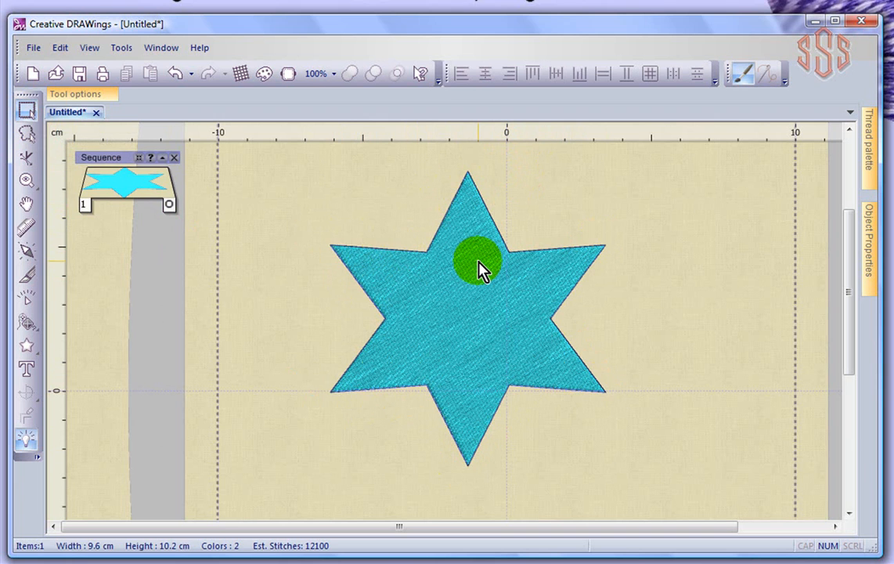
- Reduce the star's Number of rays to 5, making it a five-pointed star
{"action": "left_click", "coordinate": [478, 263]}
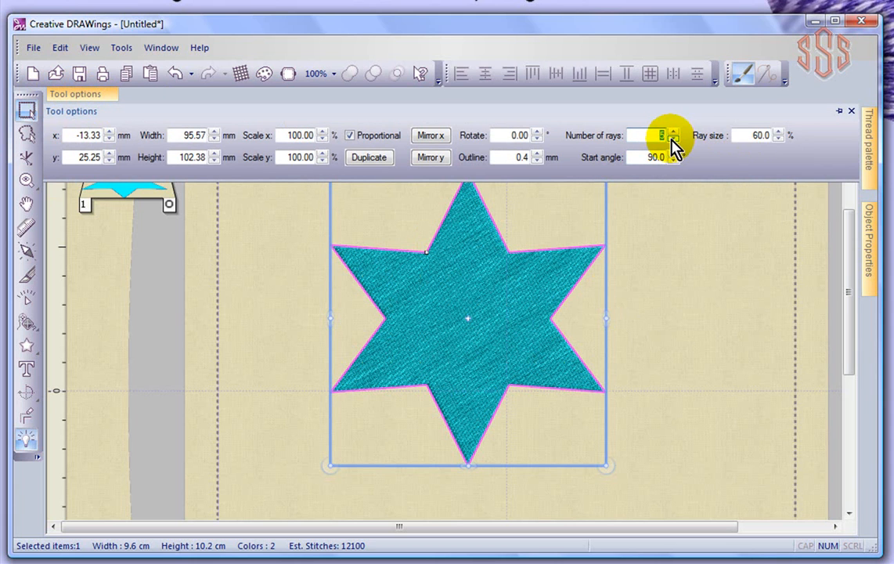
{"action": "left_click", "coordinate": [674, 139]}
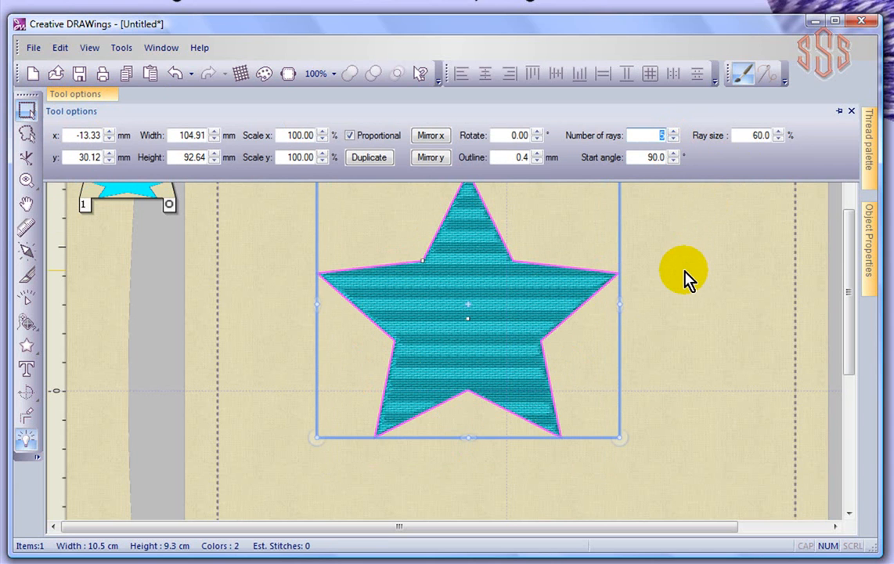
{"action": "mouse_move", "coordinate": [864, 235]}
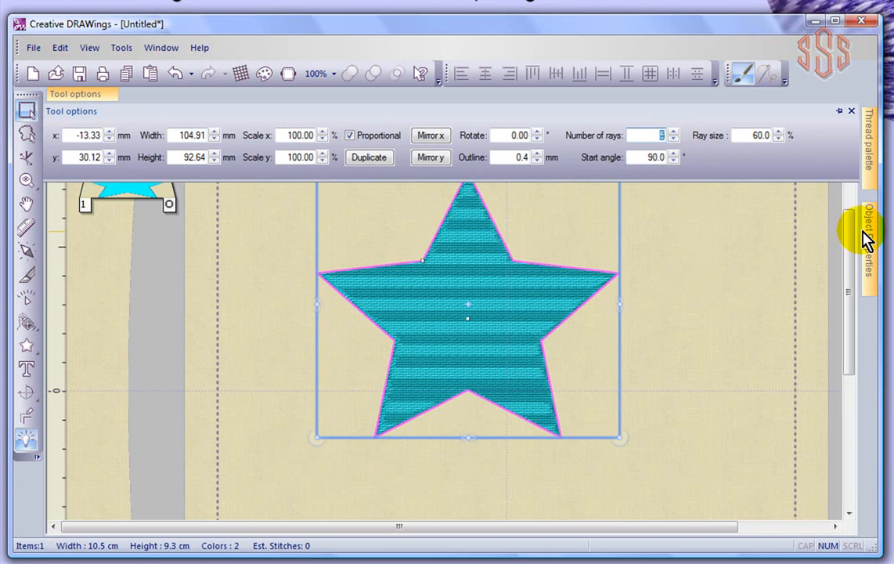
{"action": "left_click", "coordinate": [864, 235]}
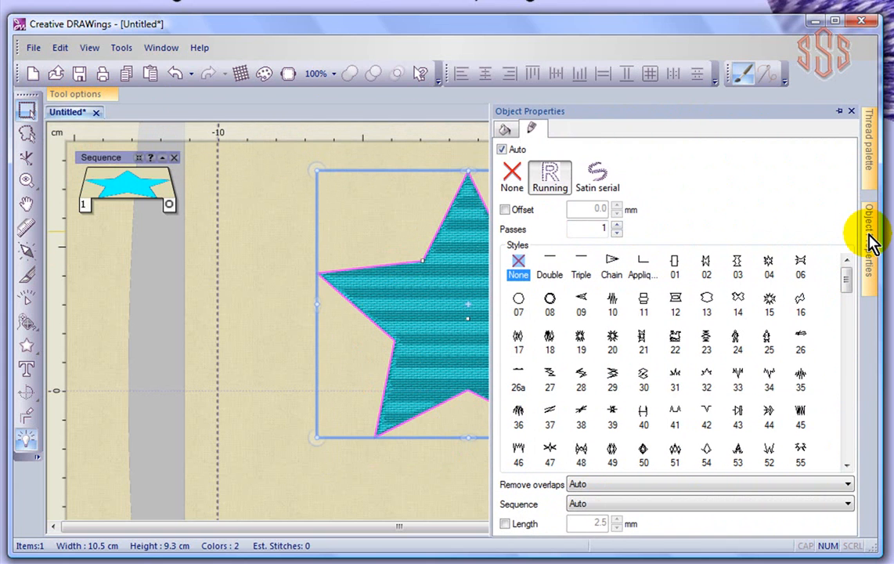
{"action": "mouse_move", "coordinate": [541, 133]}
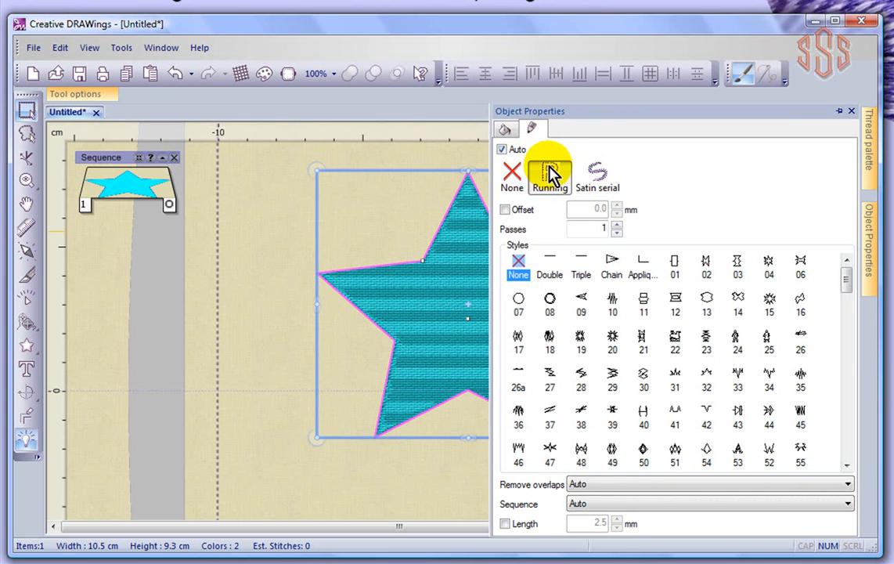
{"action": "mouse_move", "coordinate": [599, 176]}
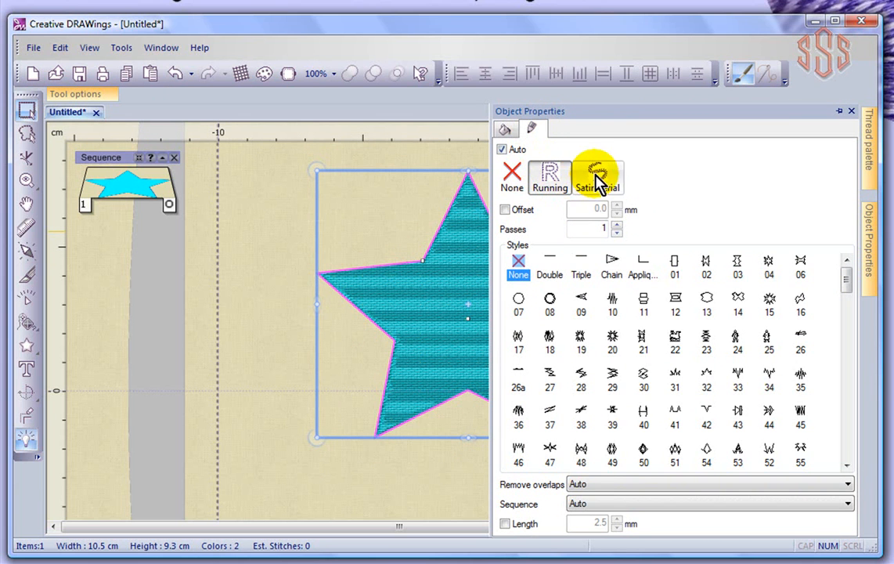
{"action": "left_click", "coordinate": [597, 175]}
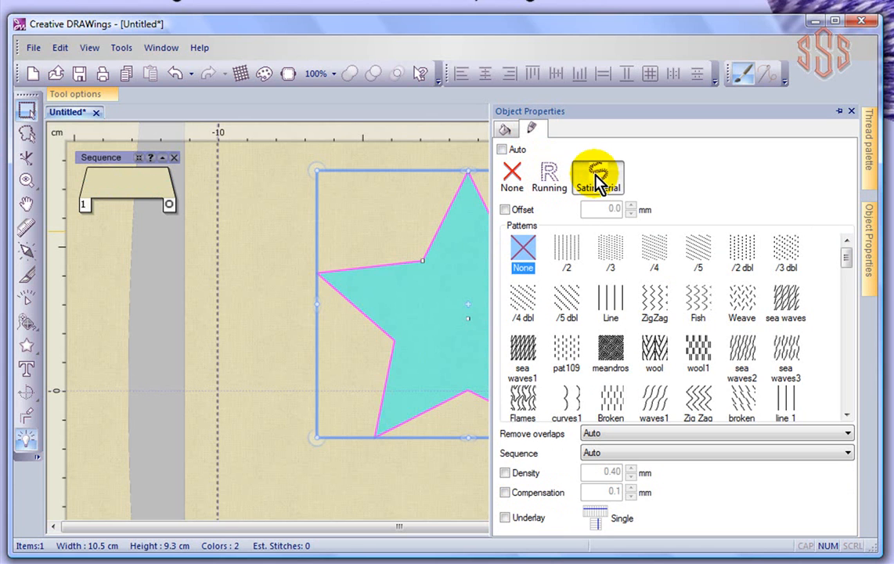
{"action": "left_click", "coordinate": [598, 176]}
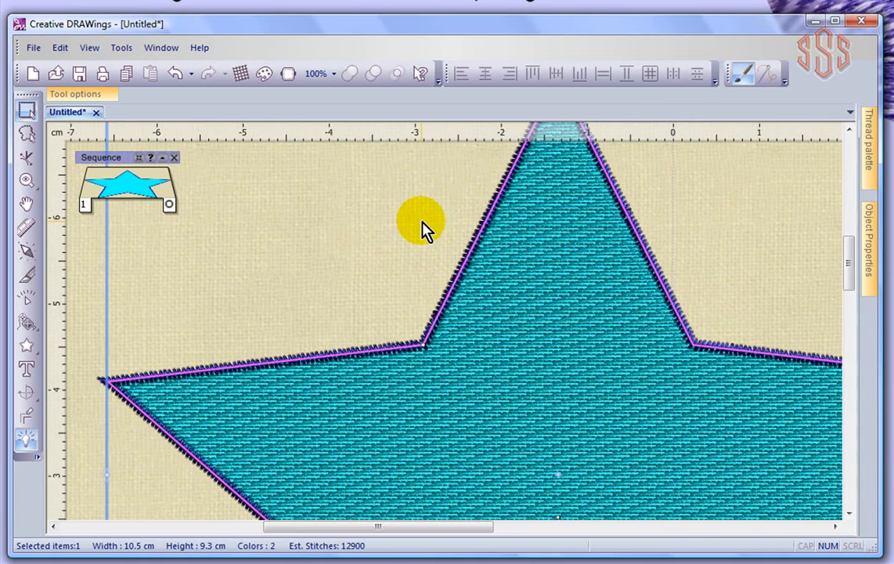
{"action": "mouse_move", "coordinate": [483, 235]}
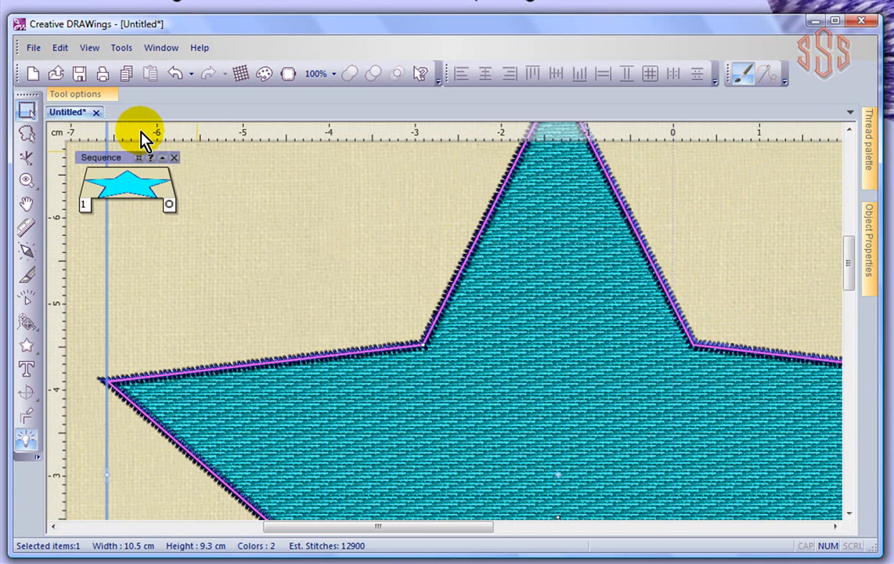
- Raise the star's outline width from 0.4 to 2 mm for a thicker satin border
{"action": "left_click", "coordinate": [75, 94]}
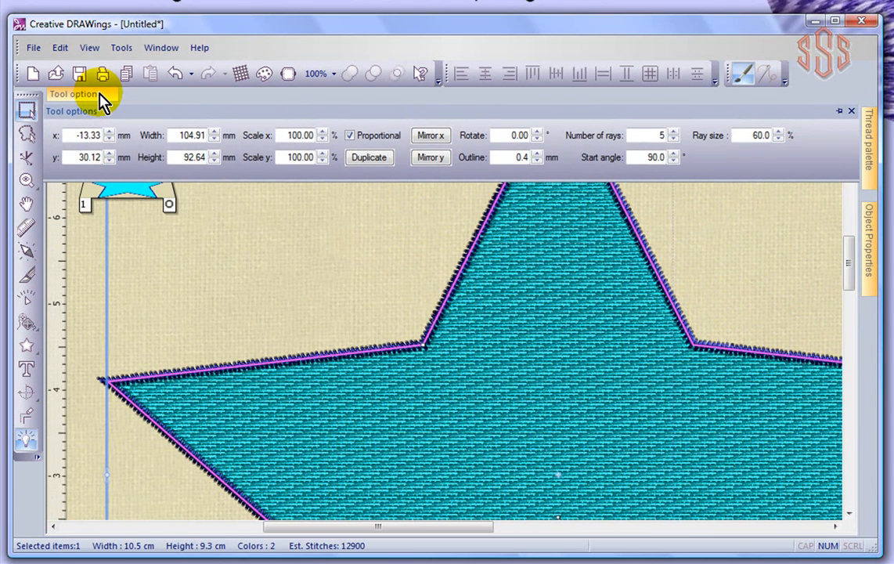
{"action": "mouse_move", "coordinate": [501, 184]}
{"action": "type", "text": "2"}
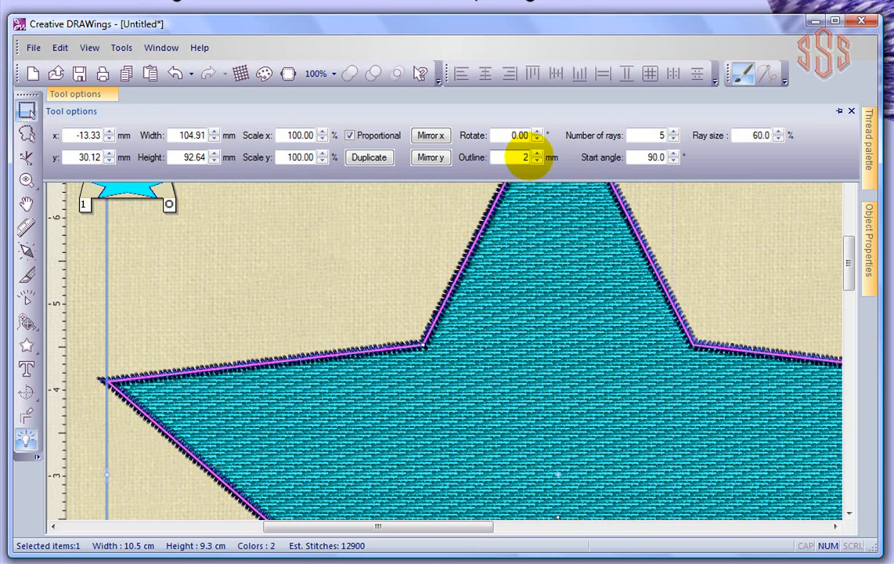
{"action": "left_click", "coordinate": [537, 154]}
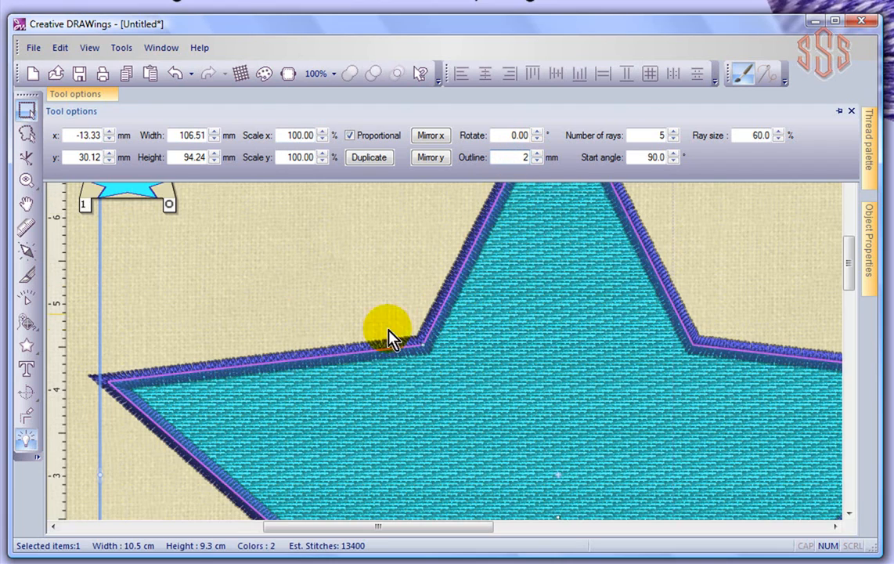
{"action": "mouse_move", "coordinate": [348, 223]}
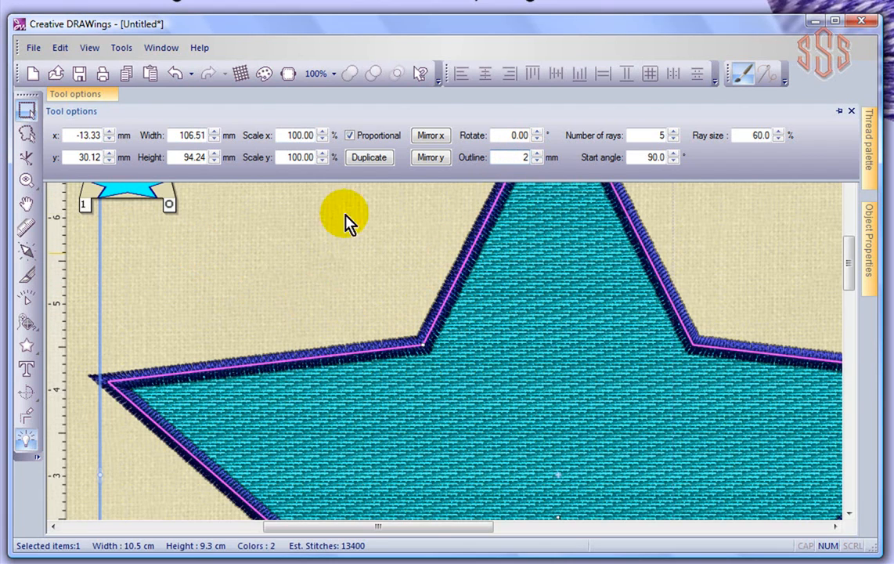
{"action": "mouse_move", "coordinate": [314, 232]}
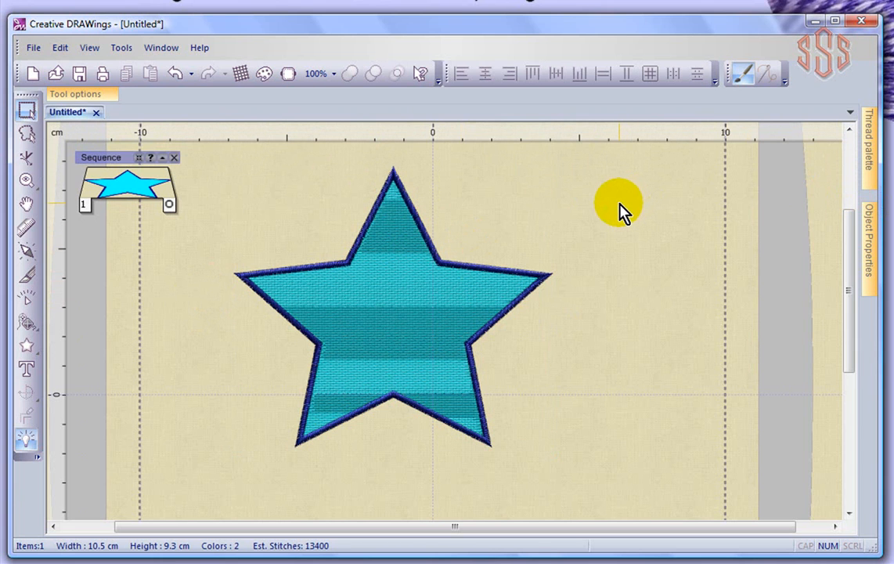
{"action": "mouse_move", "coordinate": [611, 205]}
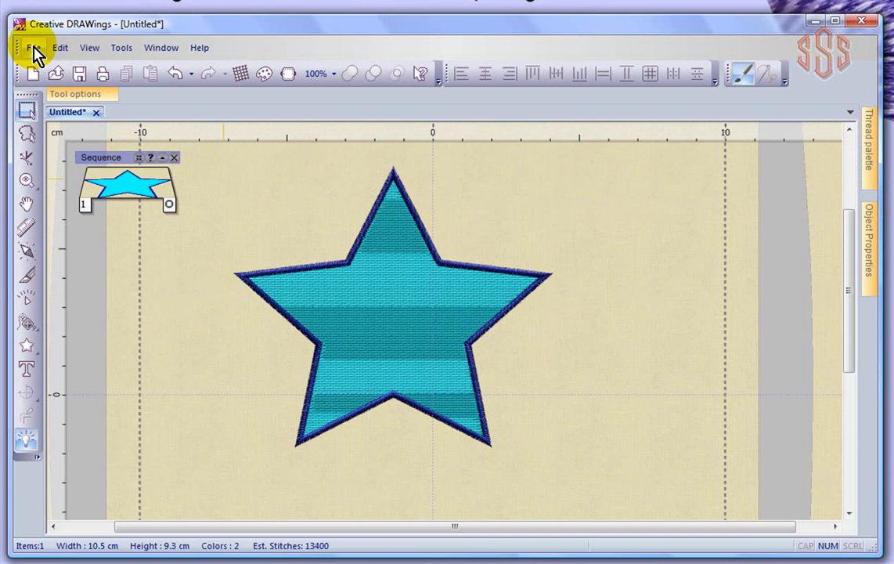
- Export the star design to the Wings Modular embroidery editor via To Editor (Ctrl+E)
{"action": "left_click", "coordinate": [60, 47]}
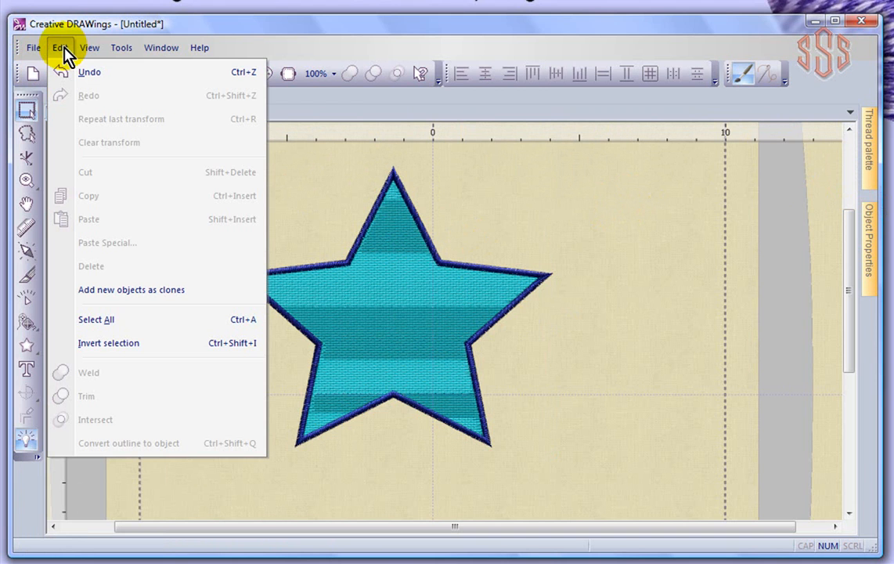
{"action": "left_click", "coordinate": [31, 47]}
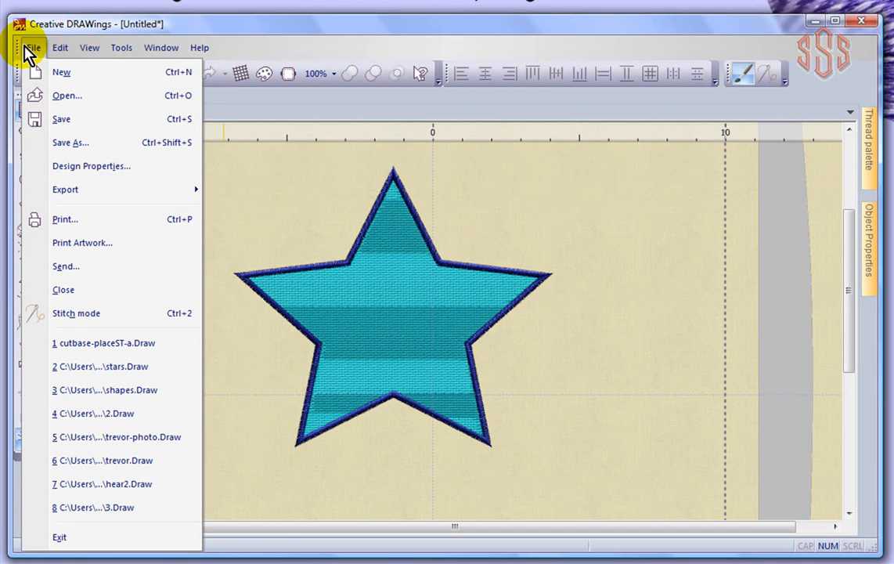
{"action": "mouse_move", "coordinate": [65, 220]}
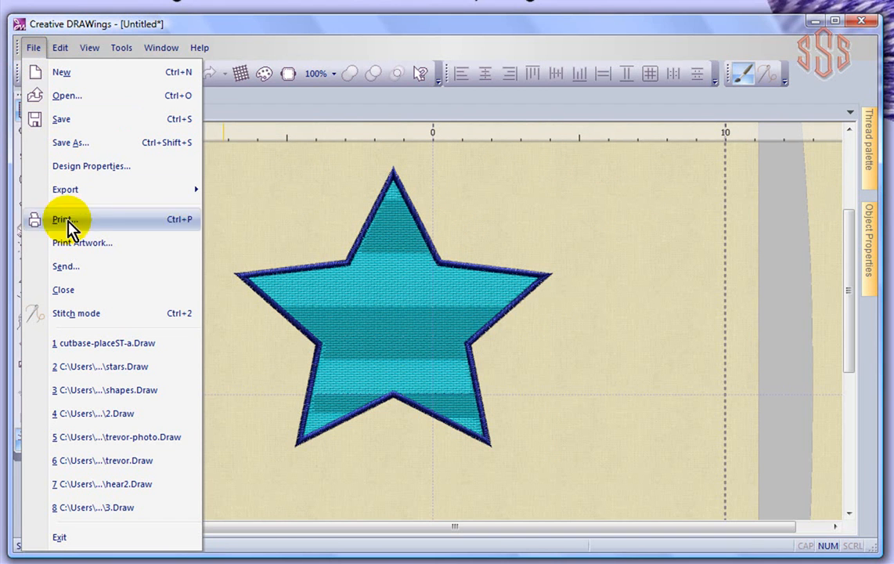
{"action": "mouse_move", "coordinate": [65, 188]}
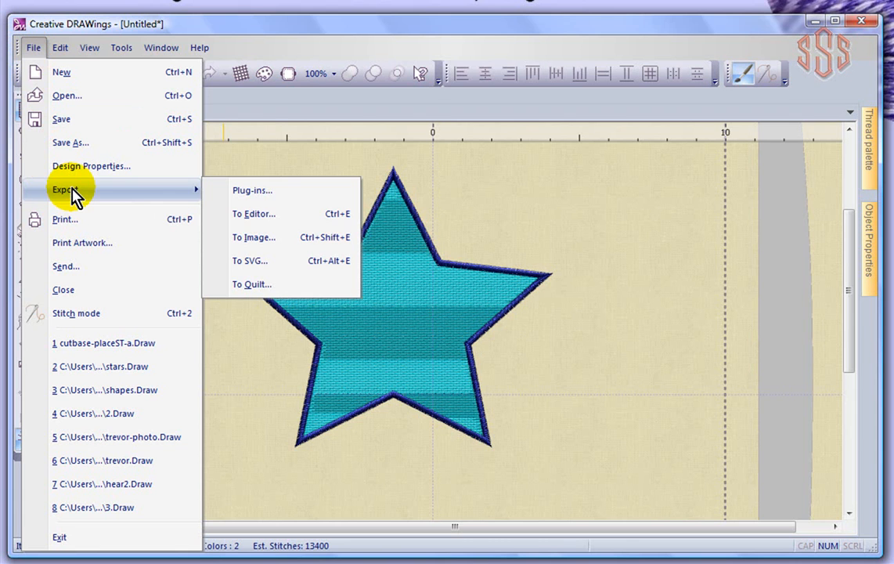
{"action": "mouse_move", "coordinate": [336, 213]}
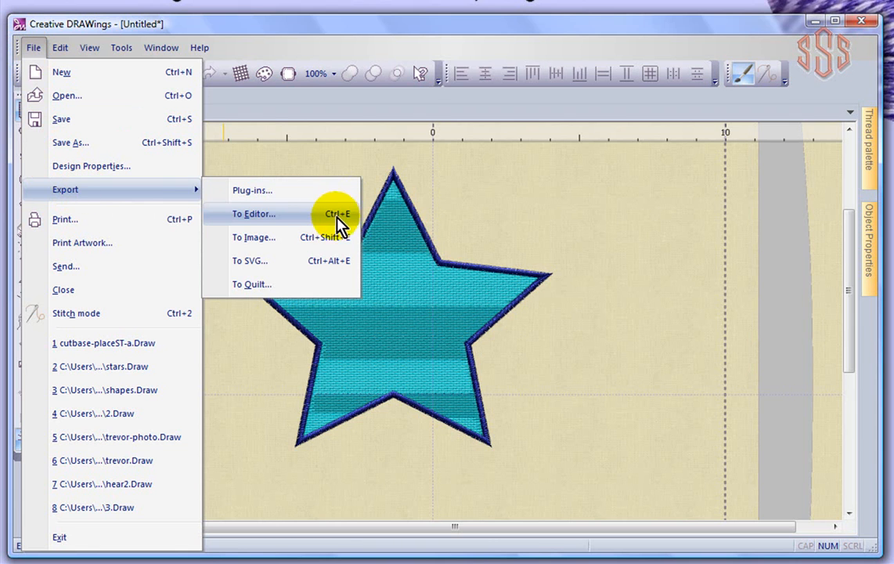
{"action": "mouse_move", "coordinate": [247, 222]}
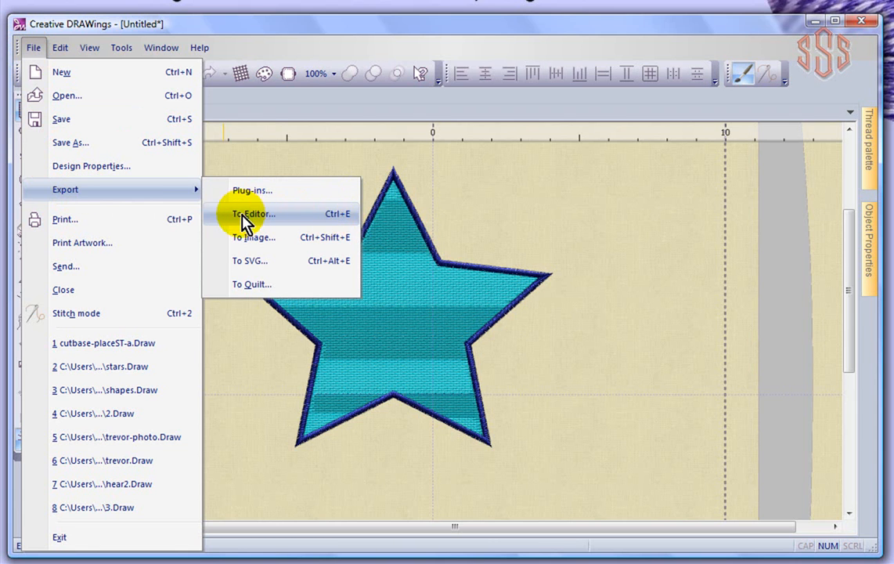
{"action": "mouse_move", "coordinate": [345, 220]}
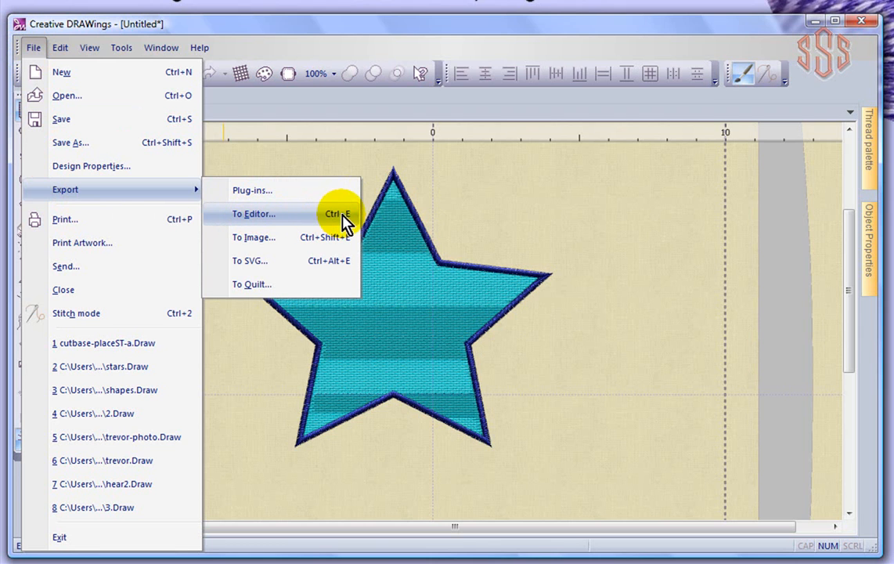
{"action": "mouse_move", "coordinate": [107, 102]}
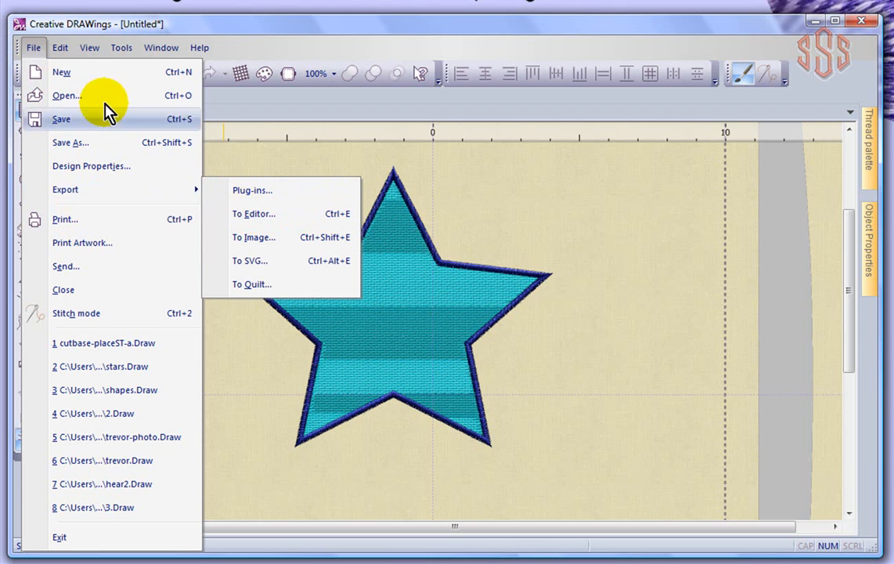
{"action": "mouse_move", "coordinate": [76, 197]}
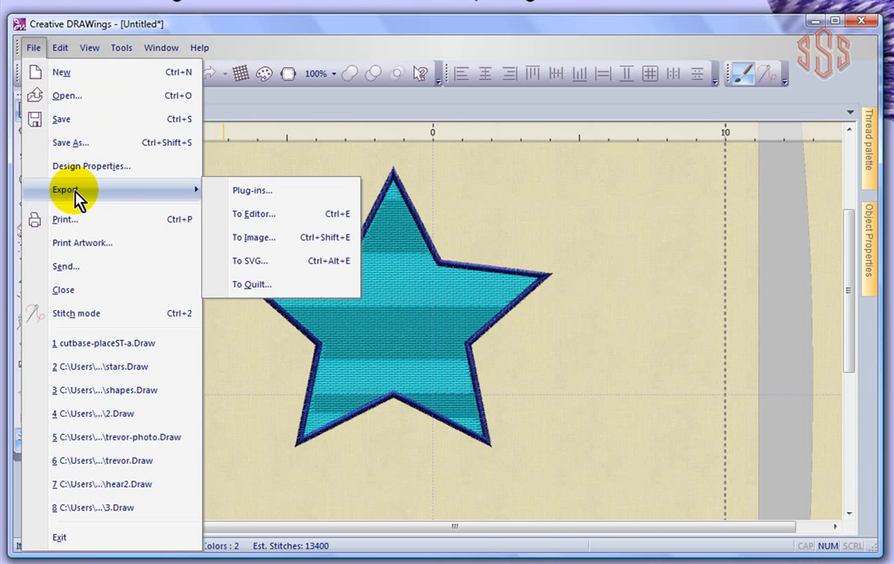
{"action": "mouse_move", "coordinate": [266, 219]}
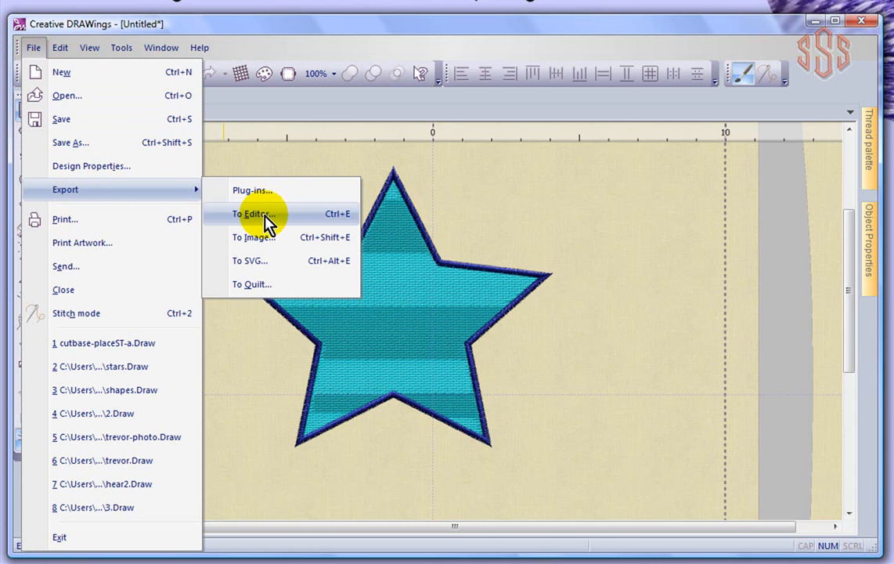
{"action": "left_click", "coordinate": [253, 213]}
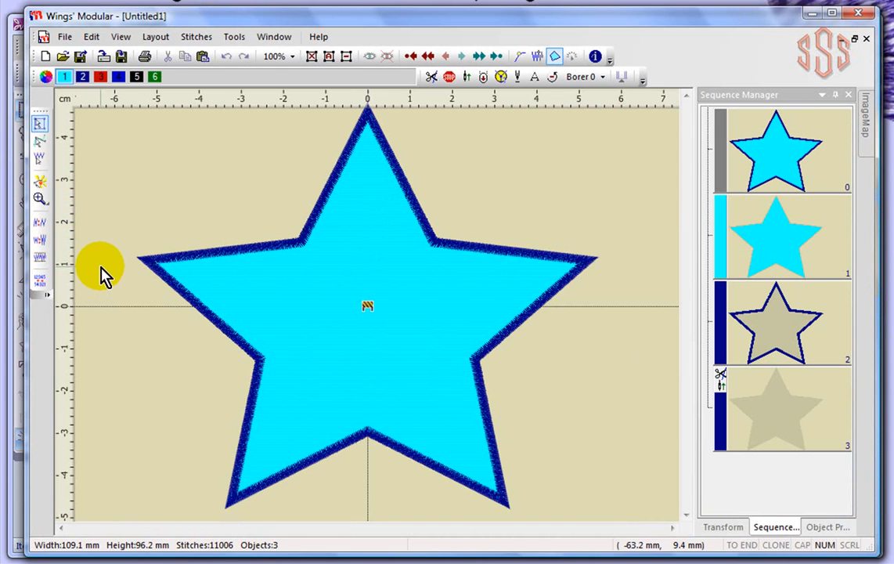
{"action": "mouse_move", "coordinate": [100, 272]}
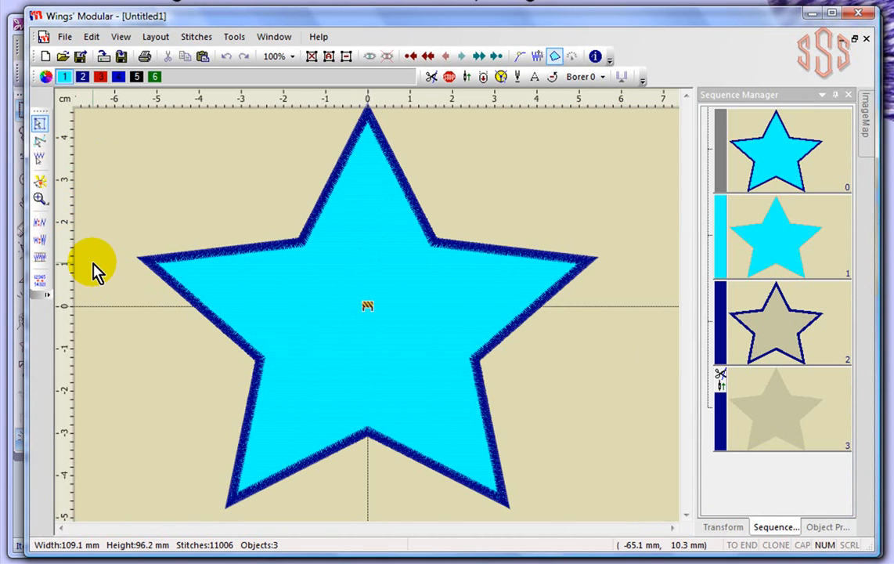
{"action": "mouse_move", "coordinate": [128, 273]}
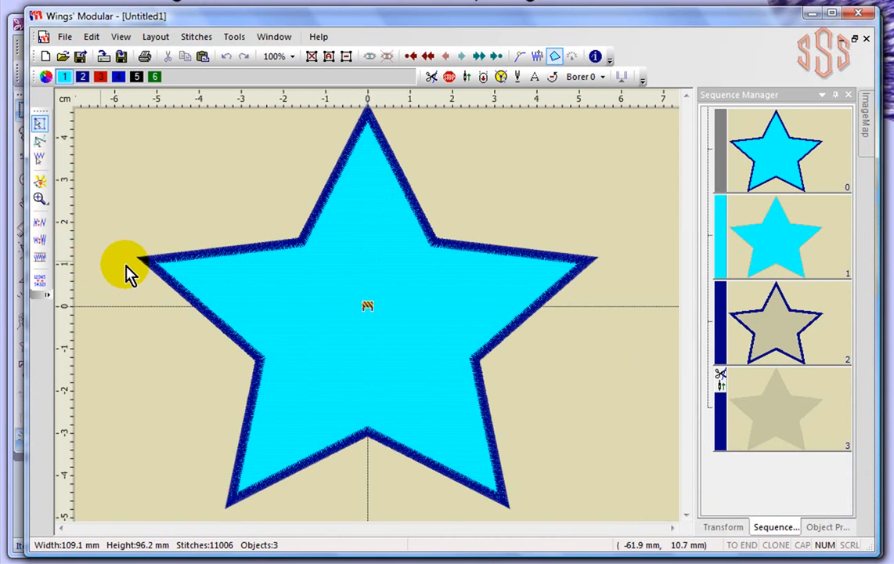
{"action": "mouse_move", "coordinate": [129, 222]}
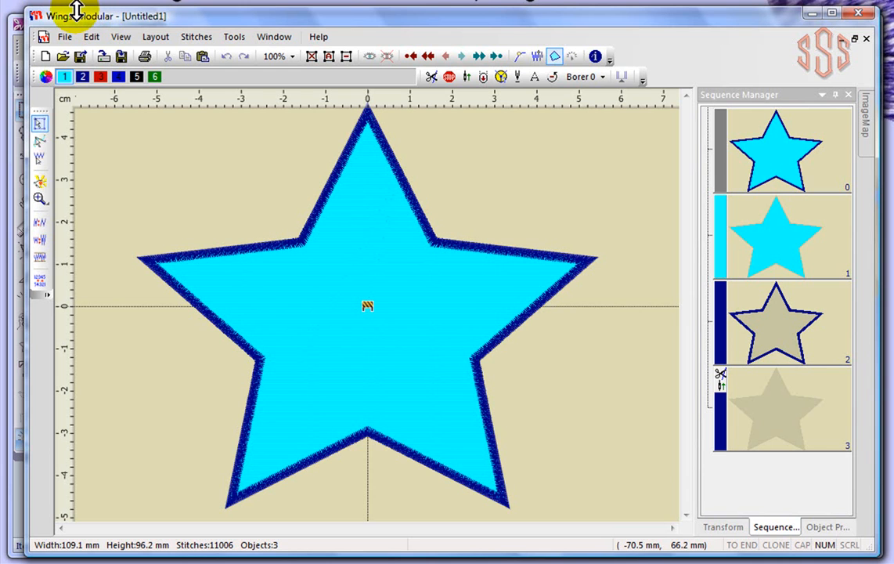
{"action": "mouse_move", "coordinate": [66, 37]}
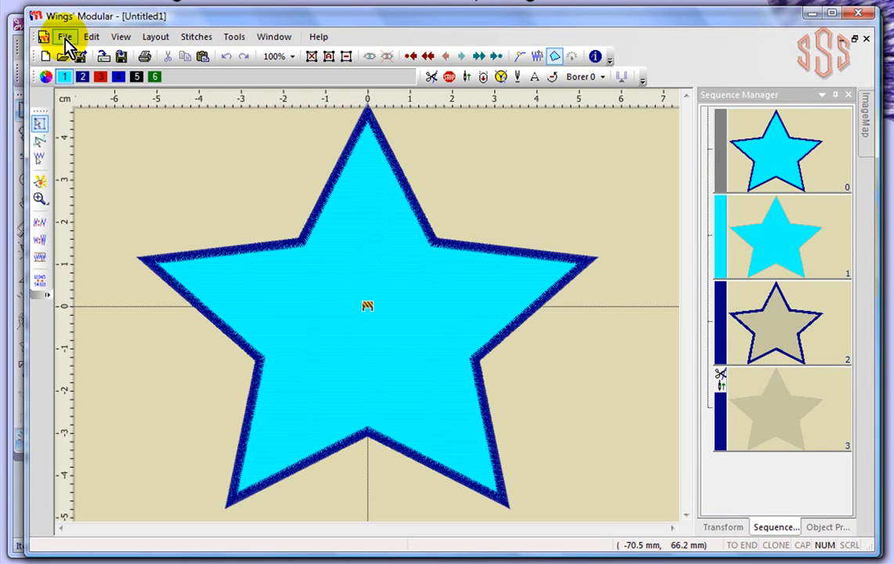
- Browse the File, Edit, View, Layout, Stitches and Tools menus to locate Digitize Venere cutting
{"action": "left_click", "coordinate": [64, 36]}
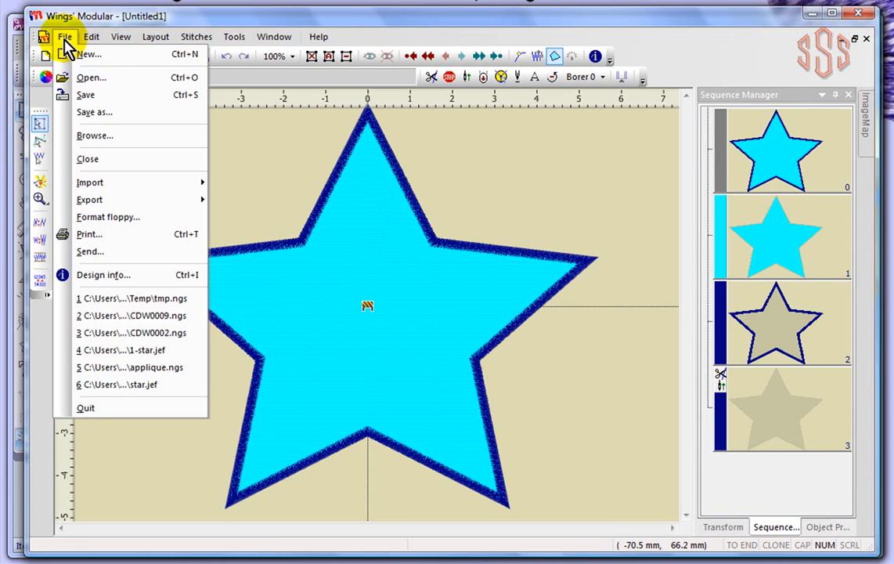
{"action": "mouse_move", "coordinate": [88, 53]}
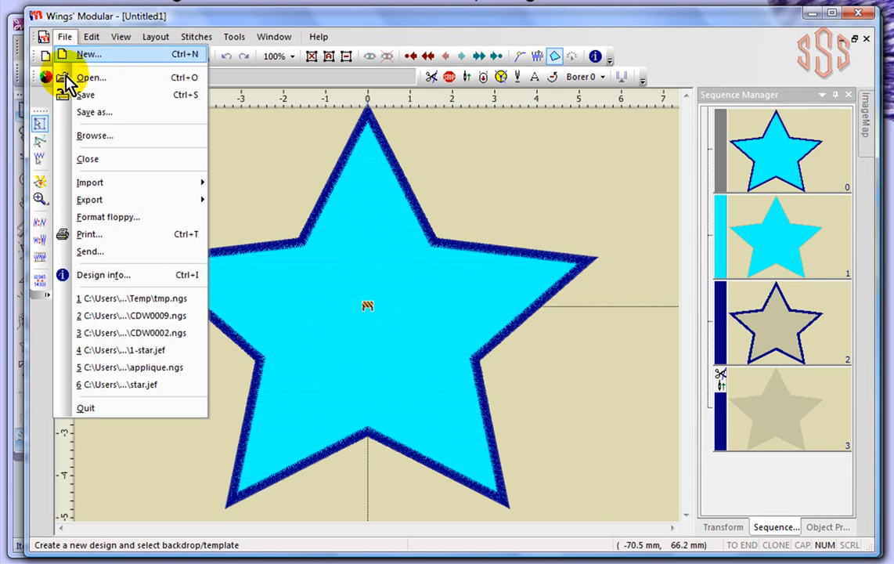
{"action": "left_click", "coordinate": [91, 38]}
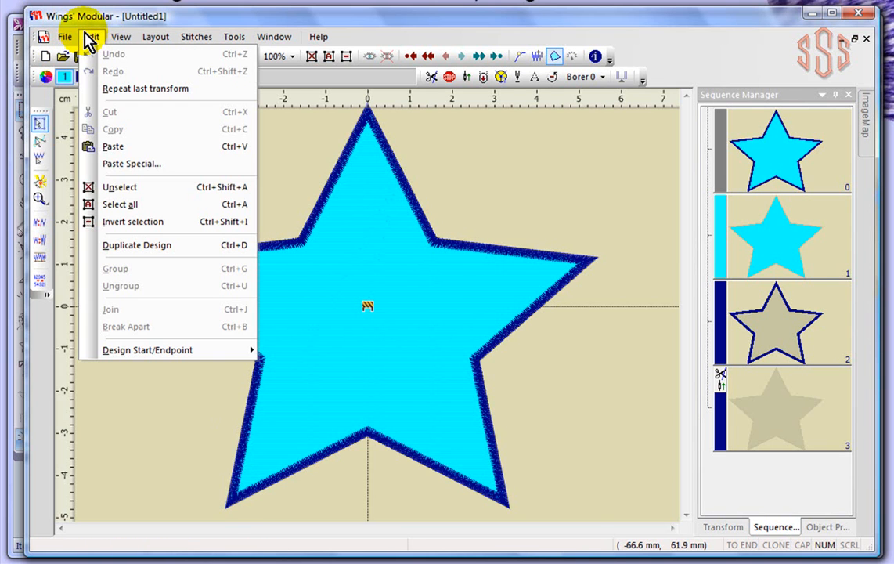
{"action": "left_click", "coordinate": [121, 38]}
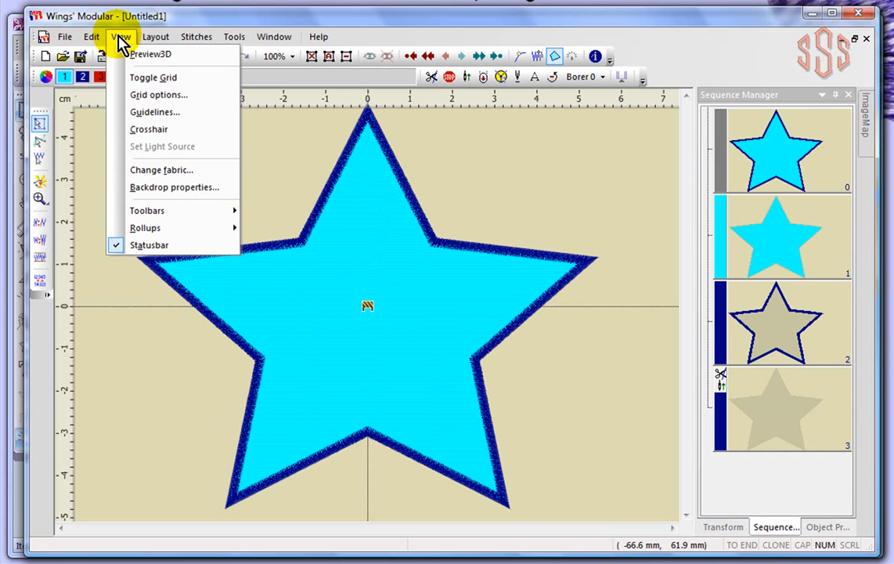
{"action": "left_click", "coordinate": [157, 38]}
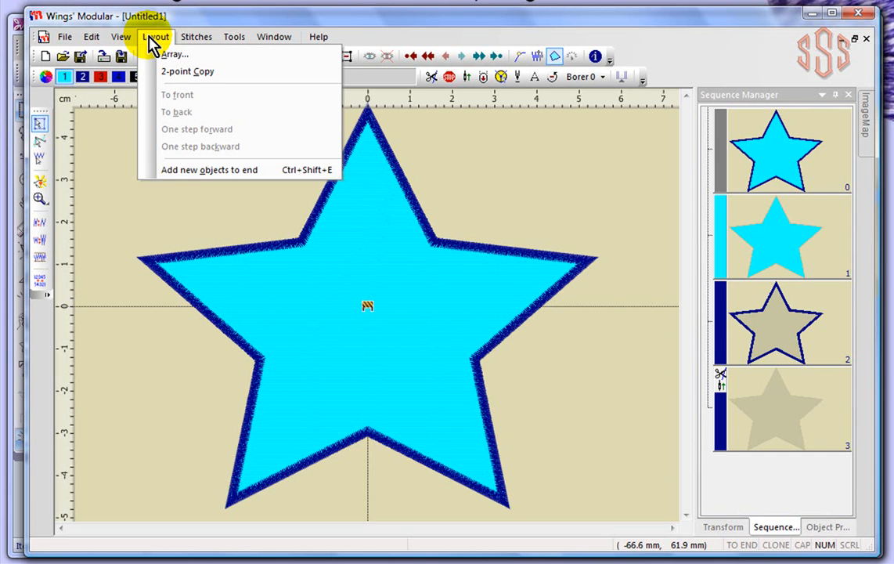
{"action": "left_click", "coordinate": [196, 36]}
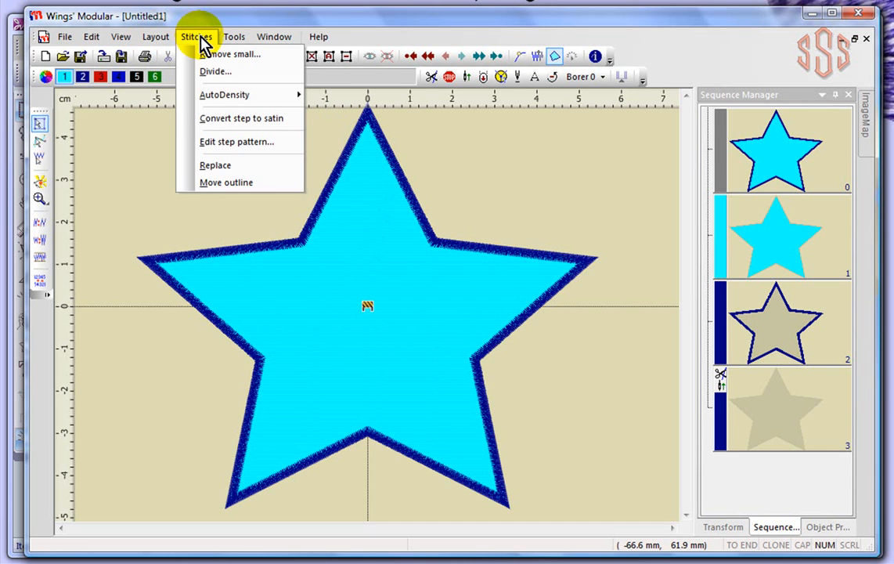
{"action": "left_click", "coordinate": [233, 36]}
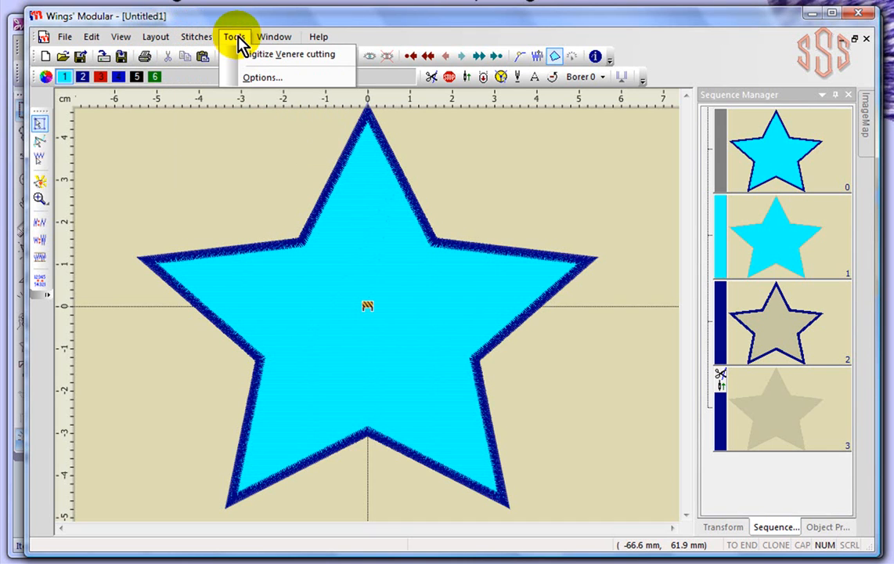
{"action": "left_click", "coordinate": [319, 36]}
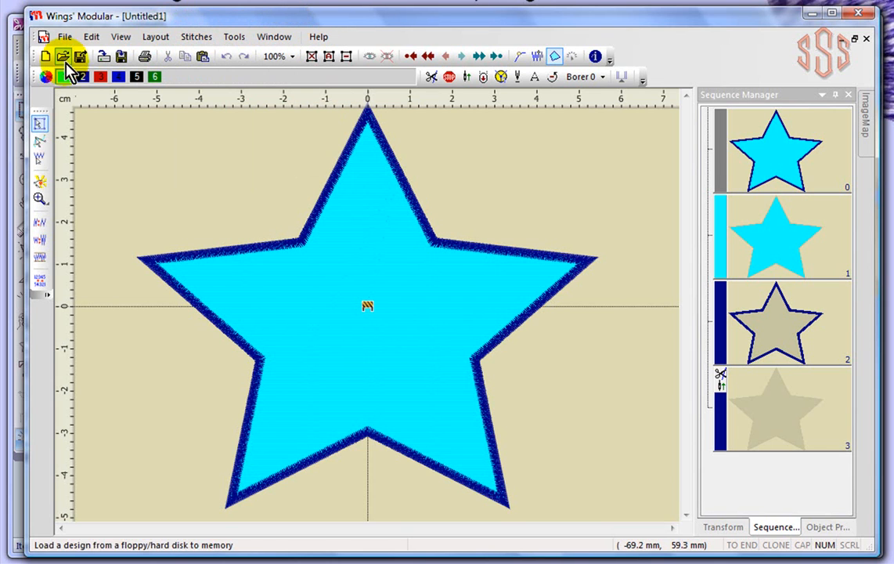
{"action": "mouse_move", "coordinate": [45, 56]}
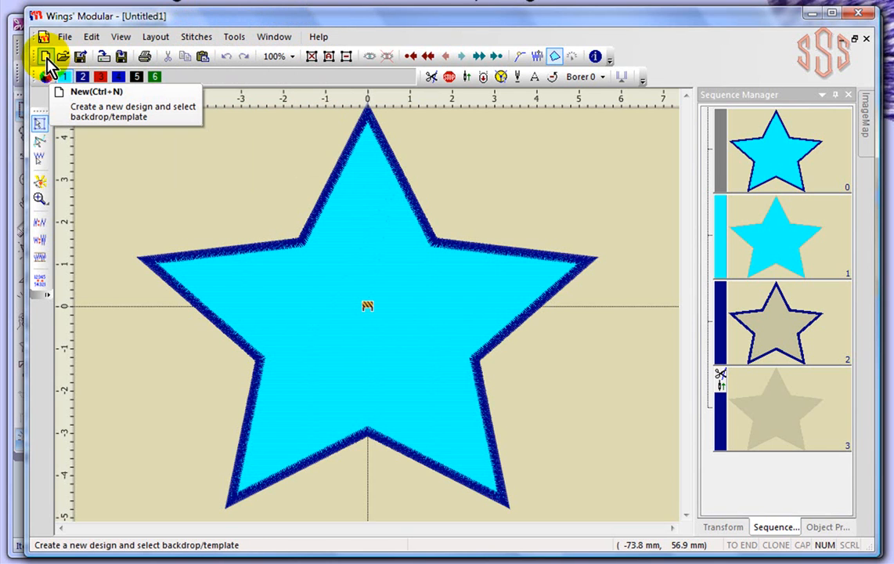
{"action": "mouse_move", "coordinate": [63, 57]}
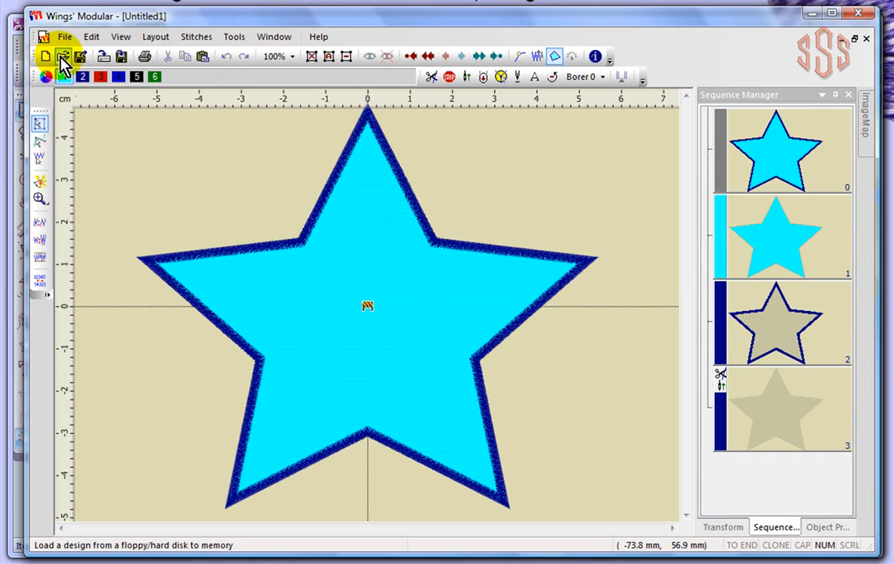
{"action": "mouse_move", "coordinate": [81, 57]}
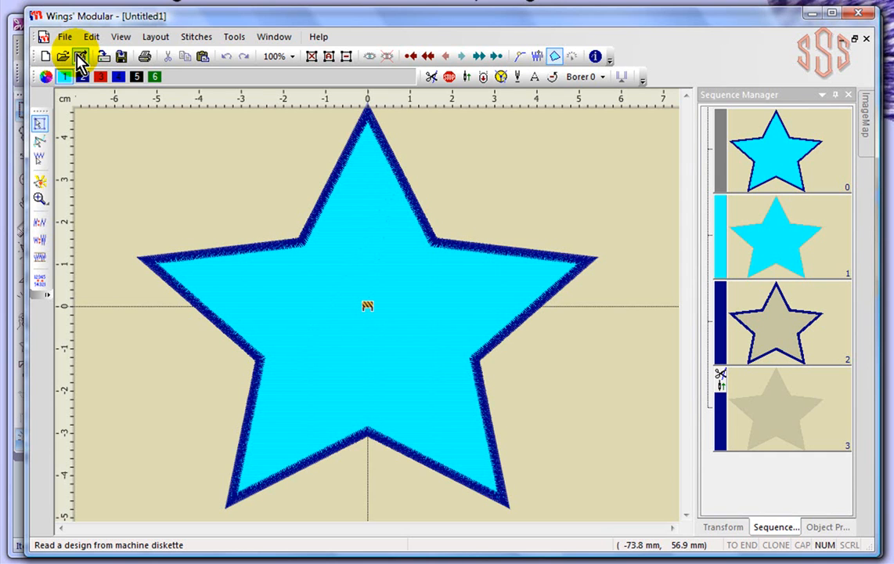
{"action": "mouse_move", "coordinate": [122, 61]}
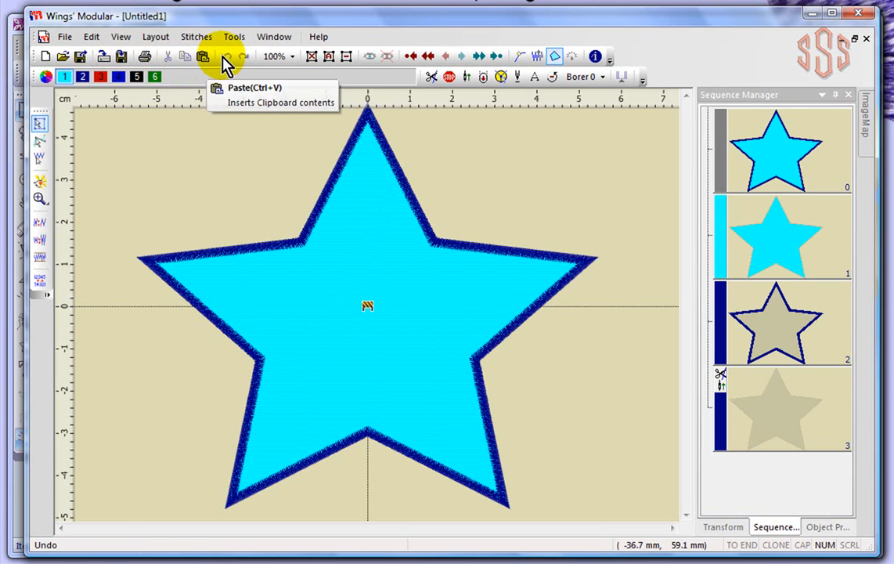
{"action": "mouse_move", "coordinate": [273, 56]}
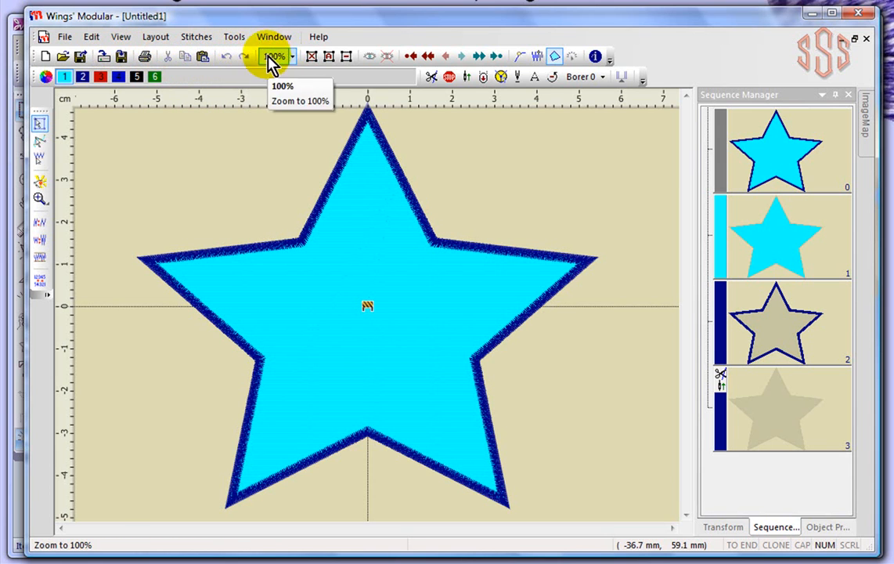
{"action": "mouse_move", "coordinate": [294, 62]}
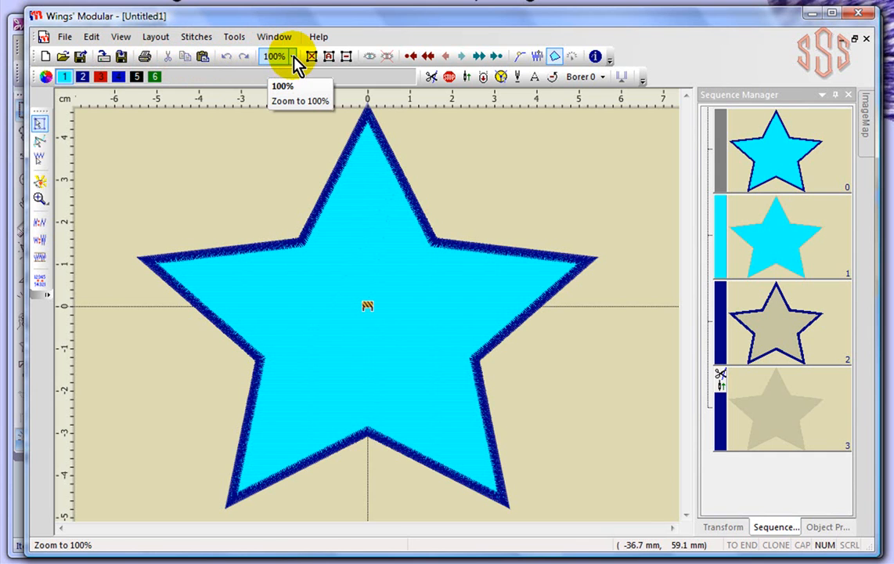
{"action": "left_click", "coordinate": [291, 56]}
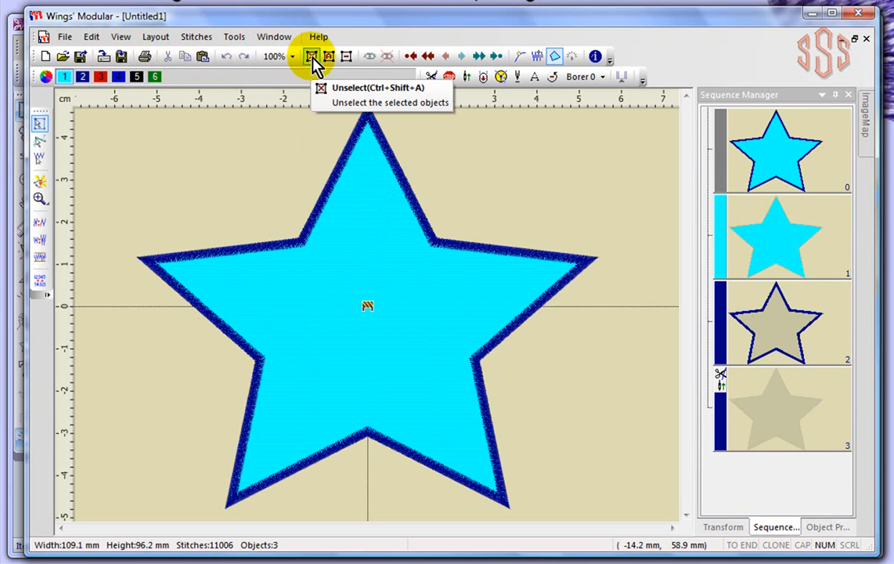
{"action": "mouse_move", "coordinate": [346, 57]}
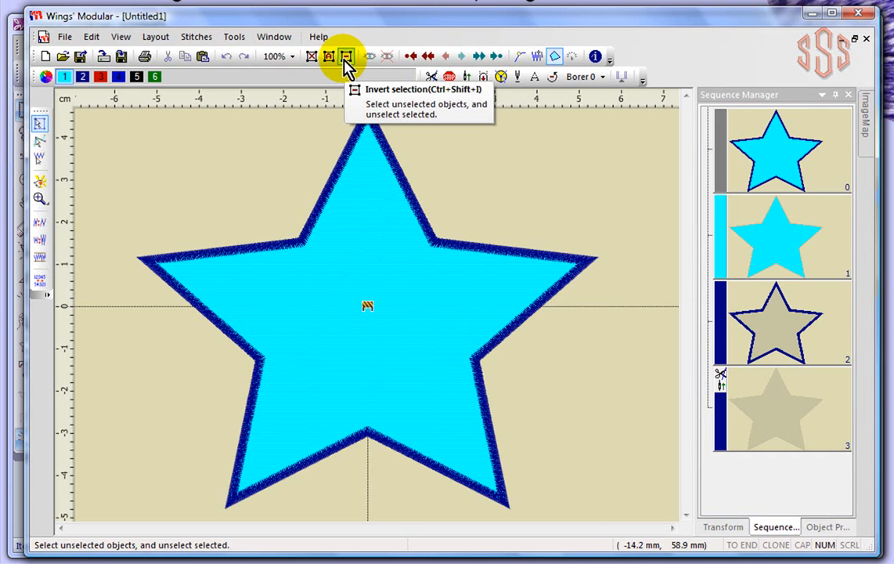
{"action": "mouse_move", "coordinate": [369, 57]}
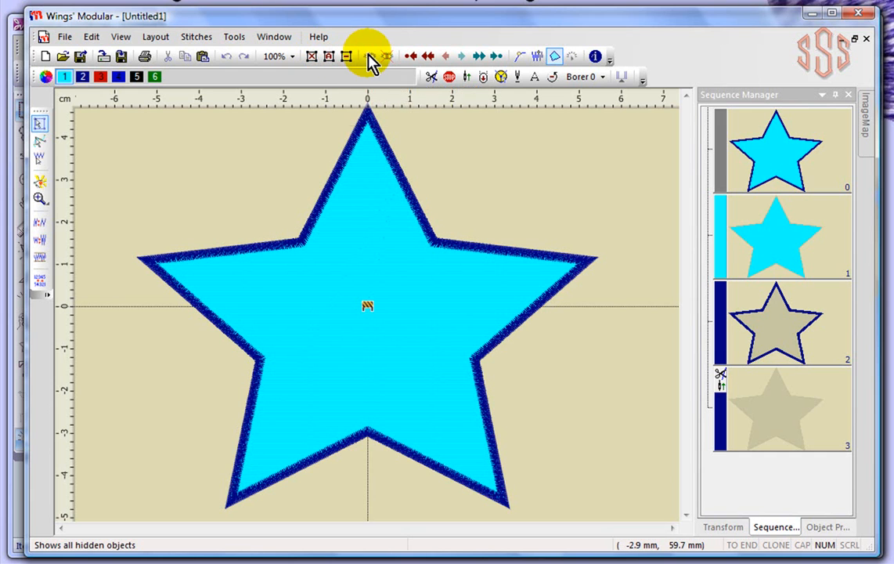
{"action": "mouse_move", "coordinate": [387, 56]}
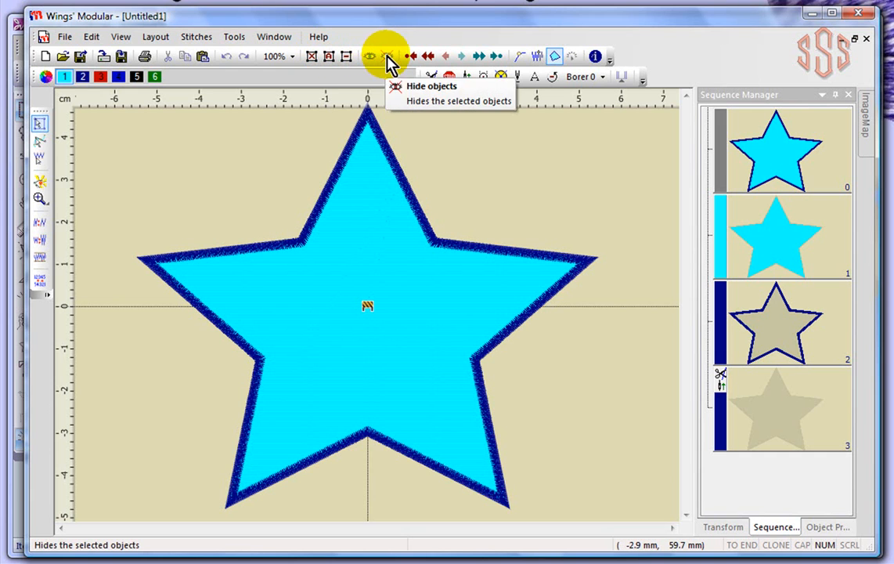
{"action": "mouse_move", "coordinate": [388, 60]}
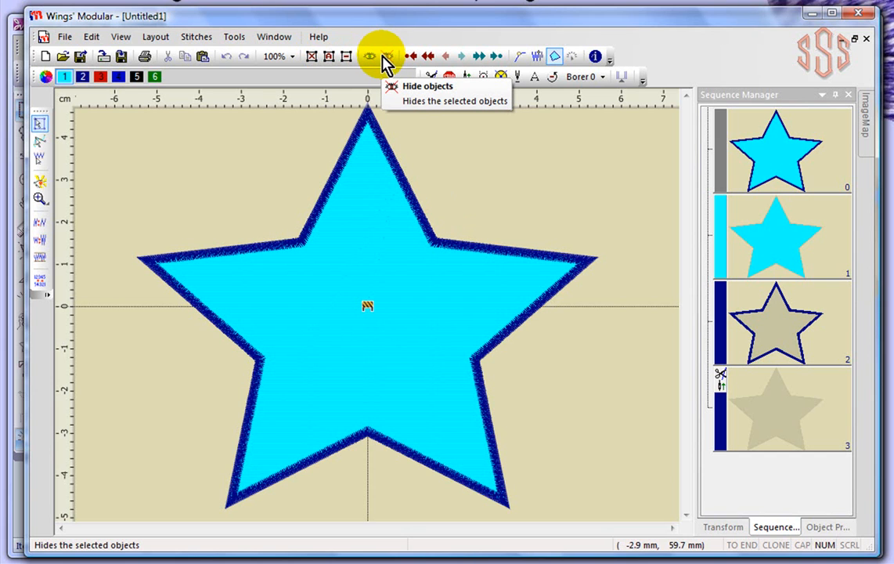
{"action": "mouse_move", "coordinate": [410, 57]}
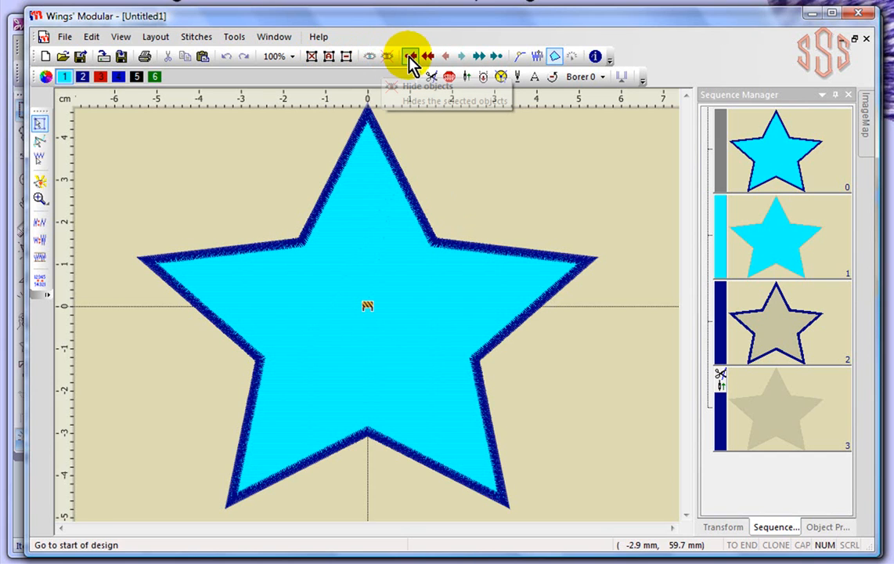
{"action": "mouse_move", "coordinate": [430, 57]}
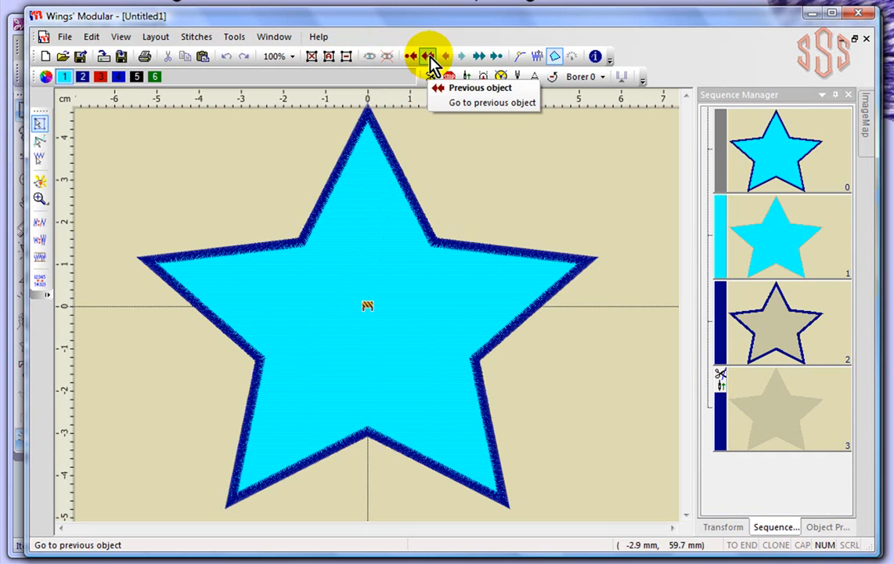
{"action": "mouse_move", "coordinate": [410, 57]}
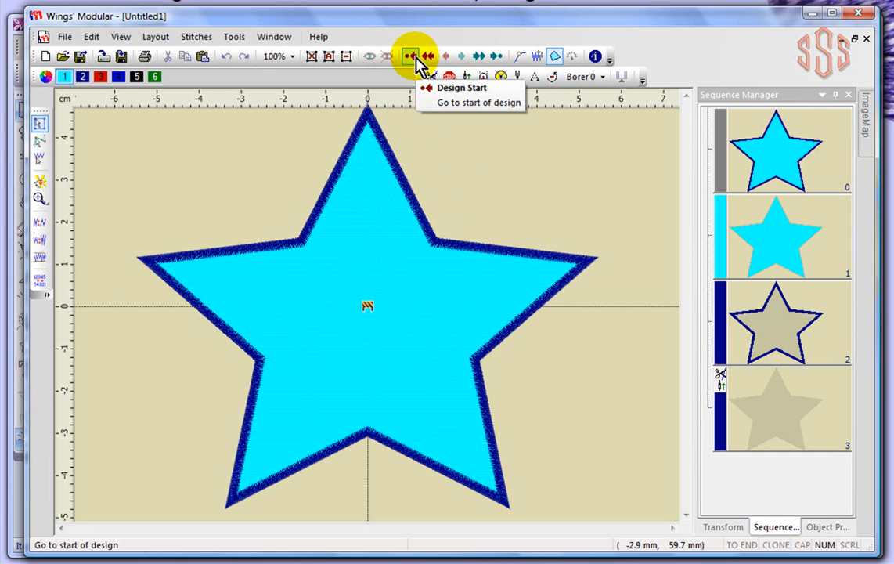
{"action": "mouse_move", "coordinate": [429, 56]}
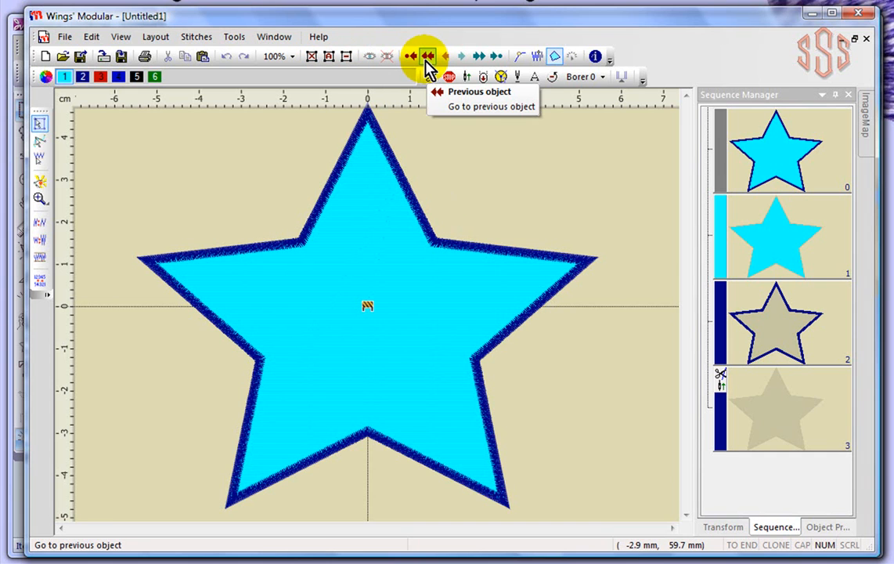
{"action": "mouse_move", "coordinate": [523, 56]}
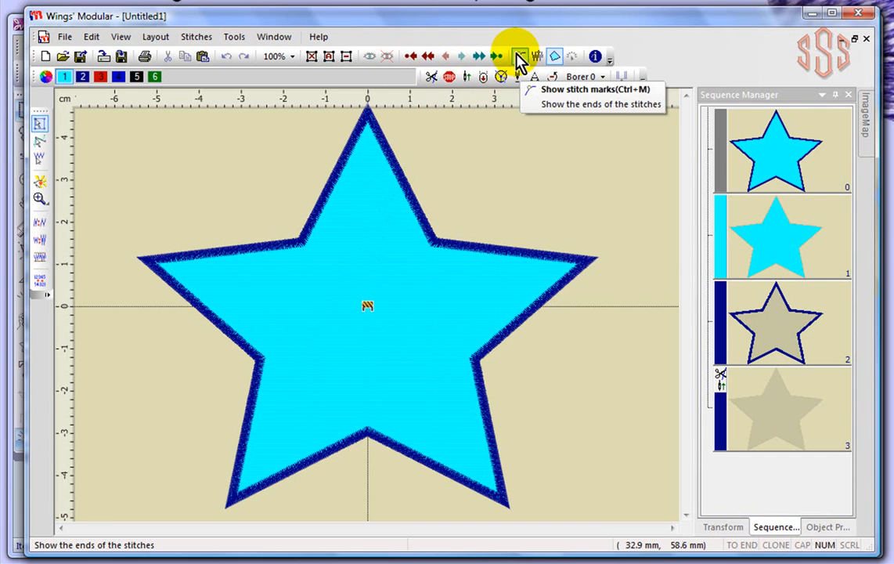
{"action": "mouse_move", "coordinate": [539, 56]}
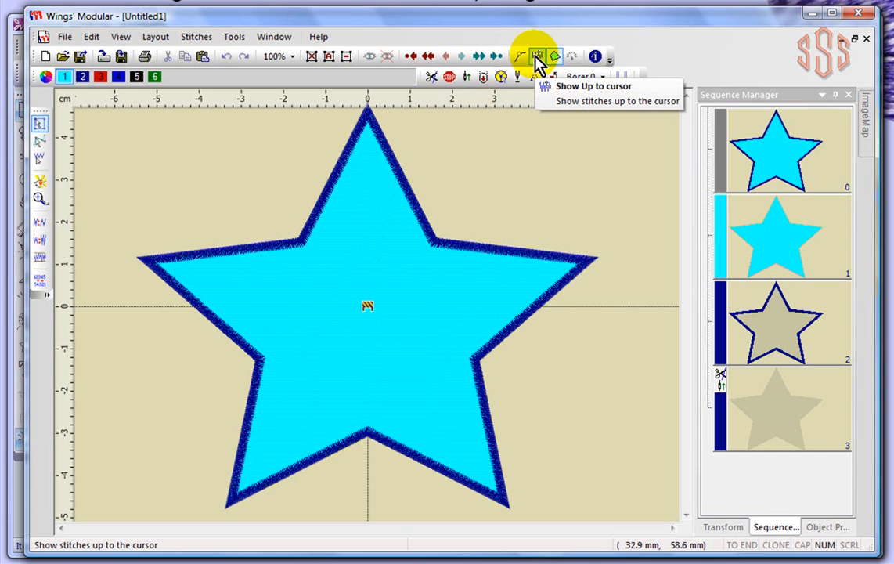
{"action": "mouse_move", "coordinate": [555, 57]}
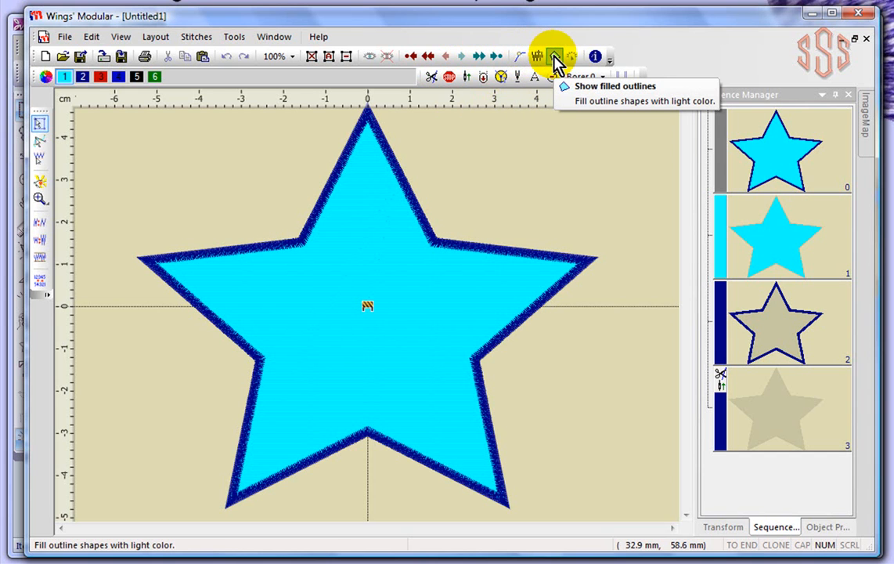
{"action": "mouse_move", "coordinate": [554, 57]}
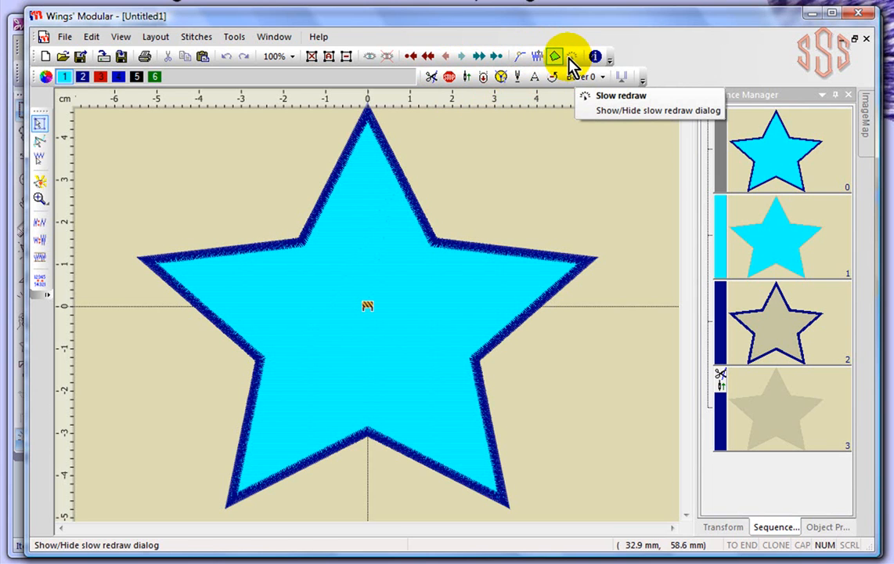
{"action": "mouse_move", "coordinate": [595, 56]}
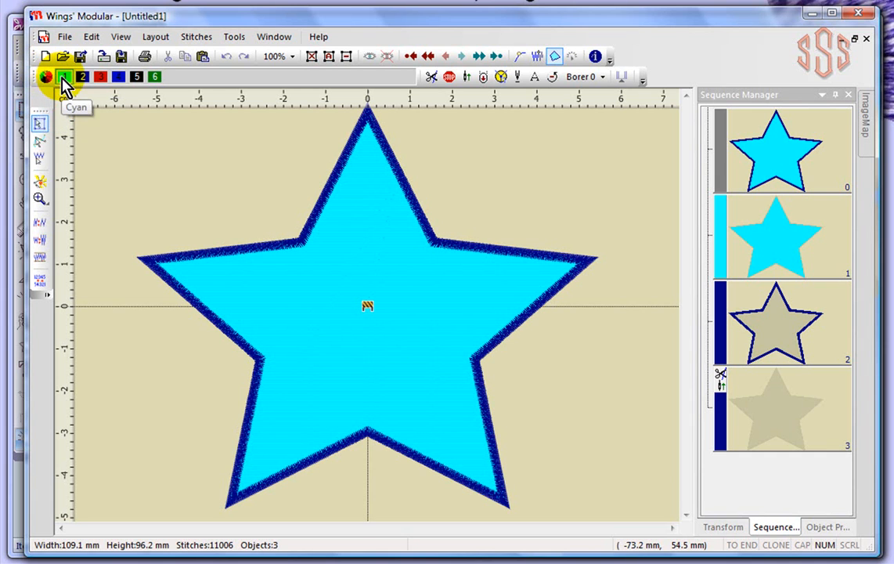
{"action": "mouse_move", "coordinate": [81, 77]}
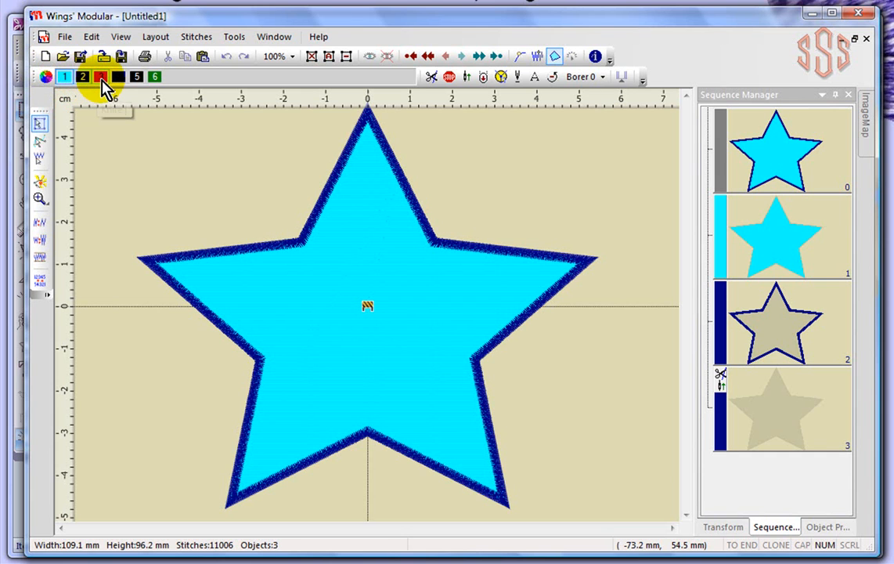
{"action": "mouse_move", "coordinate": [101, 77]}
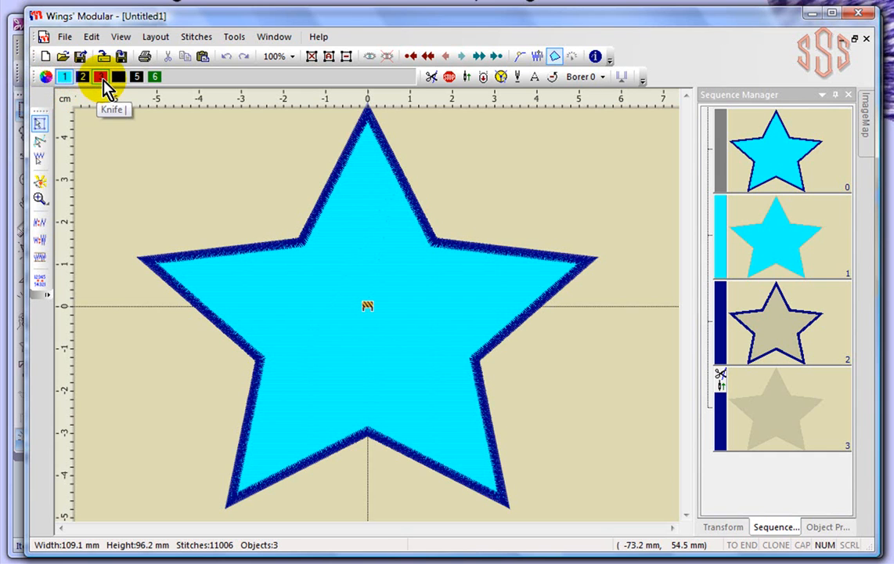
{"action": "mouse_move", "coordinate": [136, 82]}
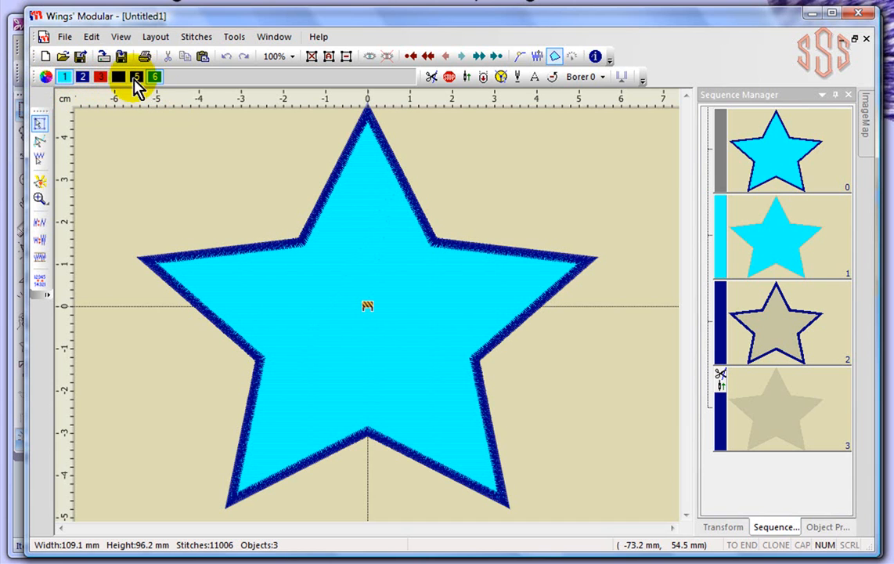
{"action": "mouse_move", "coordinate": [153, 85]}
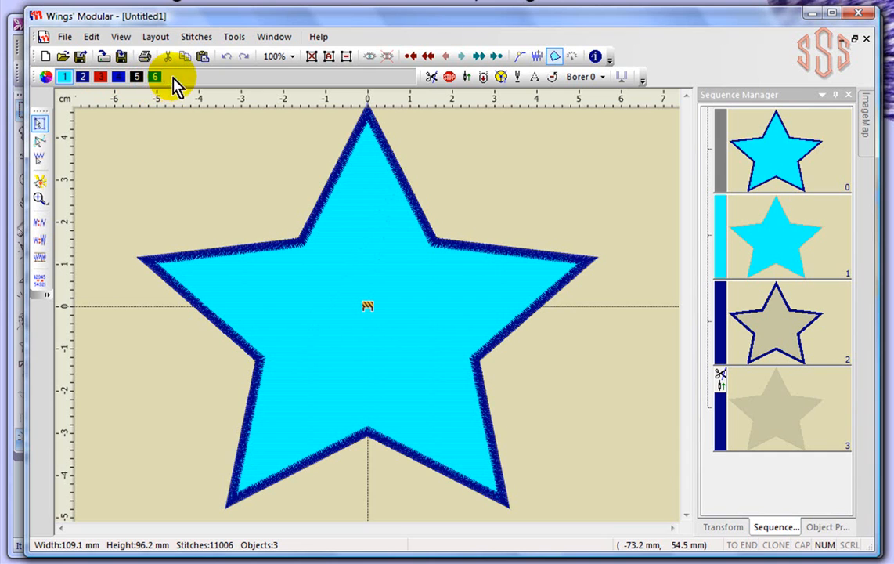
{"action": "mouse_move", "coordinate": [431, 76]}
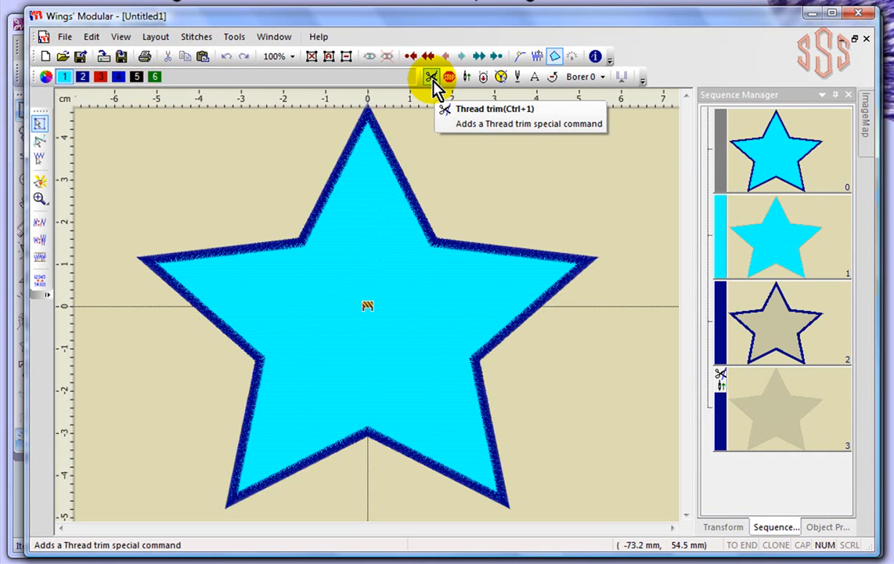
{"action": "mouse_move", "coordinate": [534, 77]}
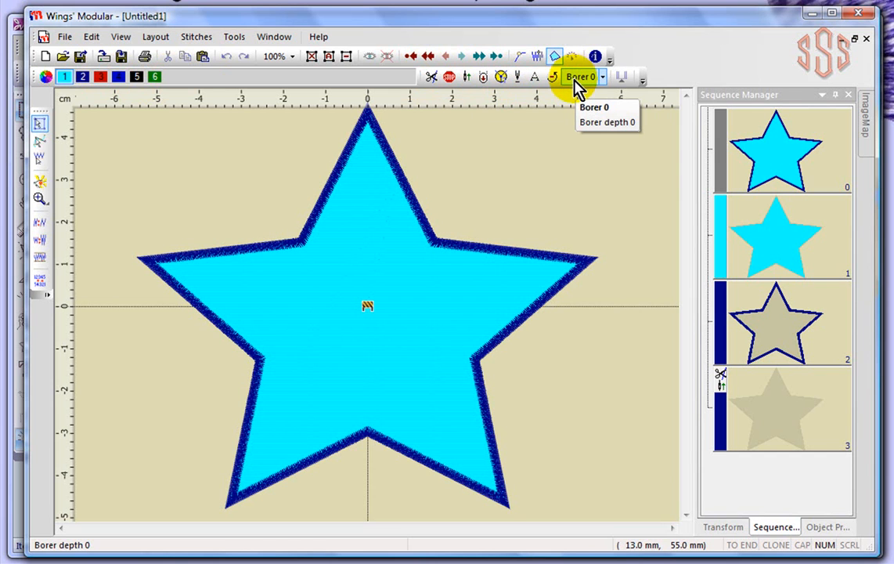
{"action": "mouse_move", "coordinate": [752, 113]}
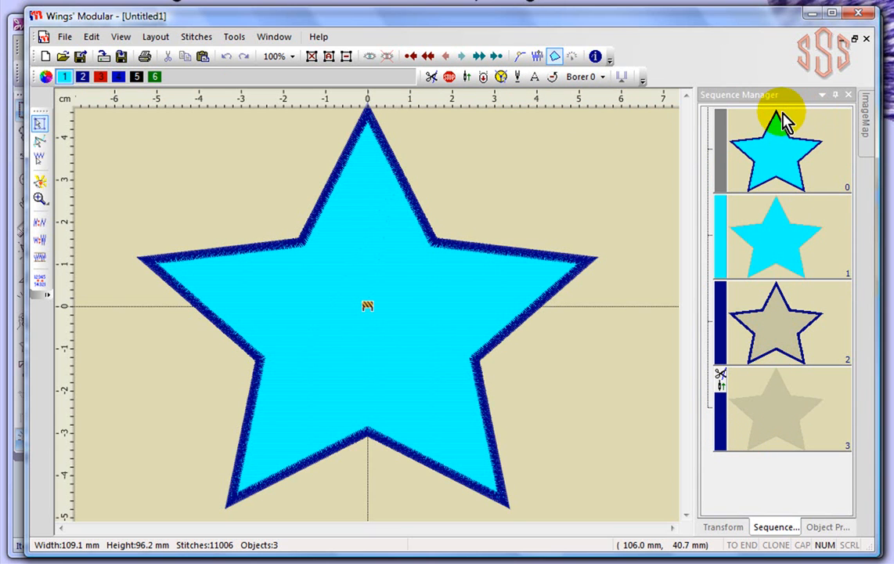
- Show the design's overview map and the Sequence Manager listing objects in stitching order
{"action": "left_click", "coordinate": [864, 109]}
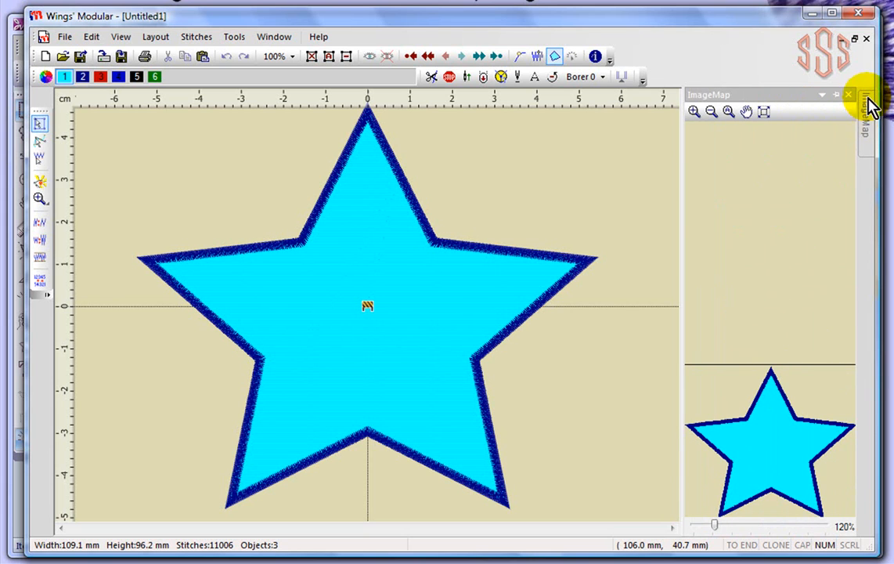
{"action": "mouse_move", "coordinate": [869, 113]}
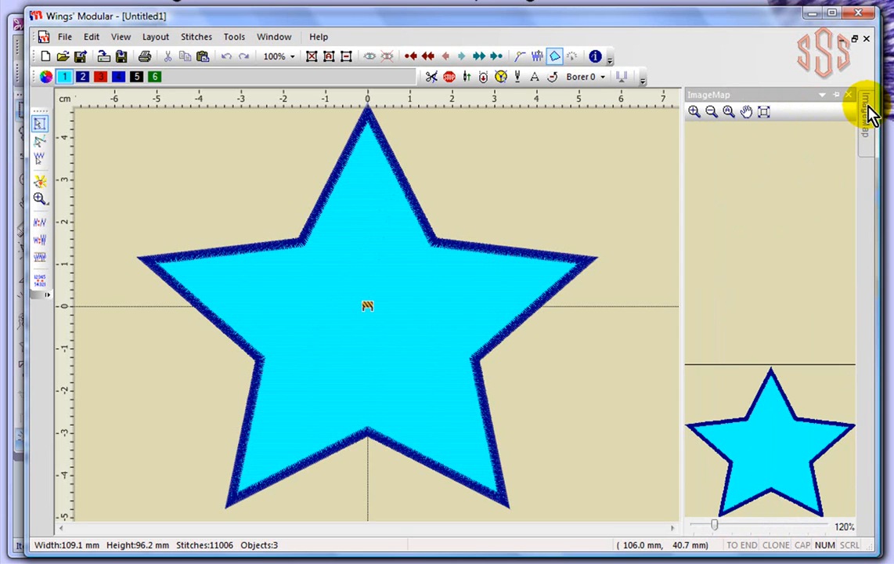
{"action": "mouse_move", "coordinate": [870, 110]}
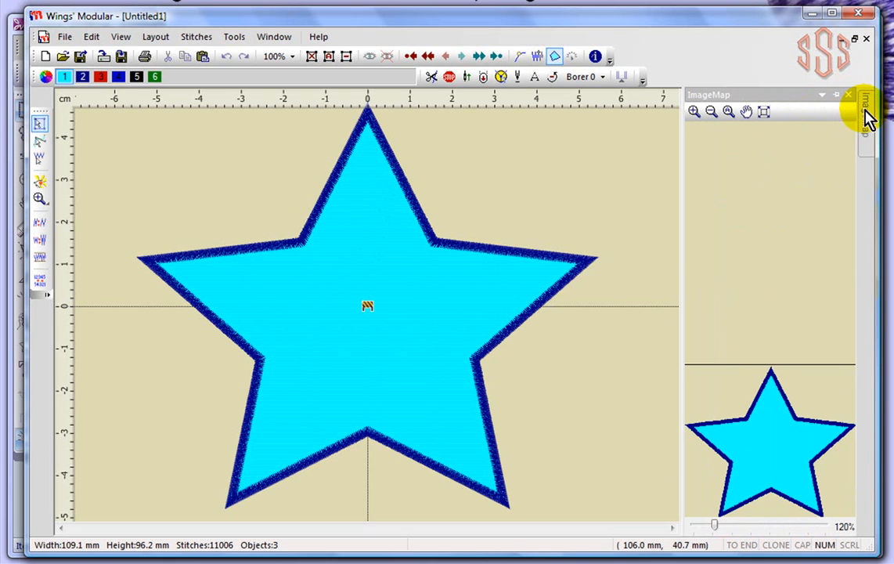
{"action": "mouse_move", "coordinate": [639, 195]}
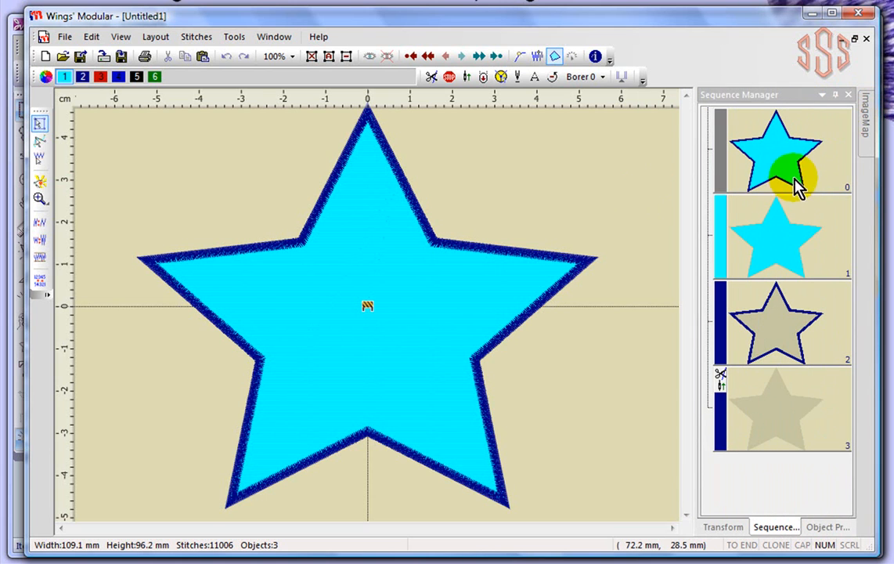
{"action": "mouse_move", "coordinate": [864, 139]}
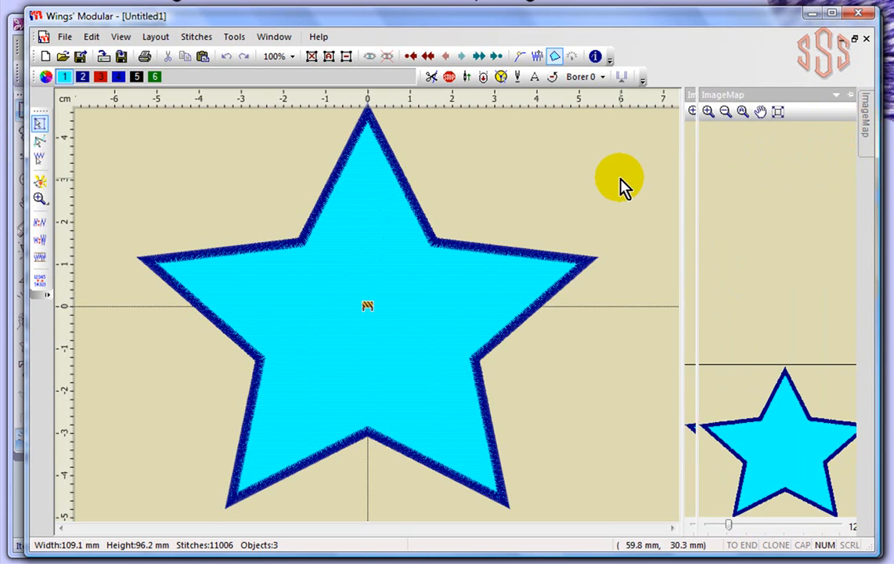
{"action": "left_click", "coordinate": [776, 526]}
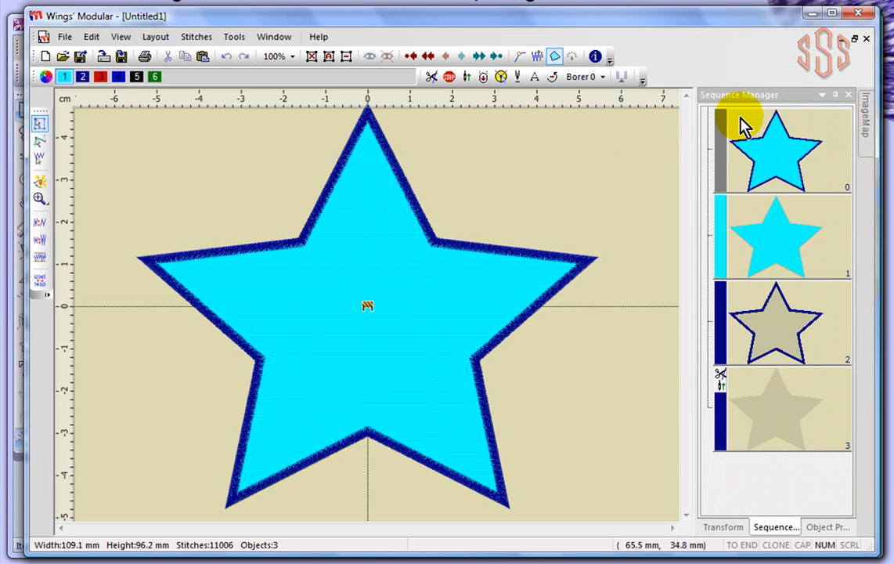
{"action": "mouse_move", "coordinate": [827, 527]}
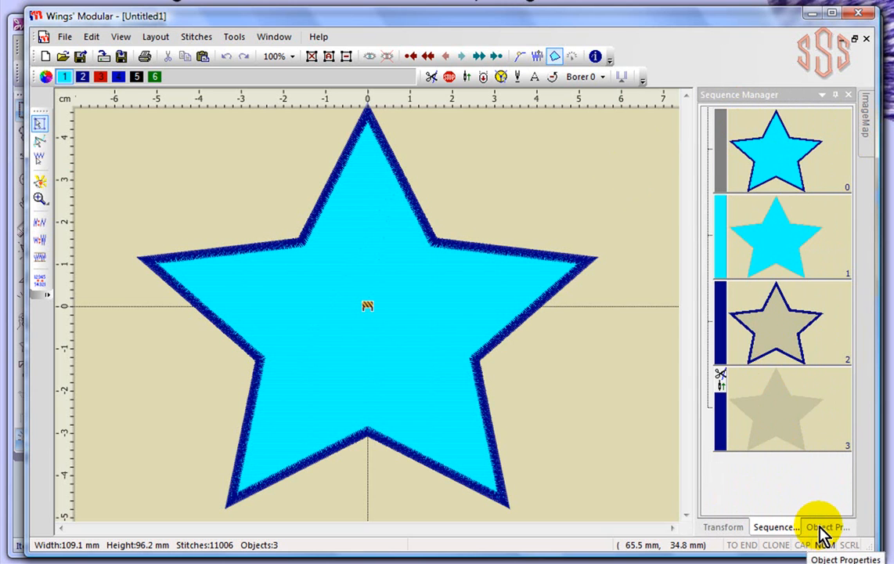
{"action": "left_click", "coordinate": [827, 526]}
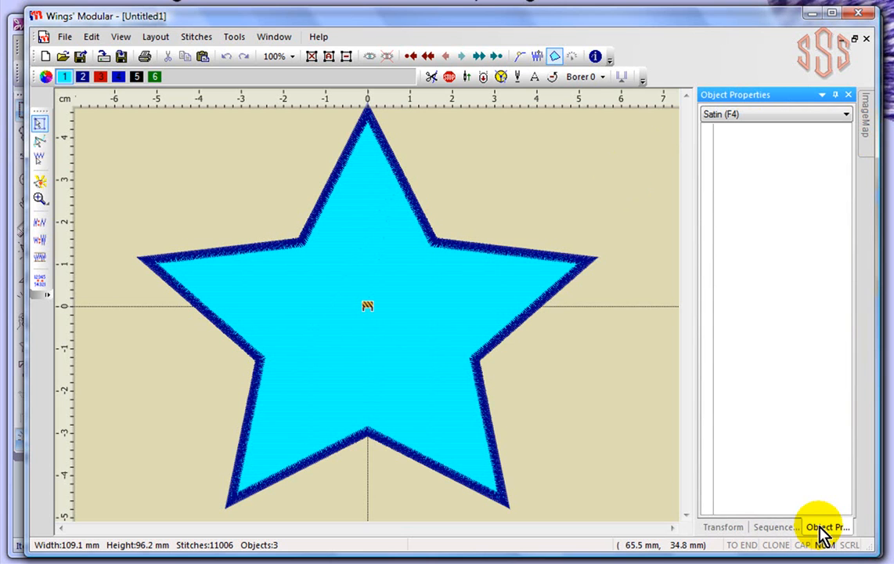
{"action": "left_click", "coordinate": [724, 527]}
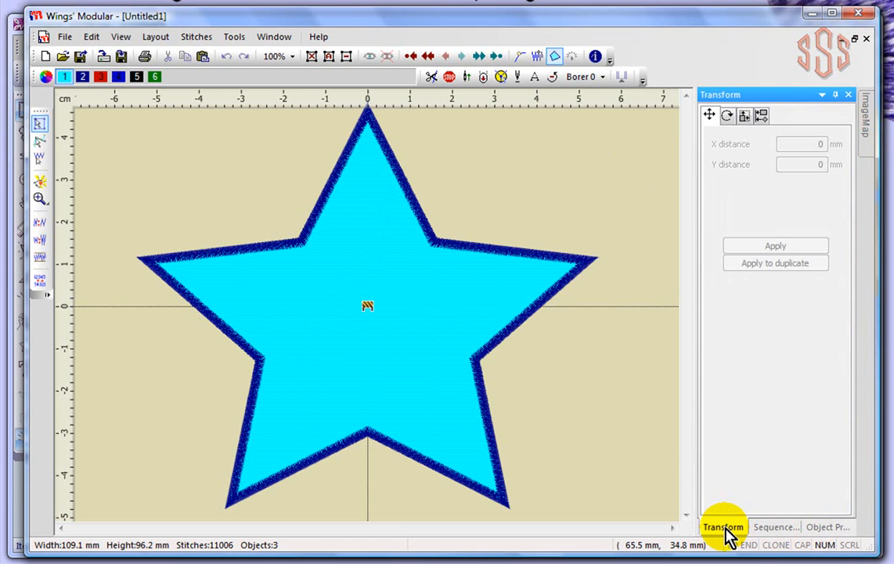
{"action": "left_click", "coordinate": [775, 526]}
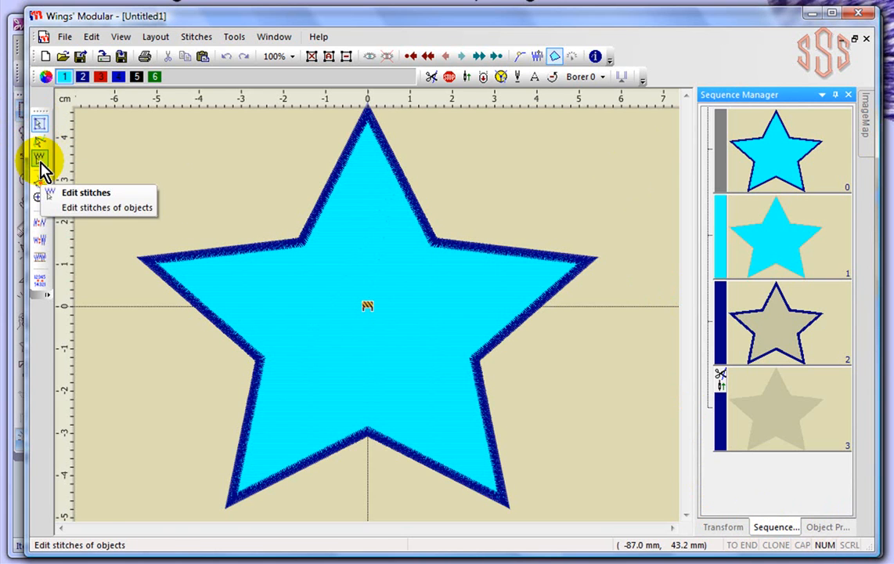
{"action": "mouse_move", "coordinate": [39, 186]}
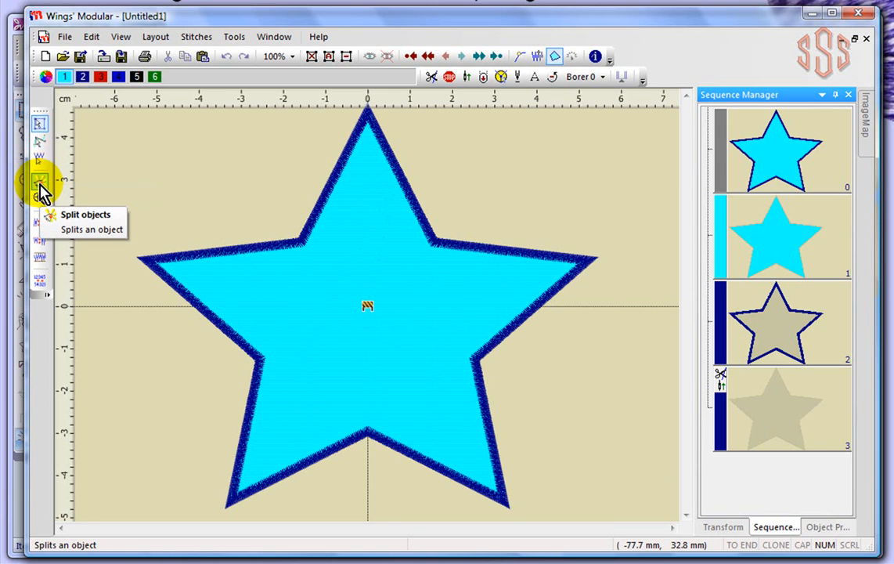
{"action": "mouse_move", "coordinate": [39, 202]}
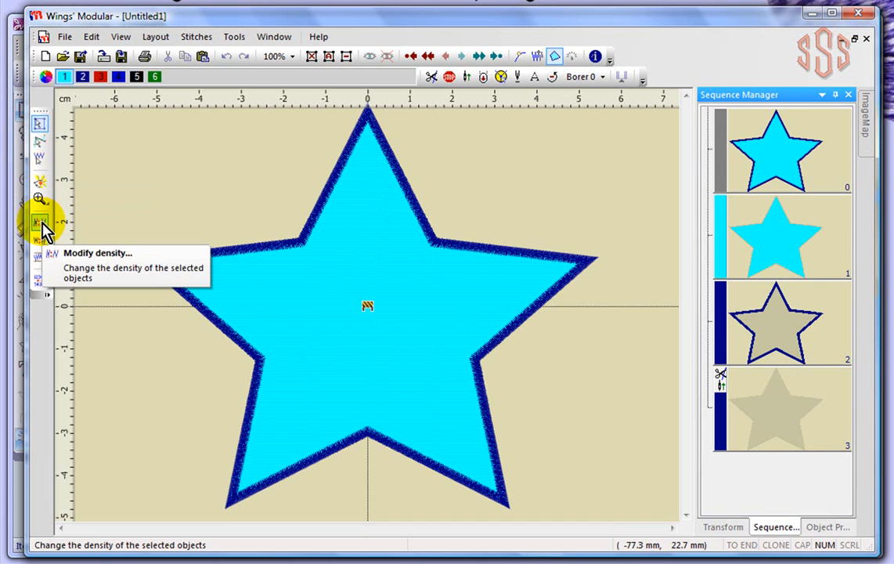
{"action": "mouse_move", "coordinate": [41, 243]}
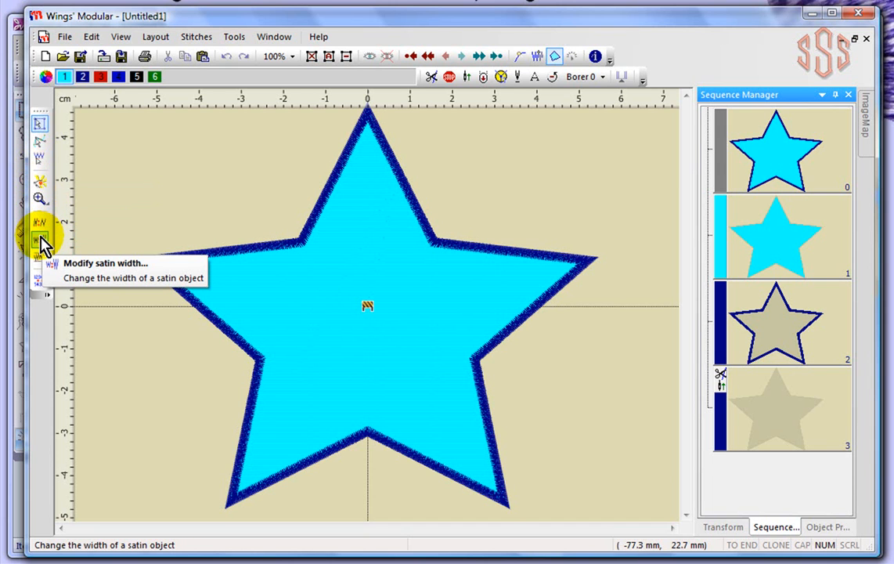
{"action": "mouse_move", "coordinate": [41, 260]}
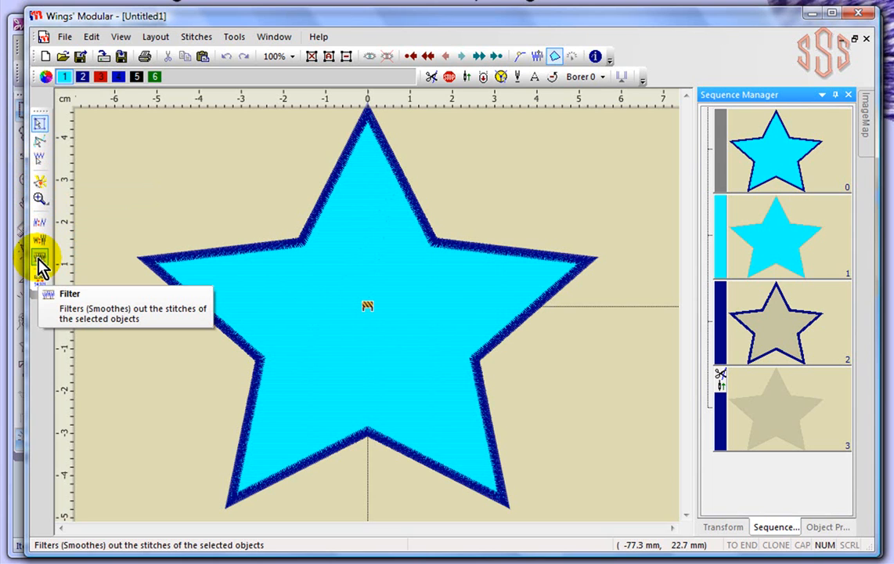
{"action": "mouse_move", "coordinate": [39, 279]}
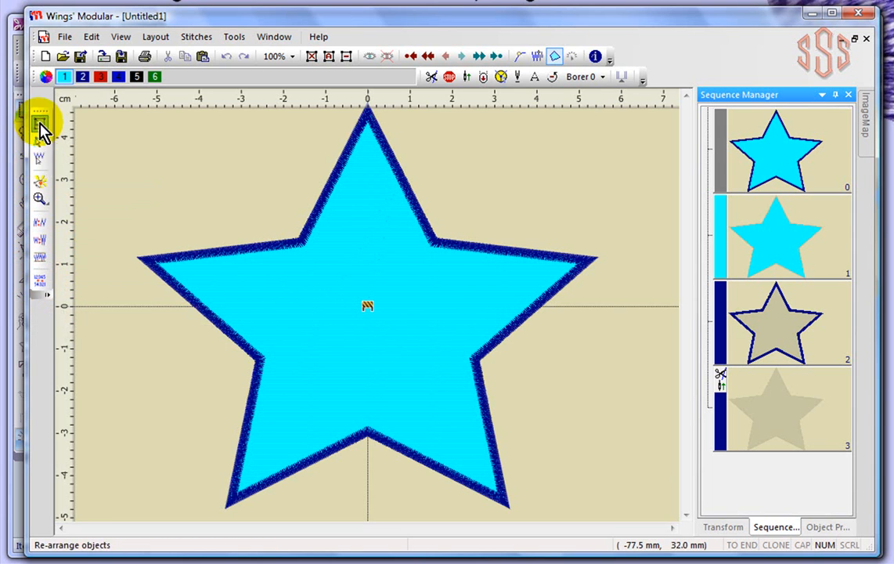
{"action": "mouse_move", "coordinate": [39, 282]}
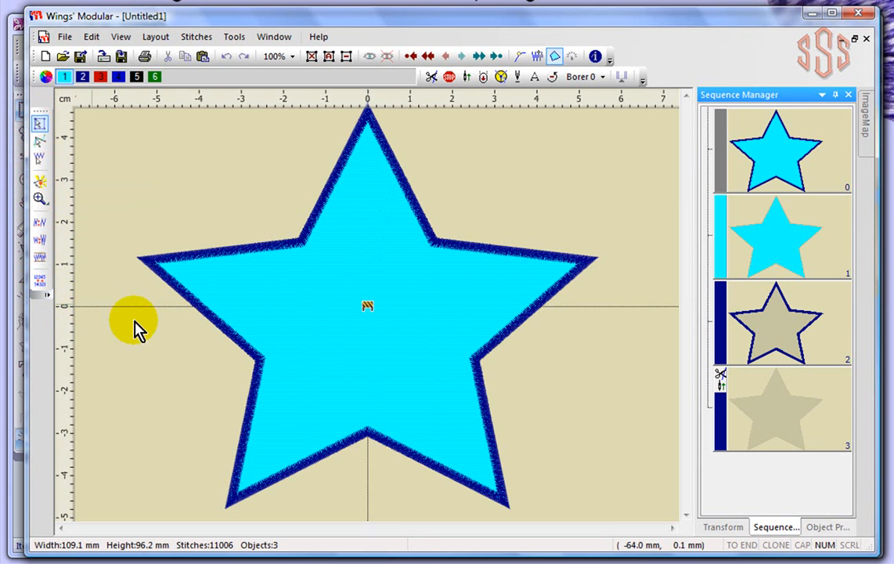
{"action": "mouse_move", "coordinate": [42, 548]}
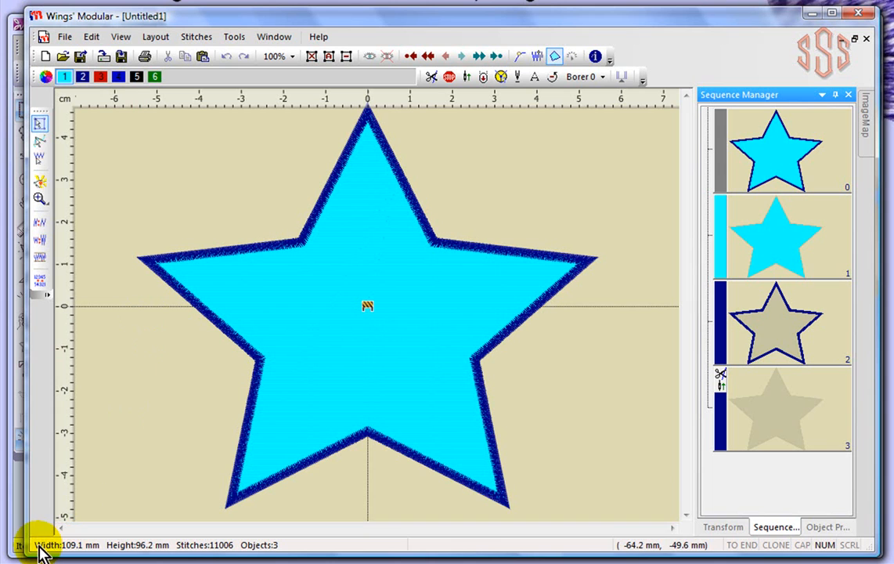
{"action": "mouse_move", "coordinate": [274, 551]}
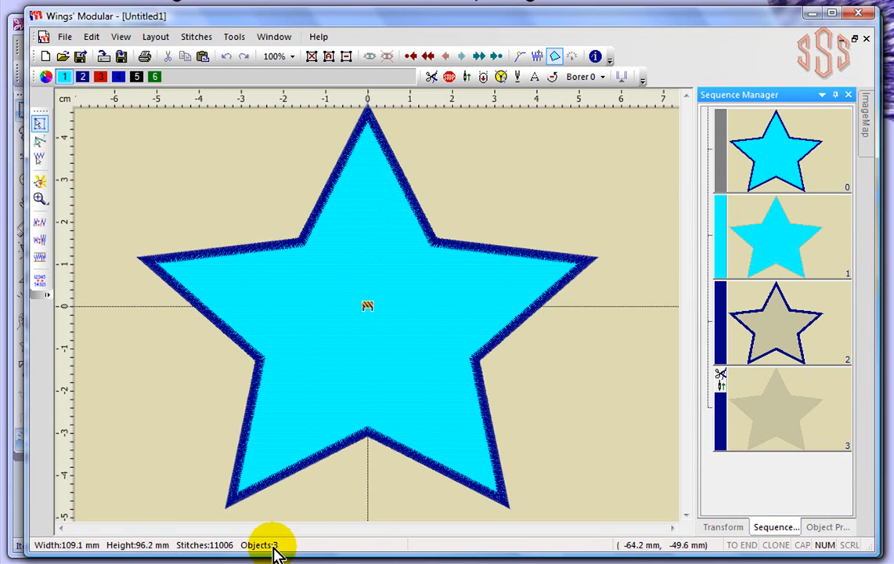
{"action": "mouse_move", "coordinate": [97, 556]}
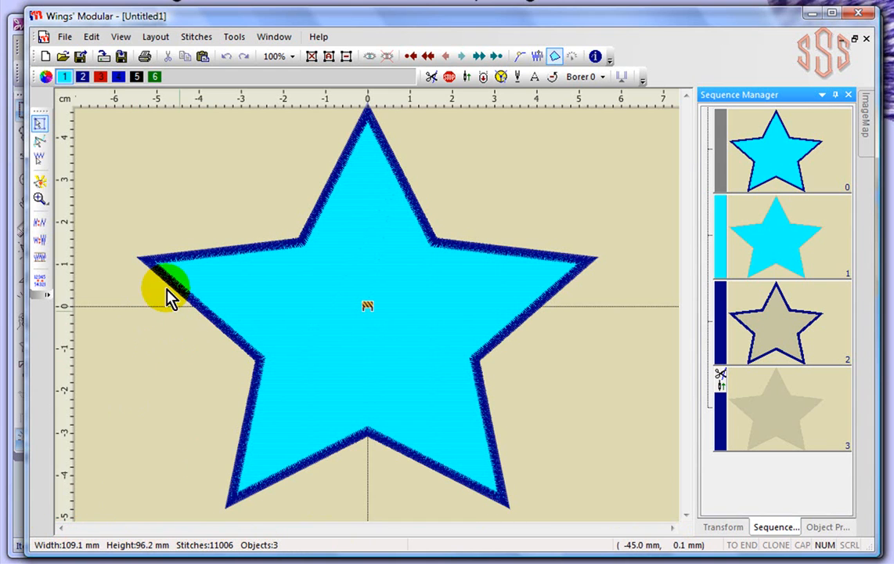
{"action": "mouse_move", "coordinate": [118, 185]}
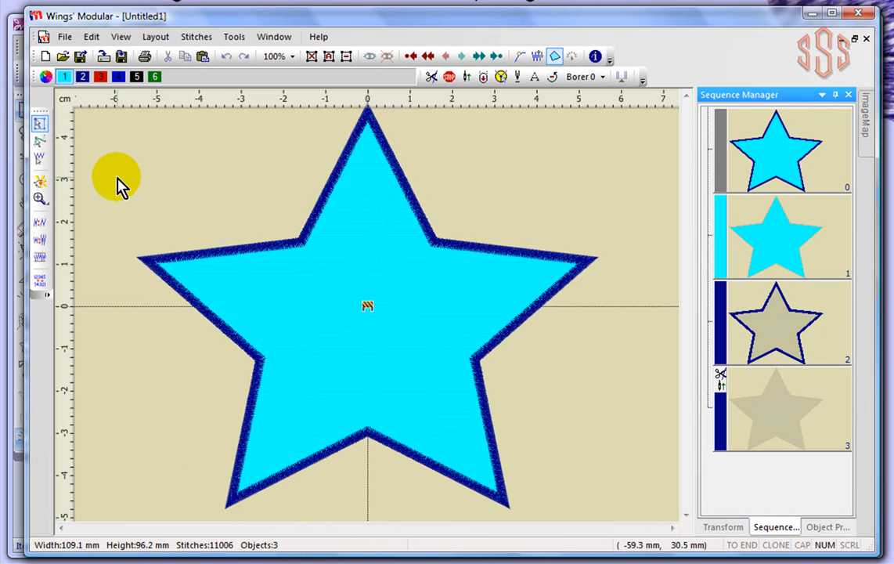
{"action": "mouse_move", "coordinate": [122, 186]}
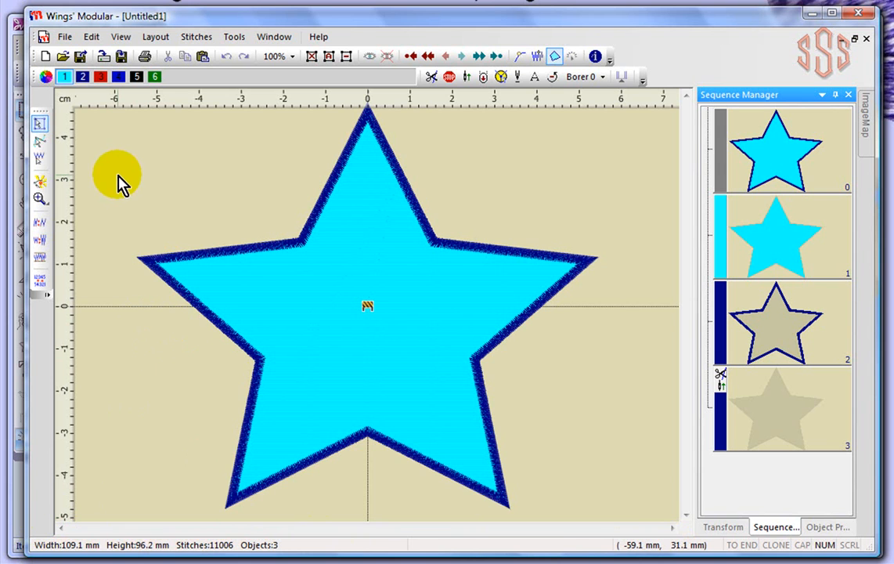
{"action": "mouse_move", "coordinate": [127, 150]}
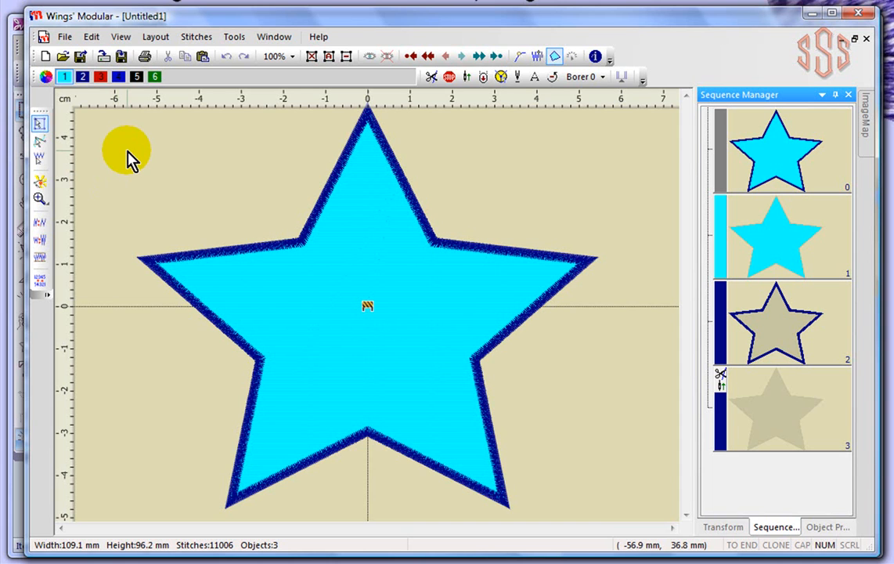
{"action": "mouse_move", "coordinate": [243, 180]}
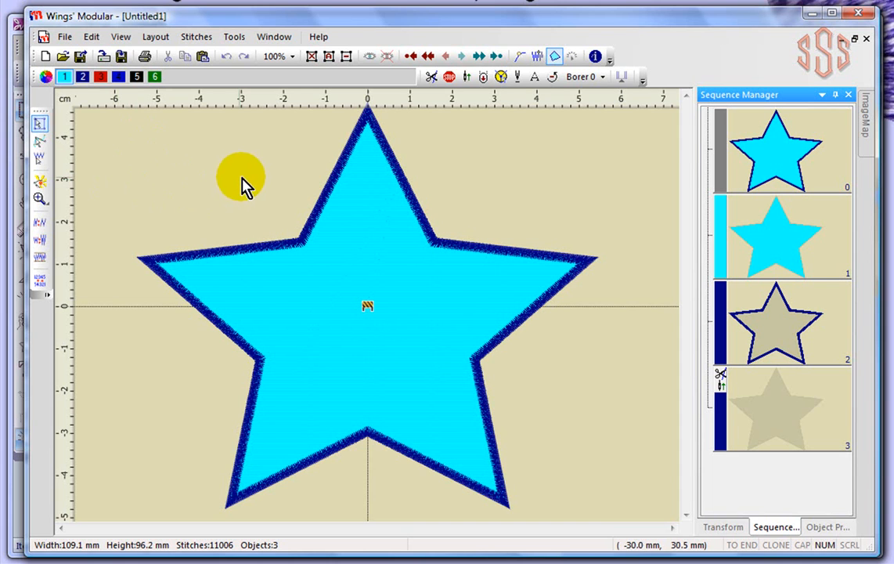
{"action": "mouse_move", "coordinate": [766, 164]}
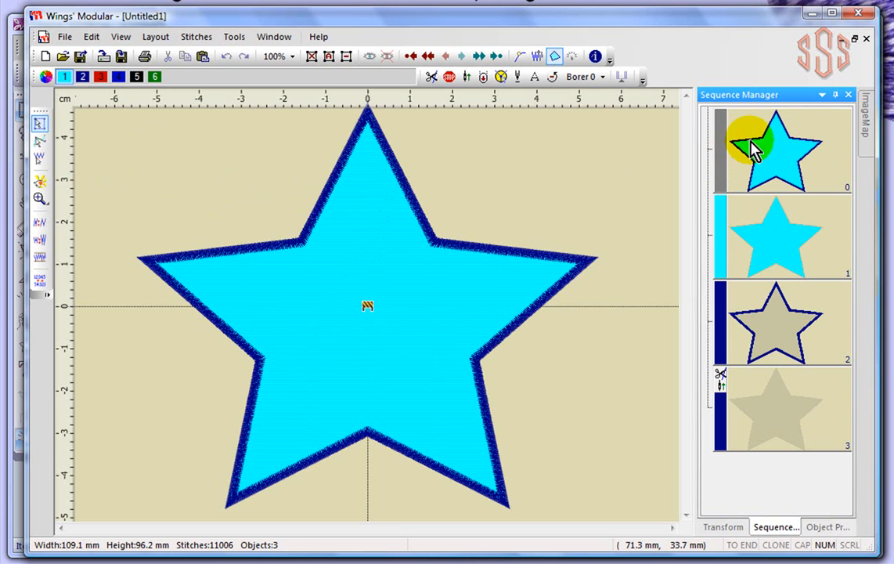
{"action": "mouse_move", "coordinate": [845, 150]}
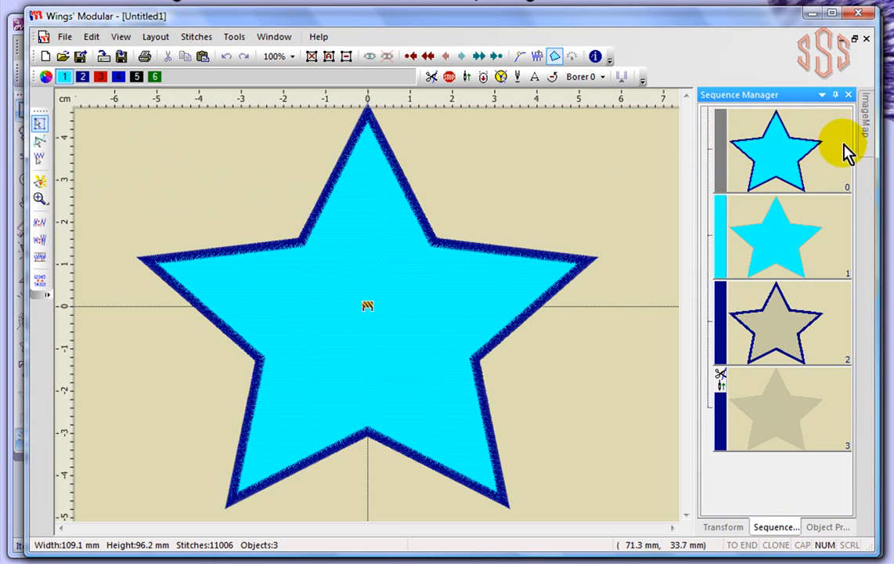
{"action": "mouse_move", "coordinate": [771, 125]}
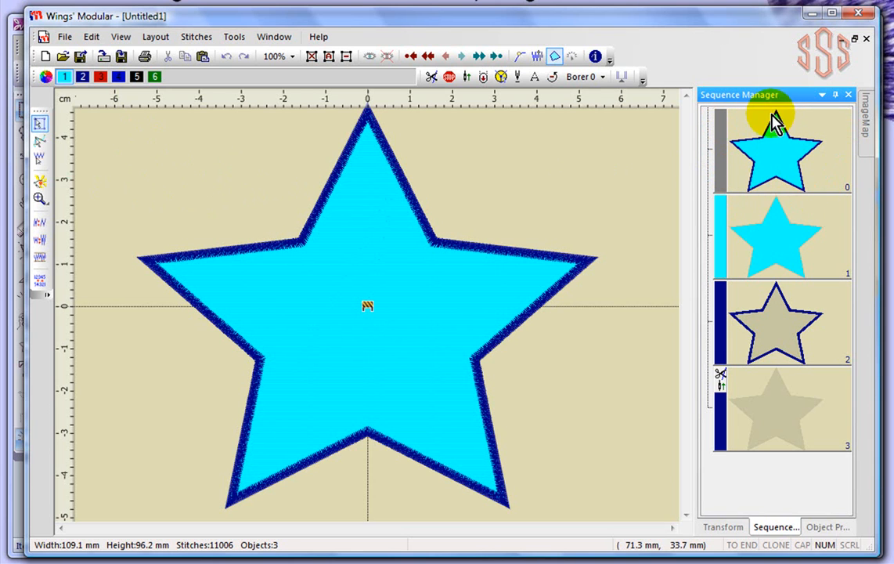
{"action": "mouse_move", "coordinate": [755, 138]}
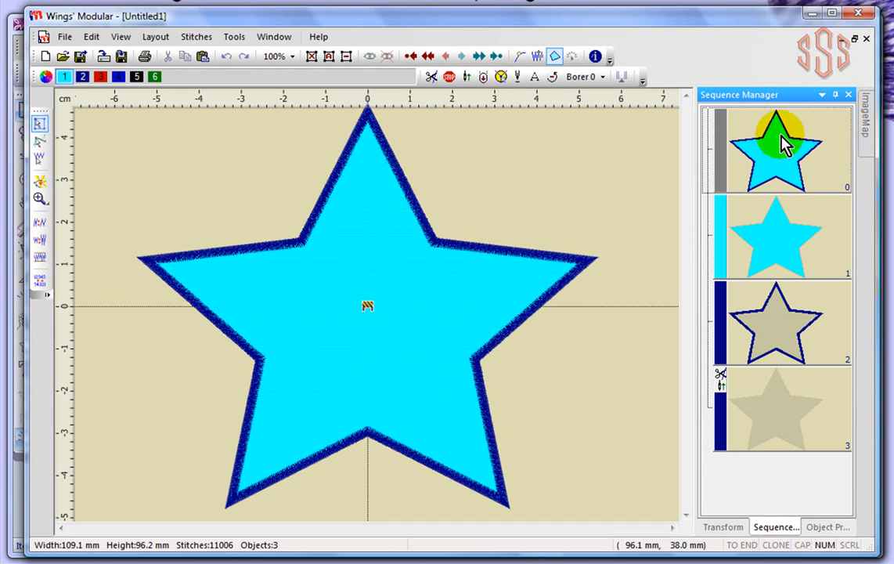
{"action": "mouse_move", "coordinate": [793, 182]}
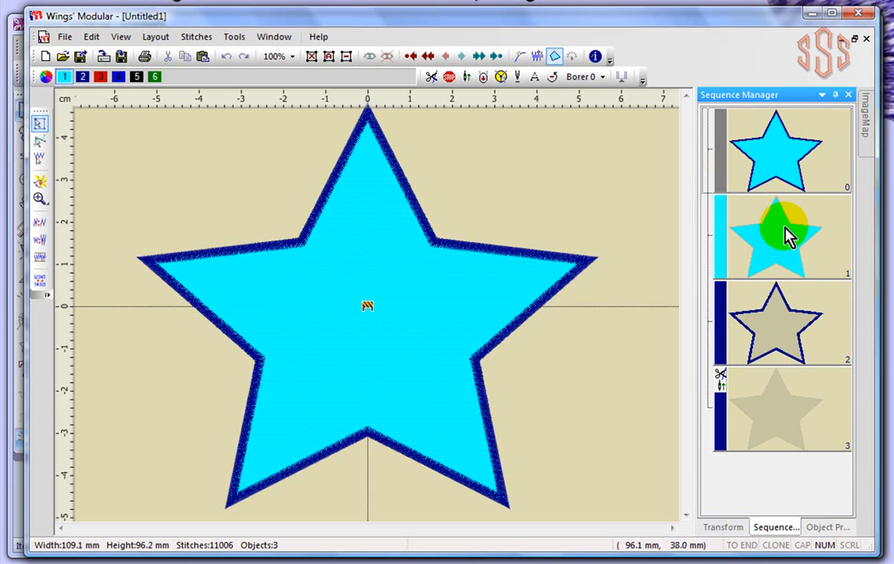
{"action": "mouse_move", "coordinate": [789, 248]}
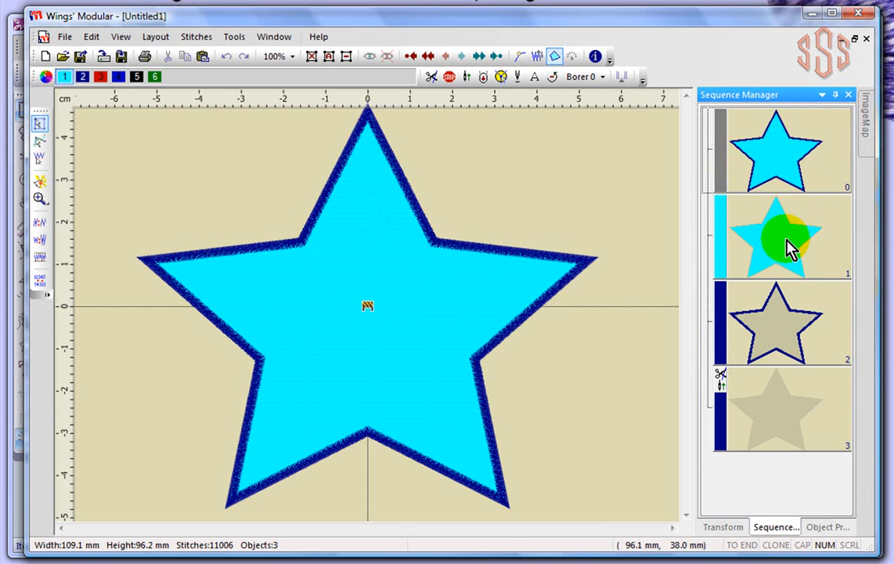
{"action": "left_click", "coordinate": [773, 237]}
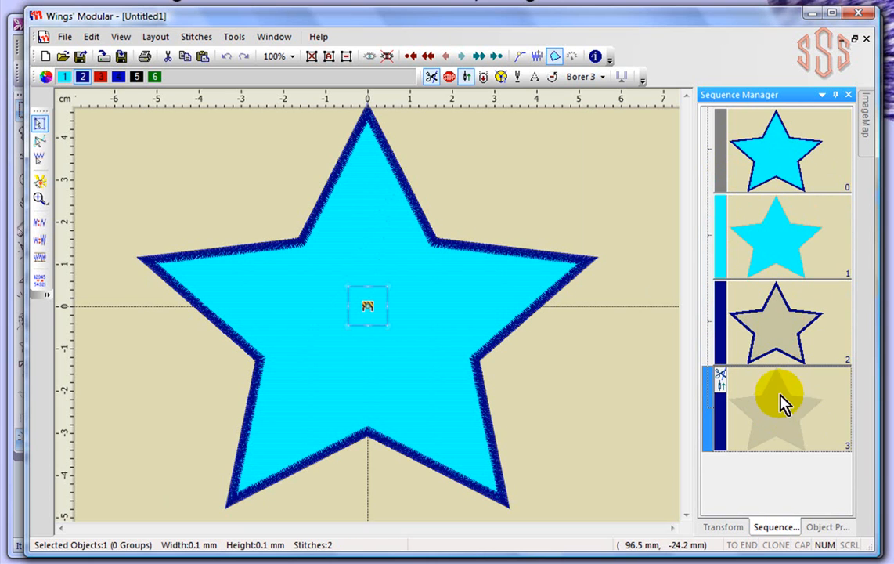
{"action": "mouse_move", "coordinate": [531, 384]}
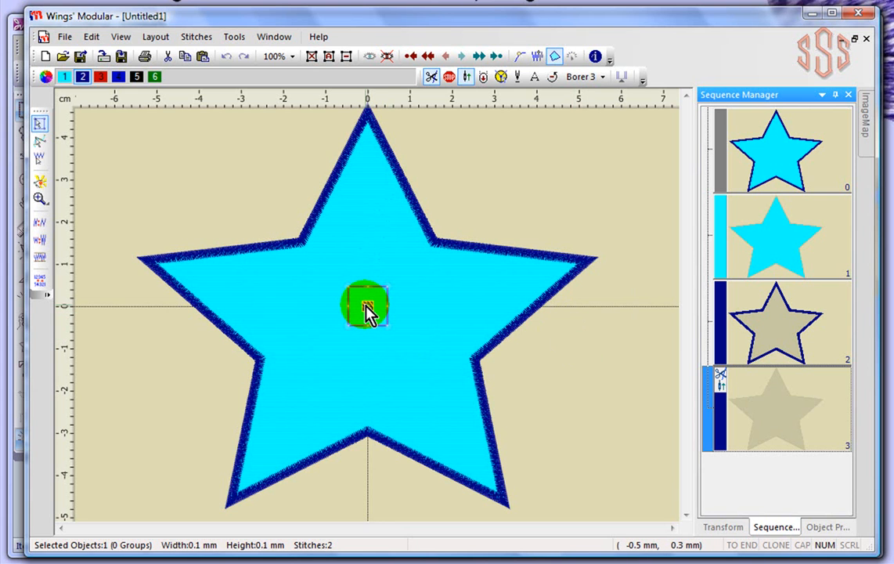
{"action": "mouse_move", "coordinate": [791, 217]}
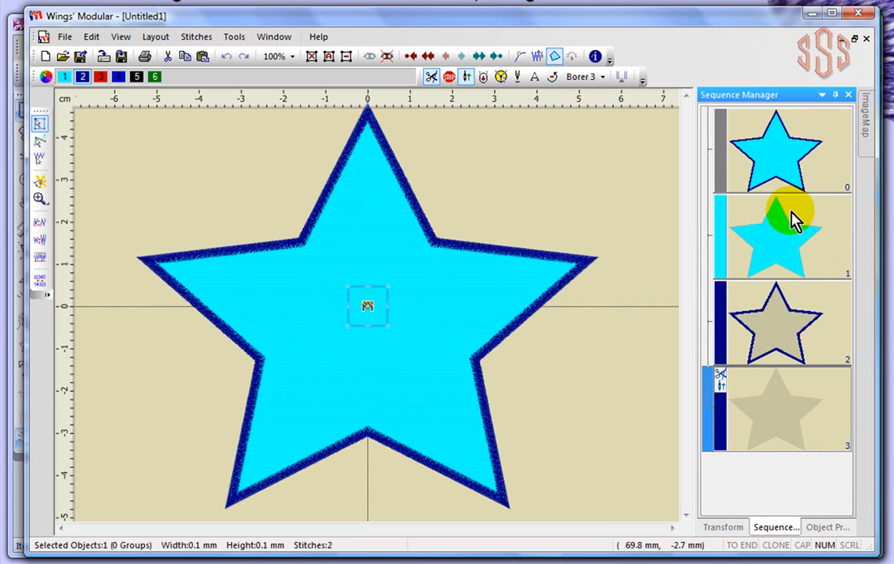
{"action": "mouse_move", "coordinate": [791, 234]}
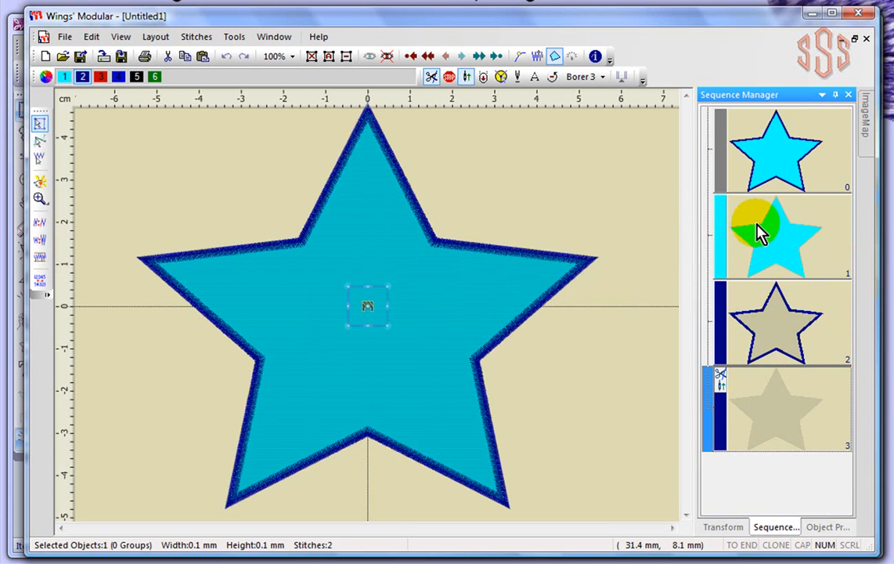
- Select the star's light blue fill (item 1, 8,649 stitches) in the Sequence Manager
{"action": "left_click", "coordinate": [775, 235]}
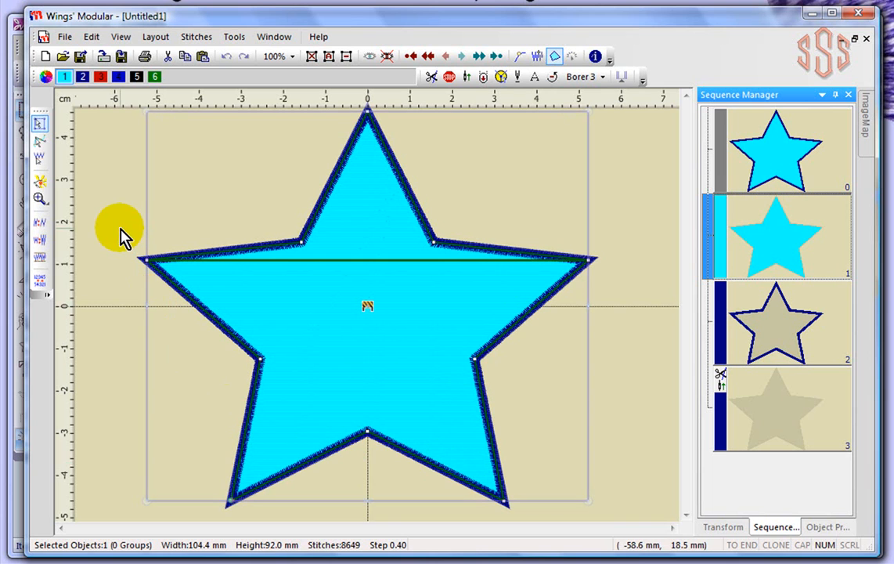
{"action": "mouse_move", "coordinate": [307, 171]}
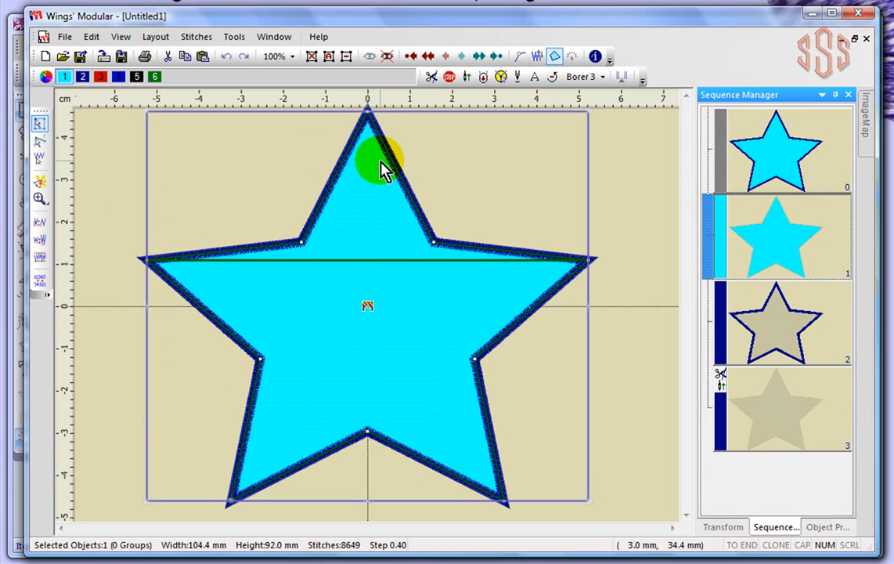
- Change the selected fill to a Venere Cut, leaving 893 running stitches
{"action": "right_click", "coordinate": [383, 169]}
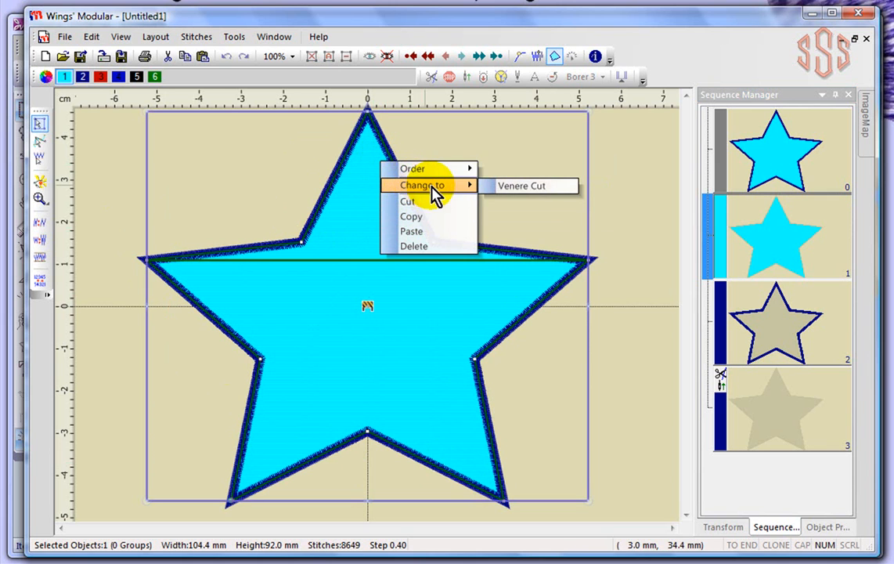
{"action": "mouse_move", "coordinate": [533, 185]}
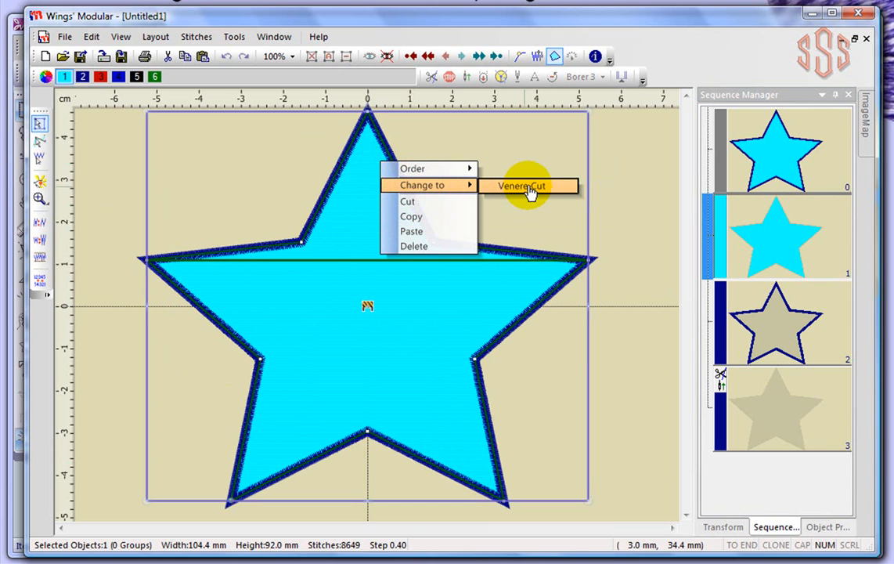
{"action": "left_click", "coordinate": [520, 186]}
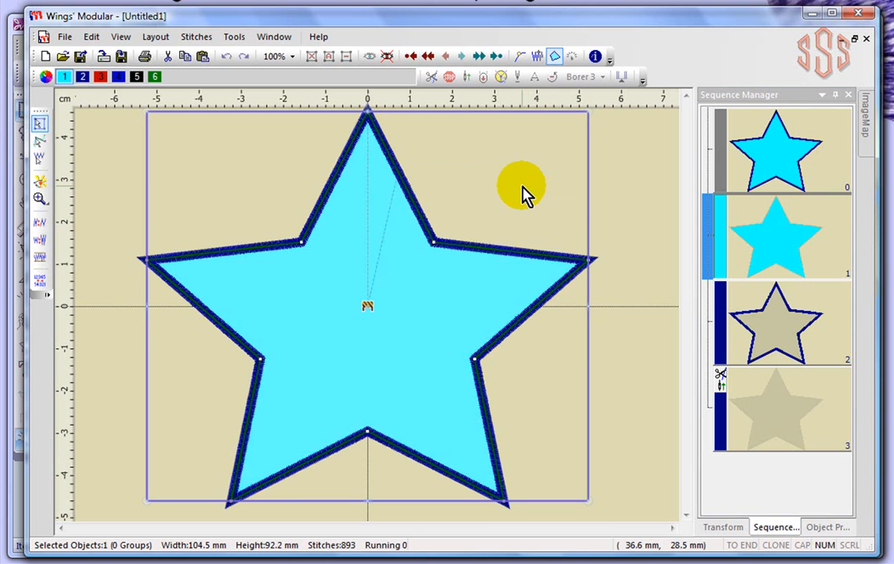
{"action": "left_click", "coordinate": [775, 235]}
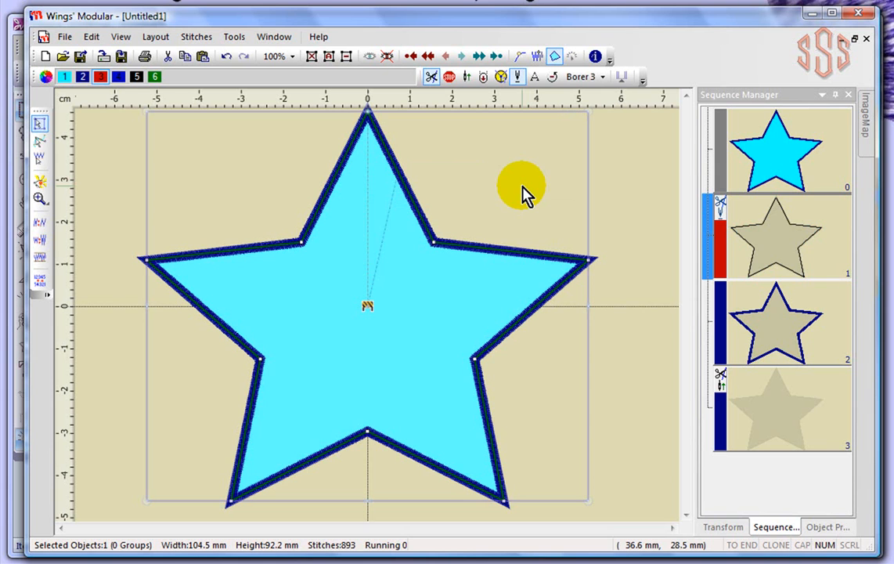
{"action": "mouse_move", "coordinate": [525, 194]}
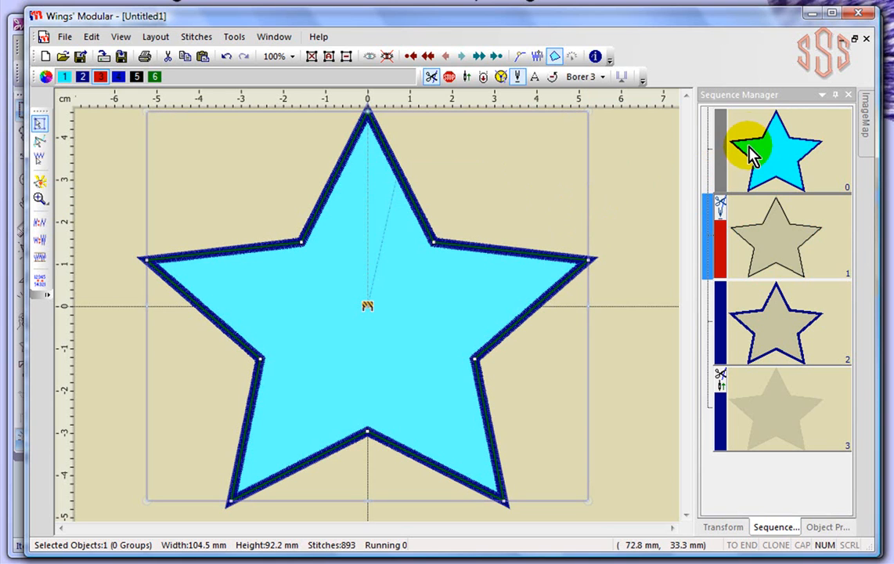
{"action": "mouse_move", "coordinate": [766, 144]}
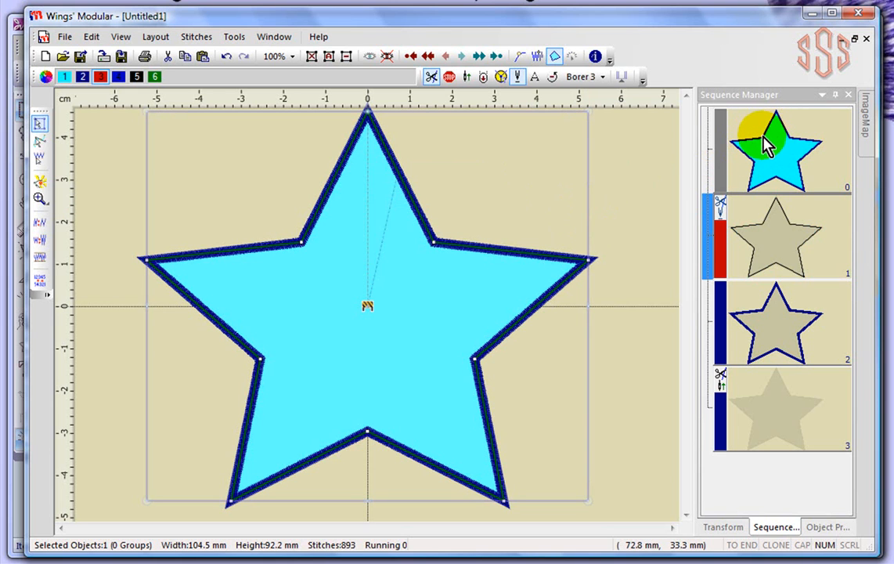
{"action": "mouse_move", "coordinate": [755, 238]}
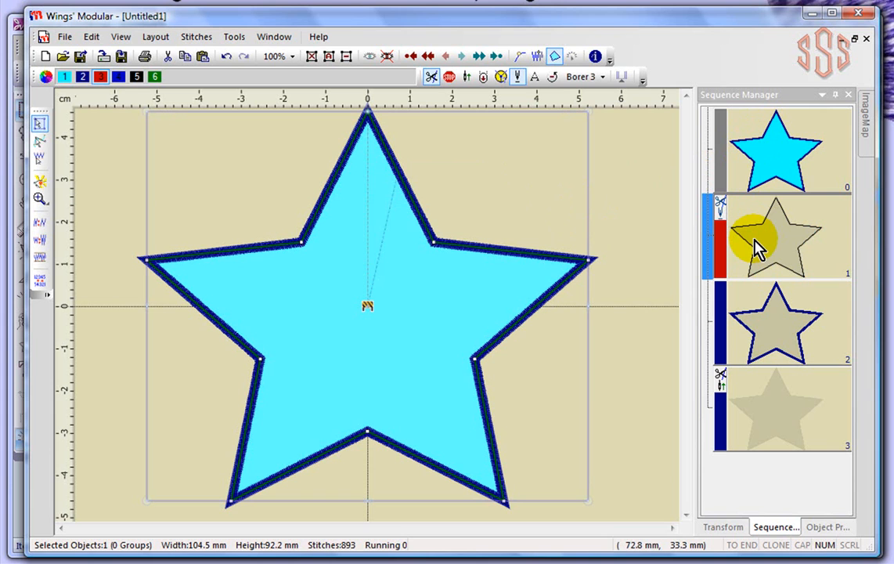
{"action": "mouse_move", "coordinate": [728, 206]}
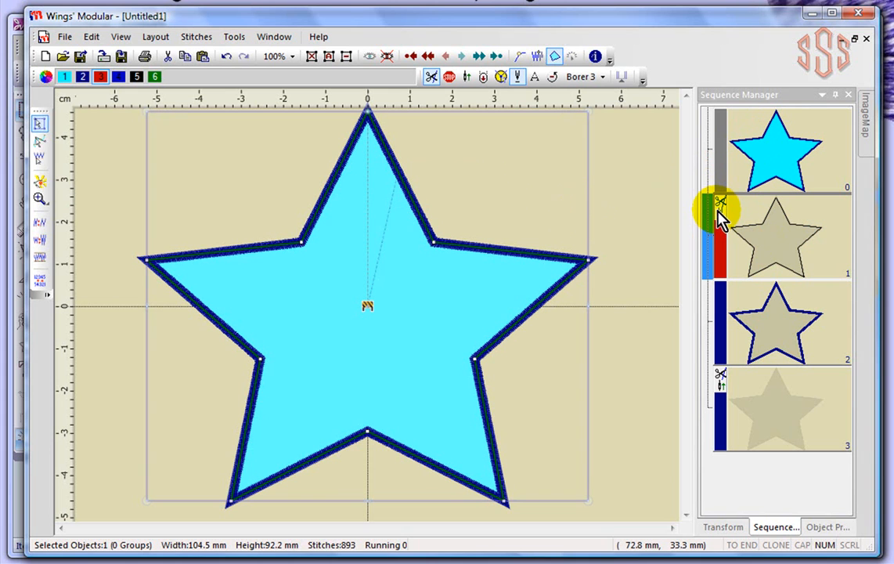
{"action": "mouse_move", "coordinate": [717, 217]}
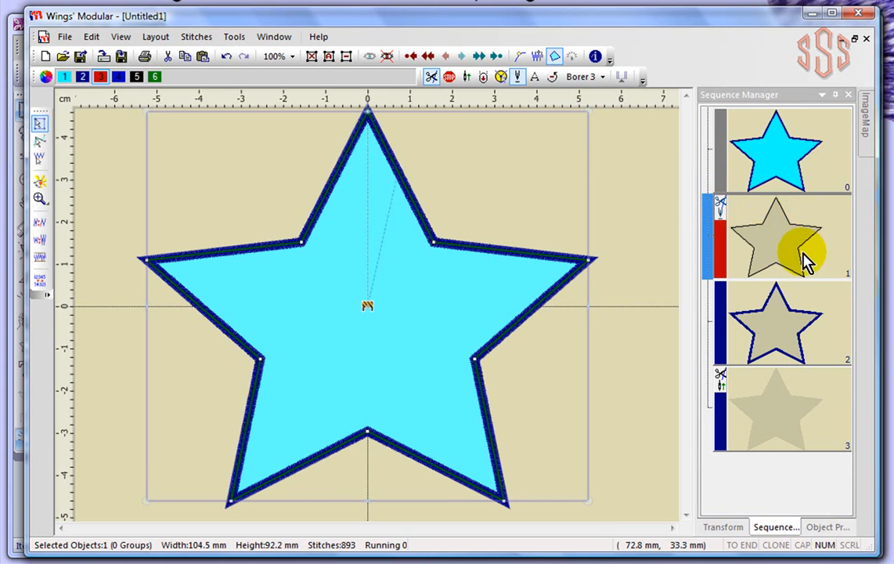
{"action": "mouse_move", "coordinate": [258, 300]}
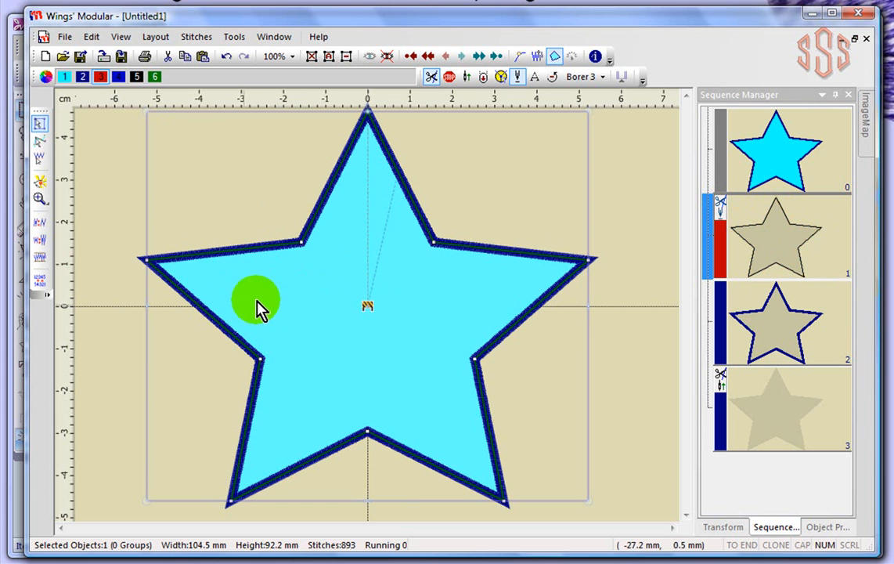
{"action": "mouse_move", "coordinate": [645, 196]}
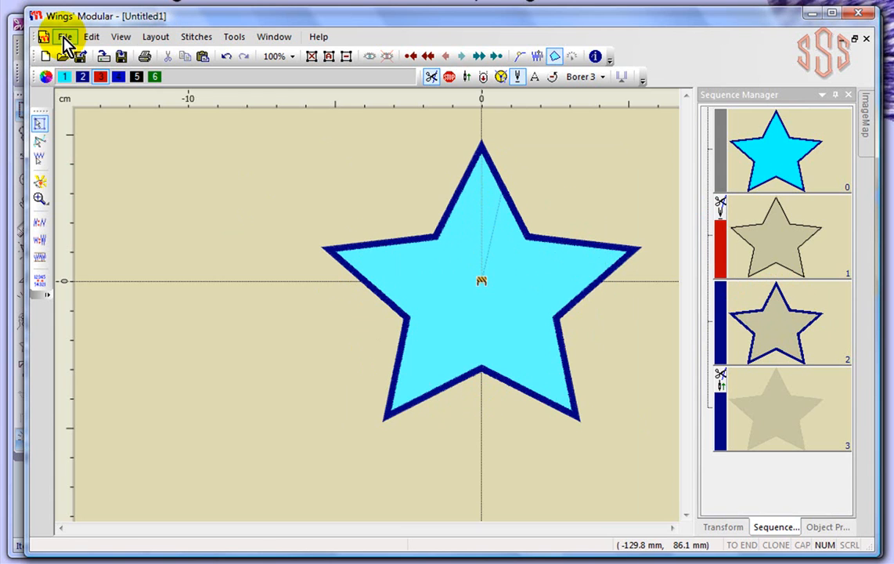
- Show the printout preview of the star design with sequence icons and 3,400-stitch count
{"action": "left_click", "coordinate": [66, 36]}
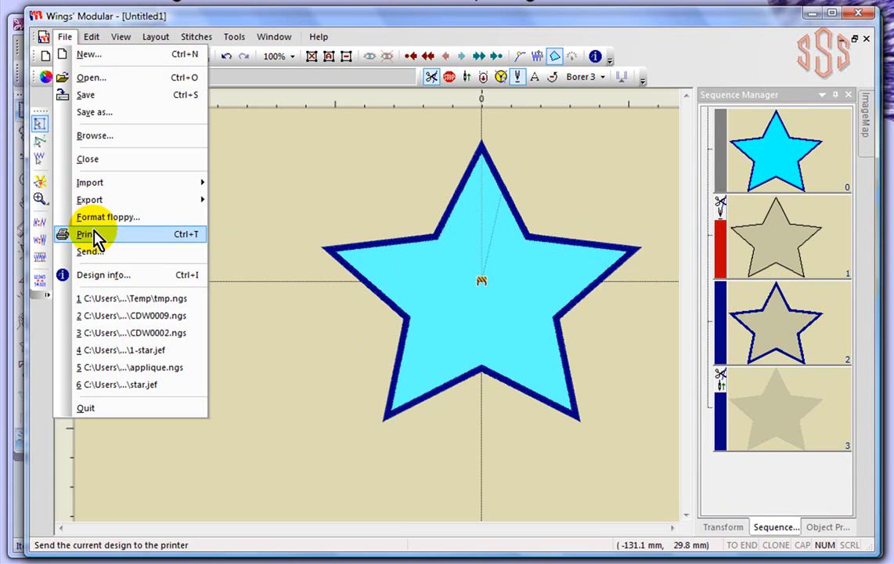
{"action": "left_click", "coordinate": [86, 234]}
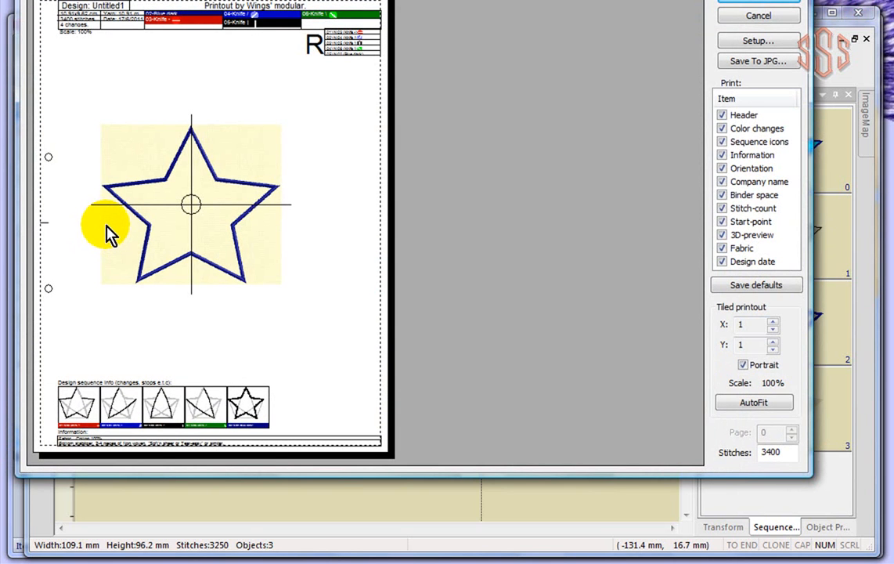
{"action": "mouse_move", "coordinate": [70, 431]}
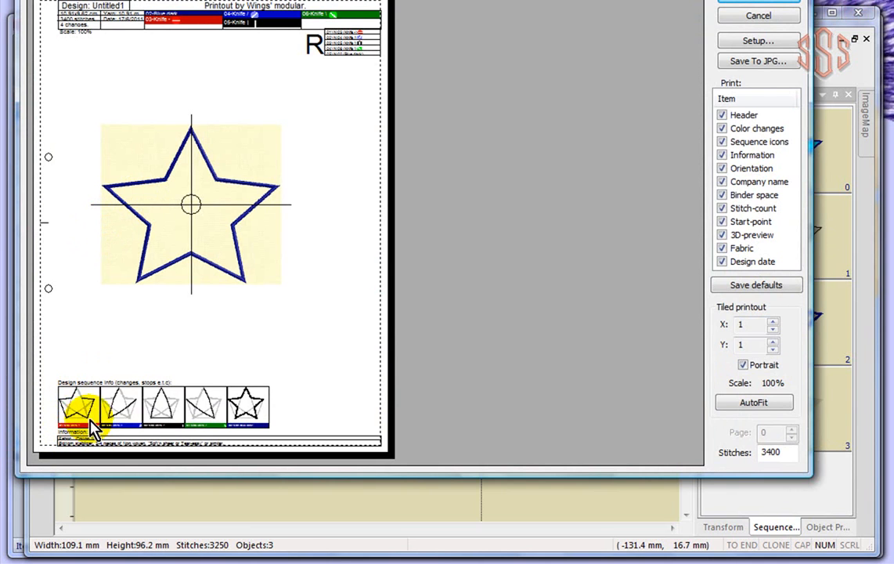
- Review the printout's sequence steps, then close the print preview to return to the star design
{"action": "left_click", "coordinate": [197, 404]}
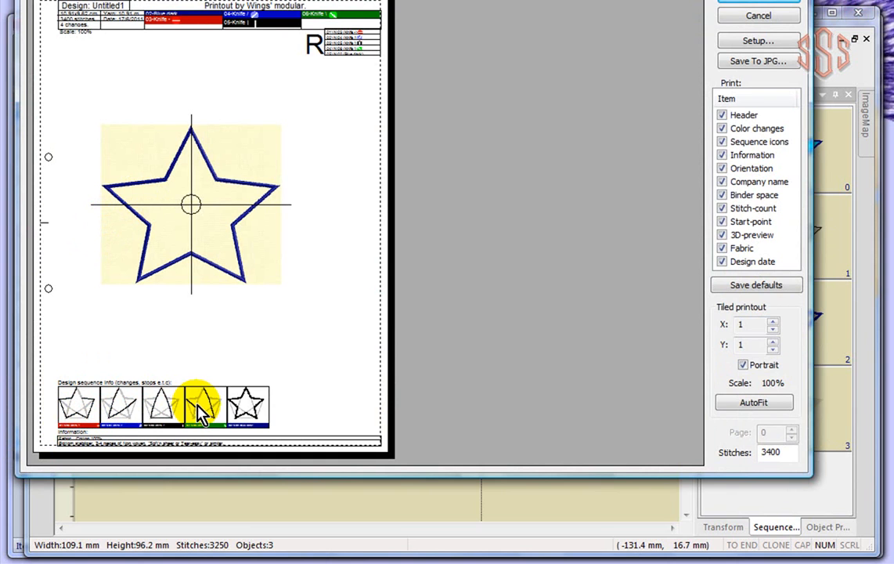
{"action": "left_click", "coordinate": [75, 404]}
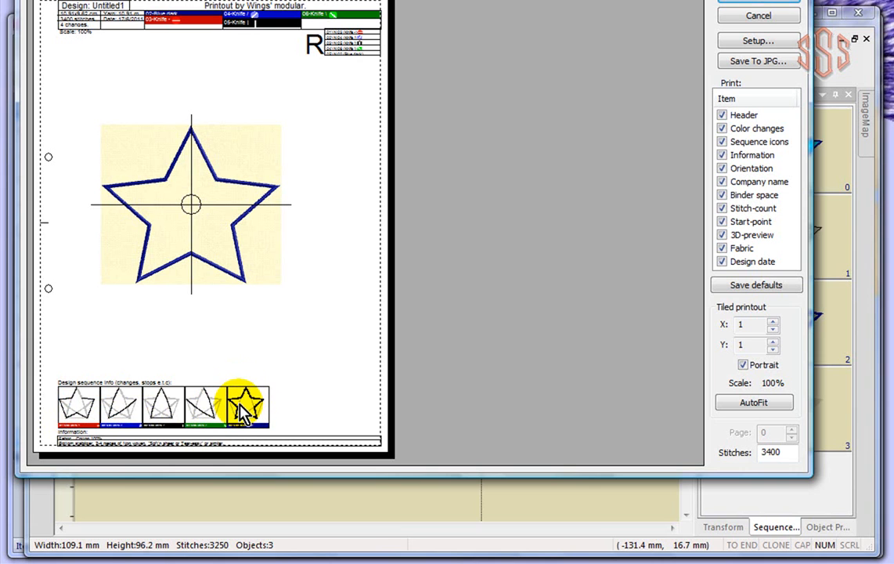
{"action": "mouse_move", "coordinate": [295, 154]}
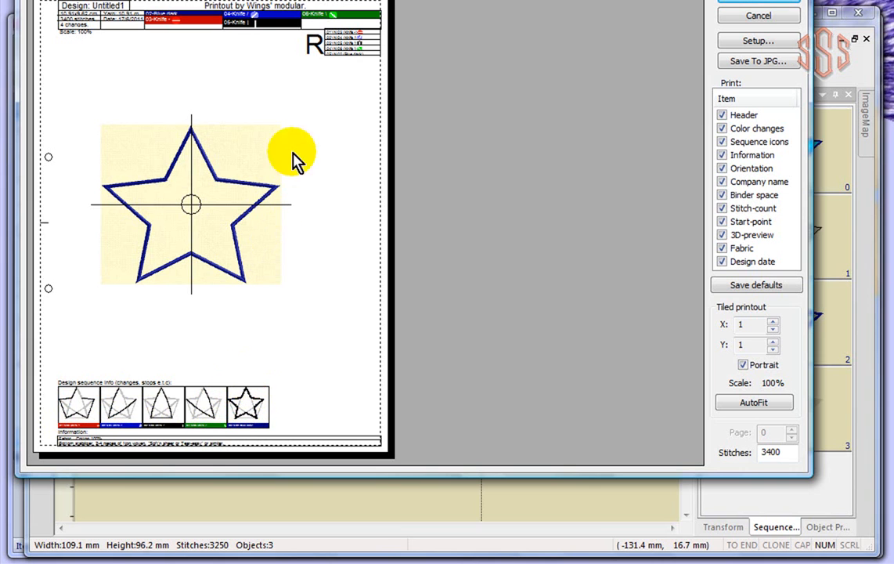
{"action": "mouse_move", "coordinate": [353, 55]}
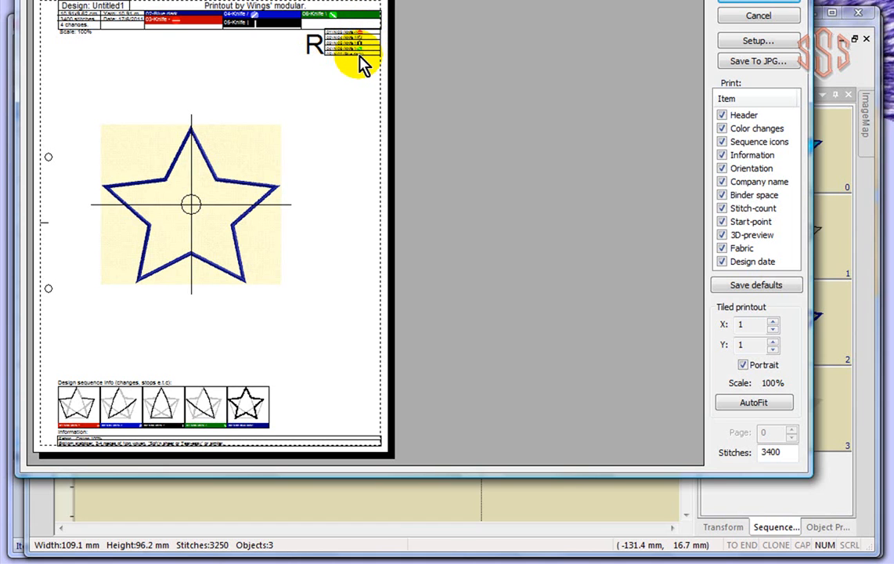
{"action": "mouse_move", "coordinate": [357, 17]}
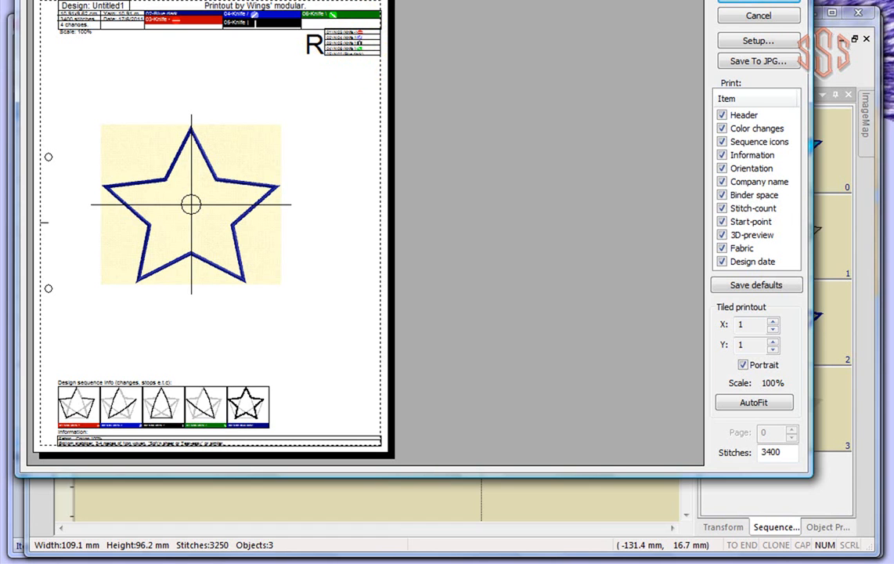
{"action": "mouse_move", "coordinate": [290, 232]}
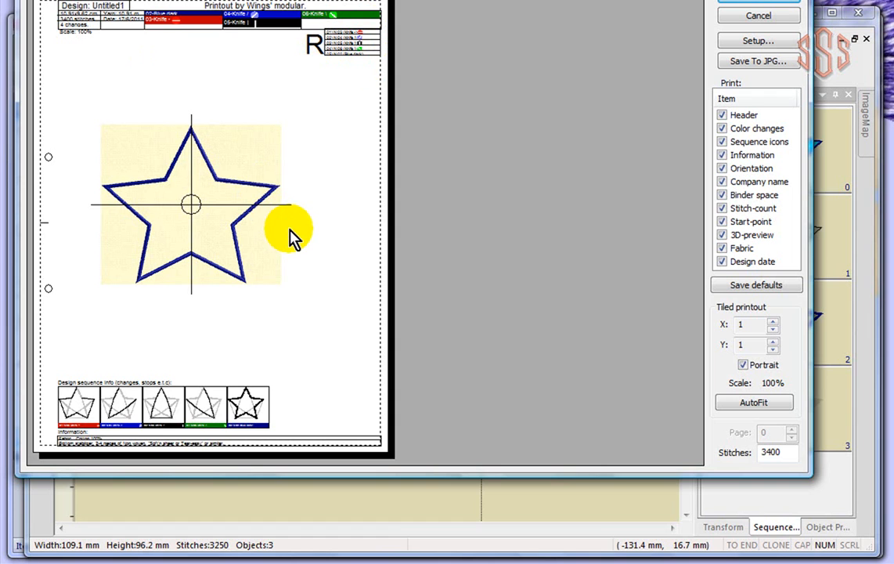
{"action": "mouse_move", "coordinate": [419, 149]}
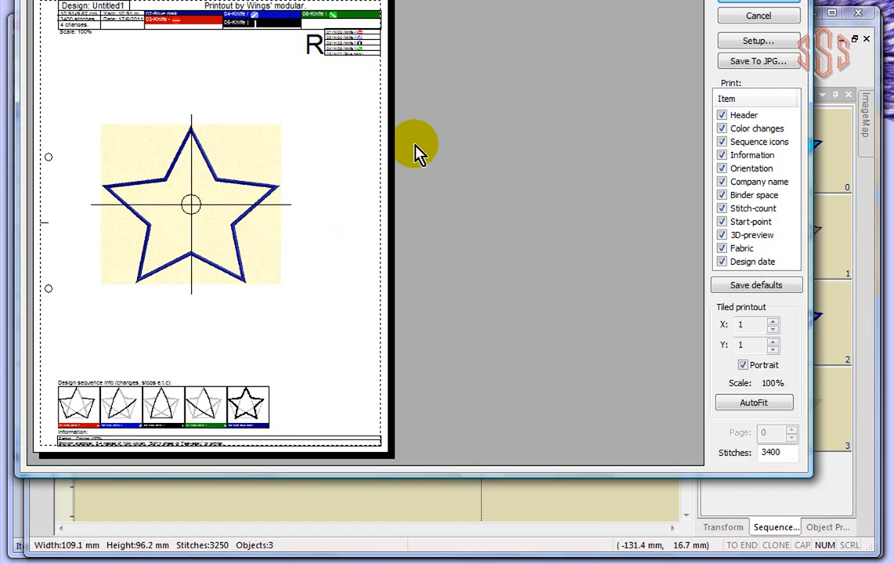
{"action": "mouse_move", "coordinate": [758, 13]}
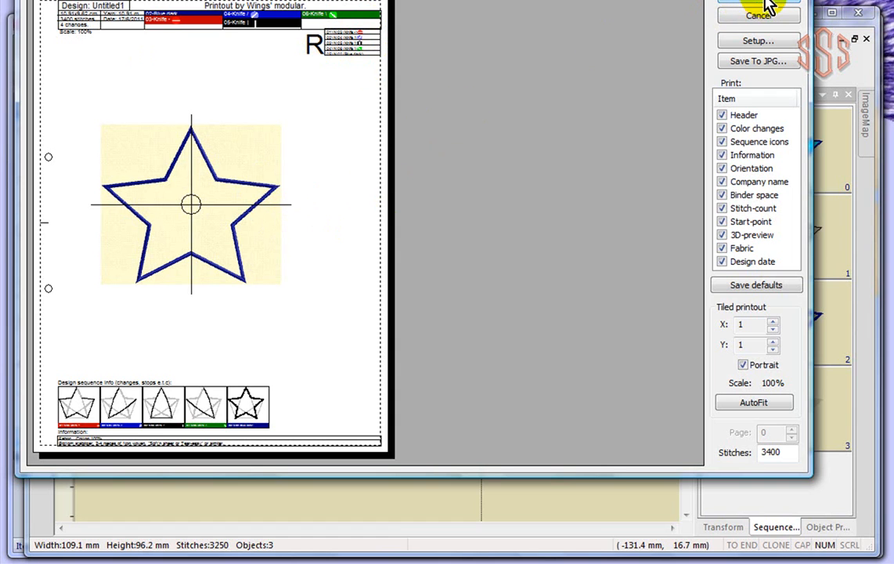
{"action": "left_click", "coordinate": [758, 14]}
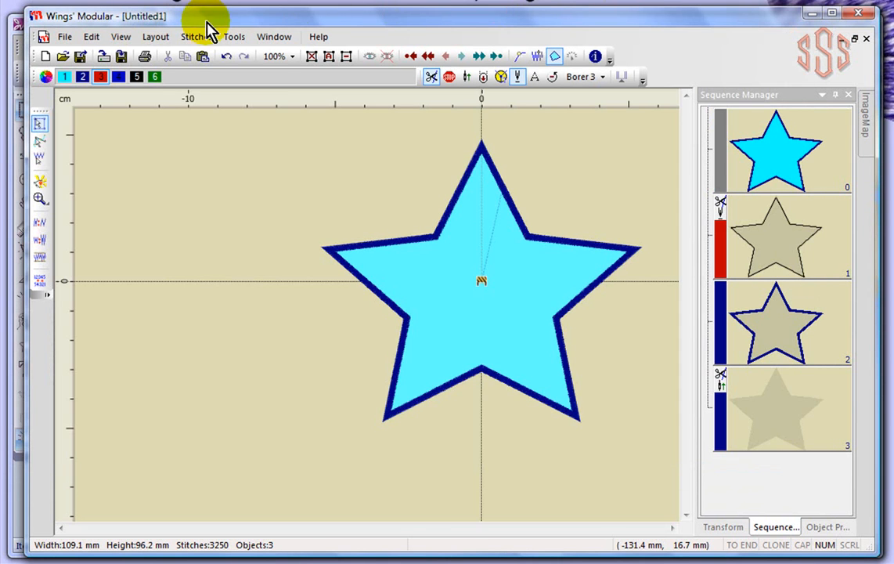